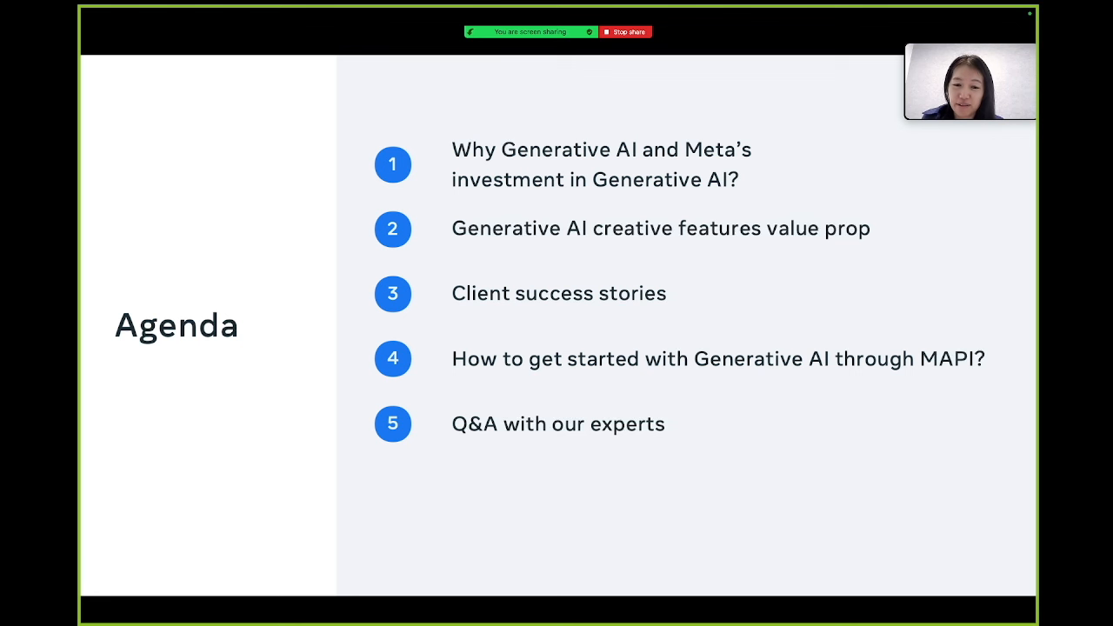
{"action": "mouse_move", "coordinate": [1011, 276]}
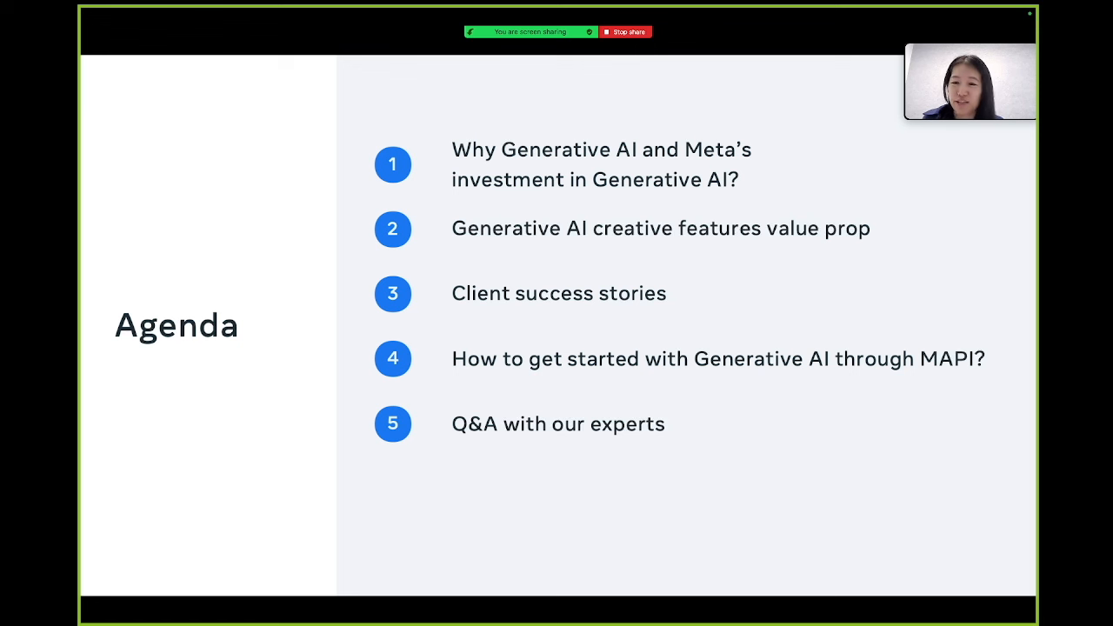
{"action": "mouse_move", "coordinate": [1011, 278]}
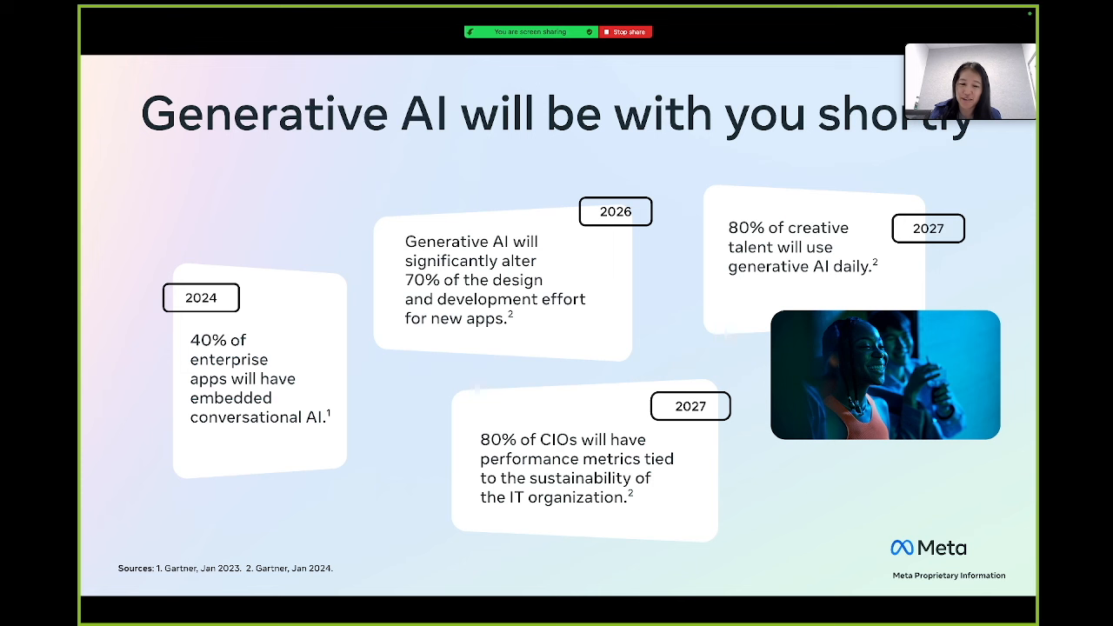
{"action": "mouse_move", "coordinate": [917, 345]}
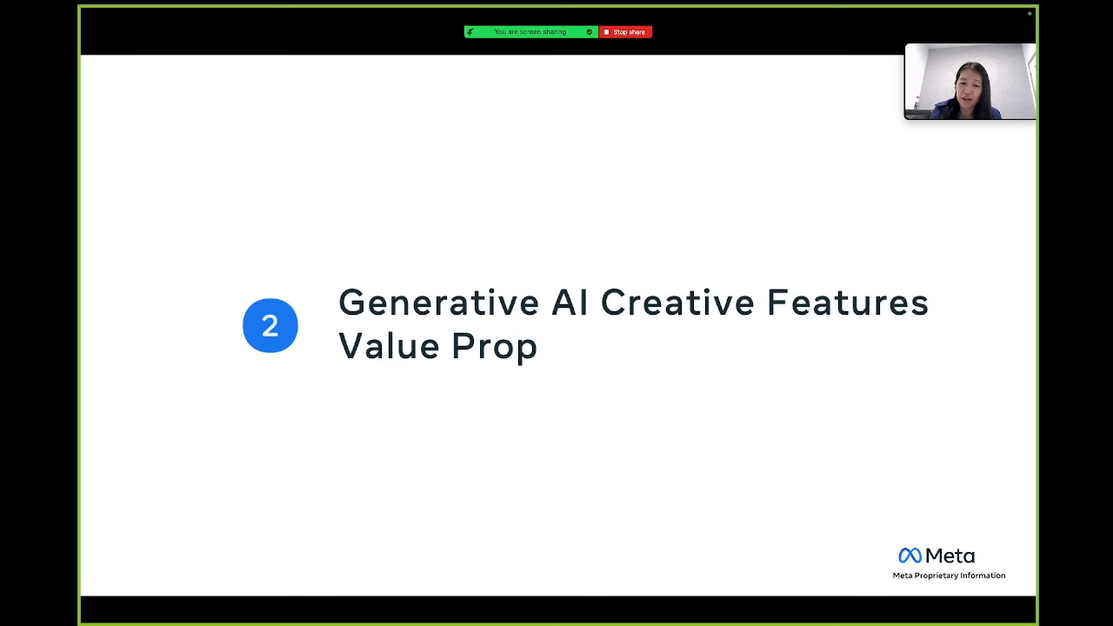
{"action": "mouse_move", "coordinate": [967, 303]}
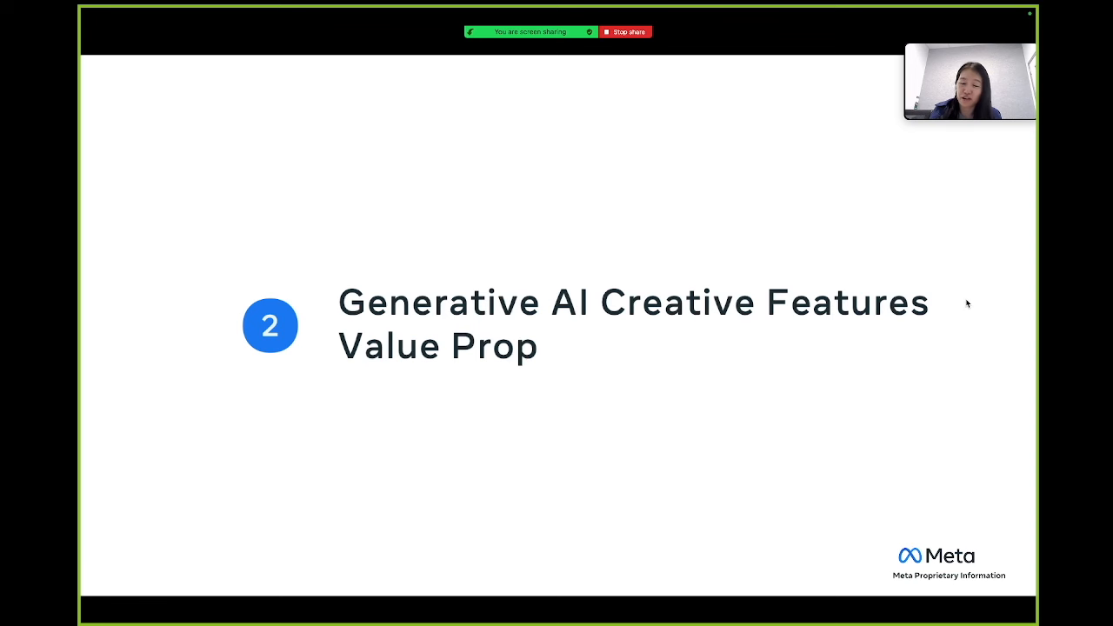
{"action": "mouse_move", "coordinate": [970, 314]}
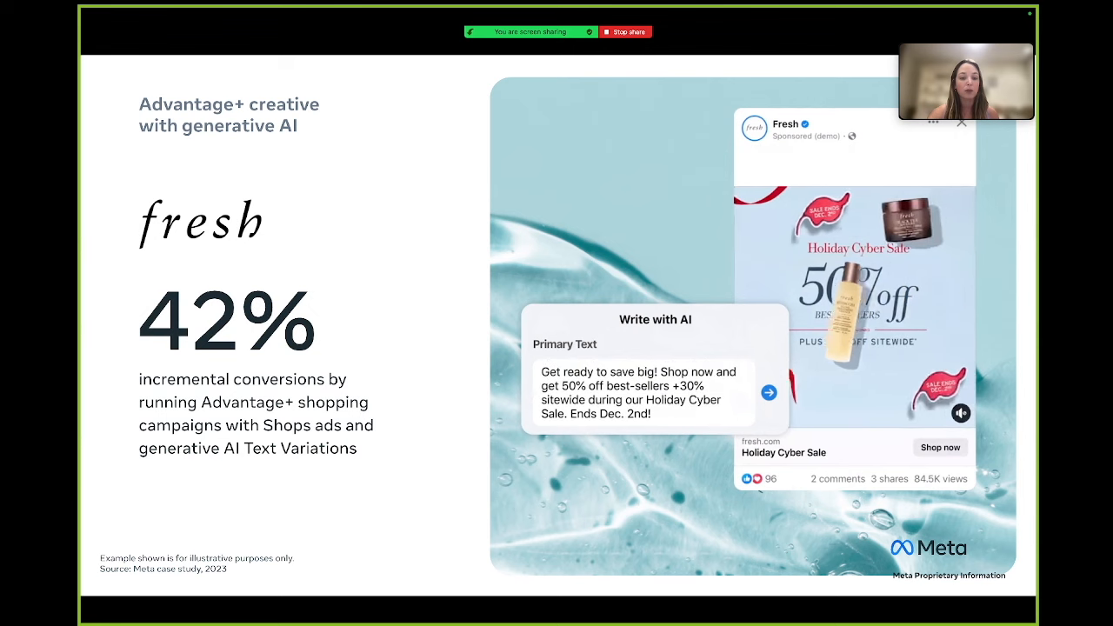
Step: Exit the full-screen slideshow to show the Image Expansion slide with thumbnails
{"action": "left_click", "coordinate": [769, 393]}
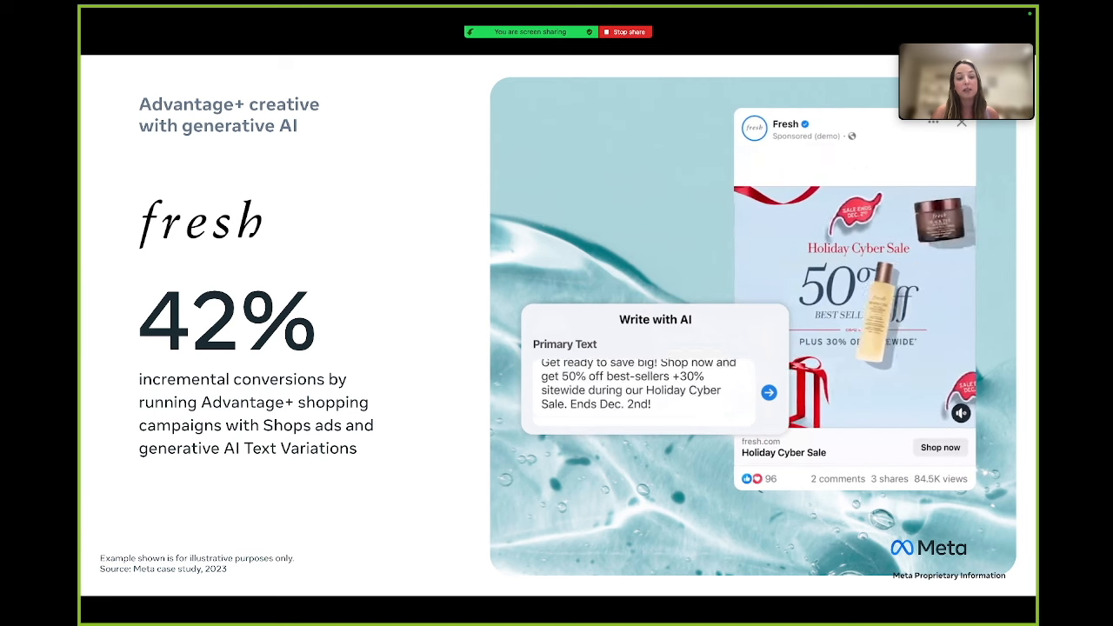
{"action": "left_click", "coordinate": [768, 393]}
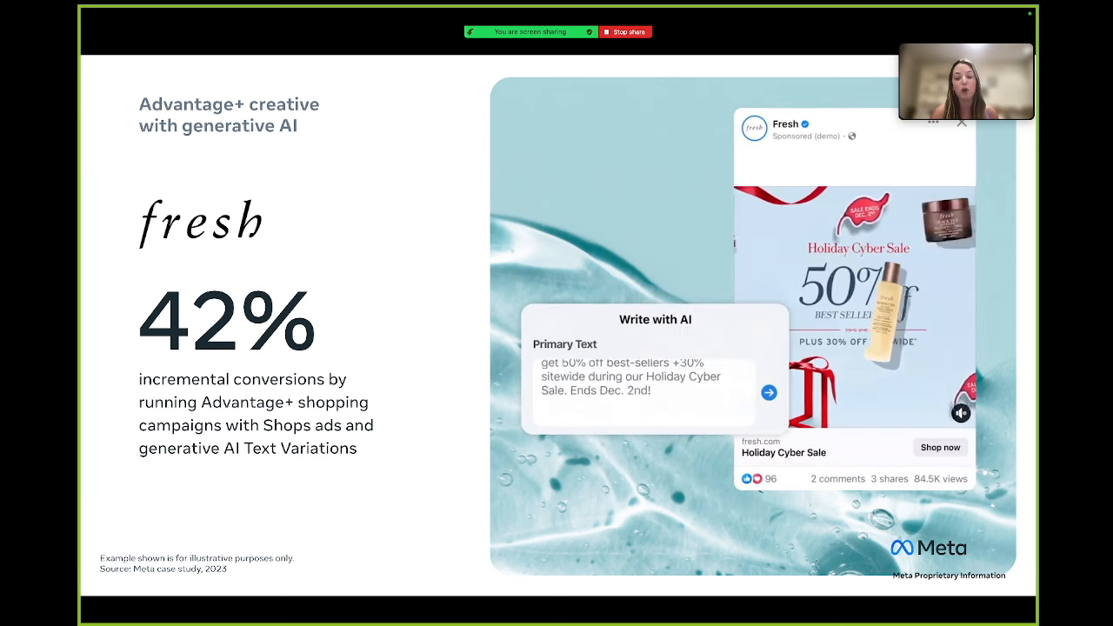
{"action": "left_click", "coordinate": [768, 393]}
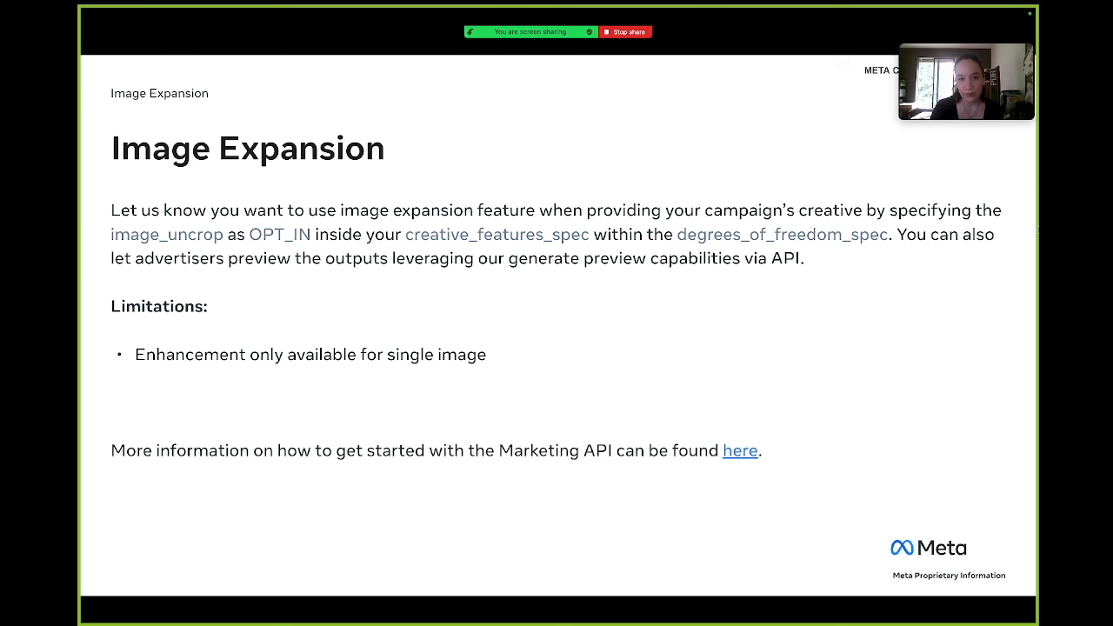
{"action": "mouse_move", "coordinate": [722, 151]}
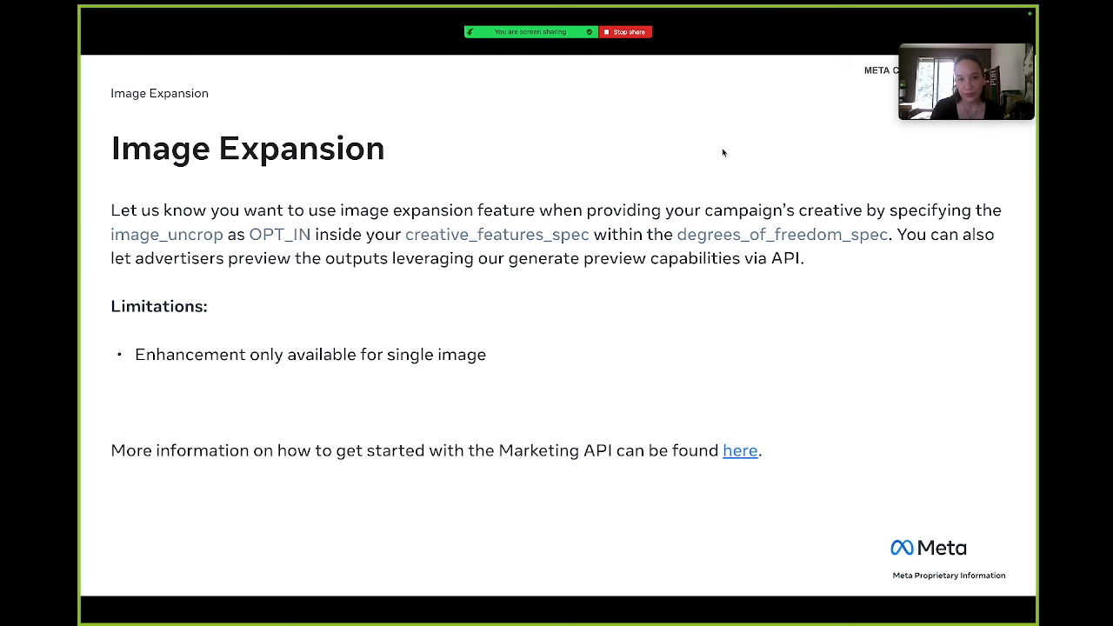
{"action": "mouse_move", "coordinate": [468, 190]}
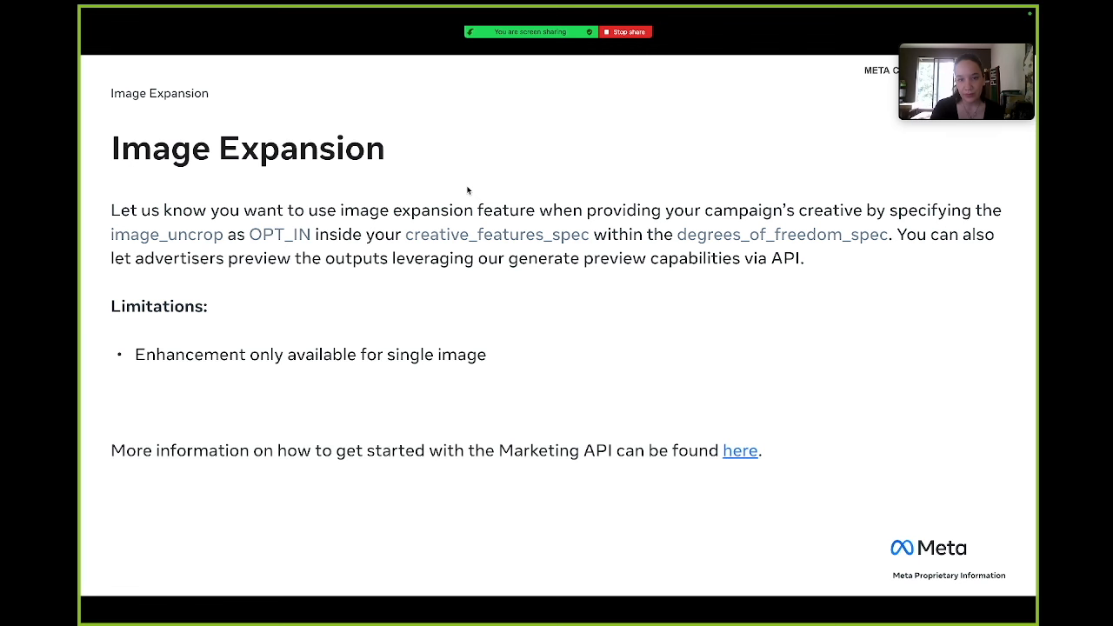
{"action": "mouse_move", "coordinate": [179, 316]}
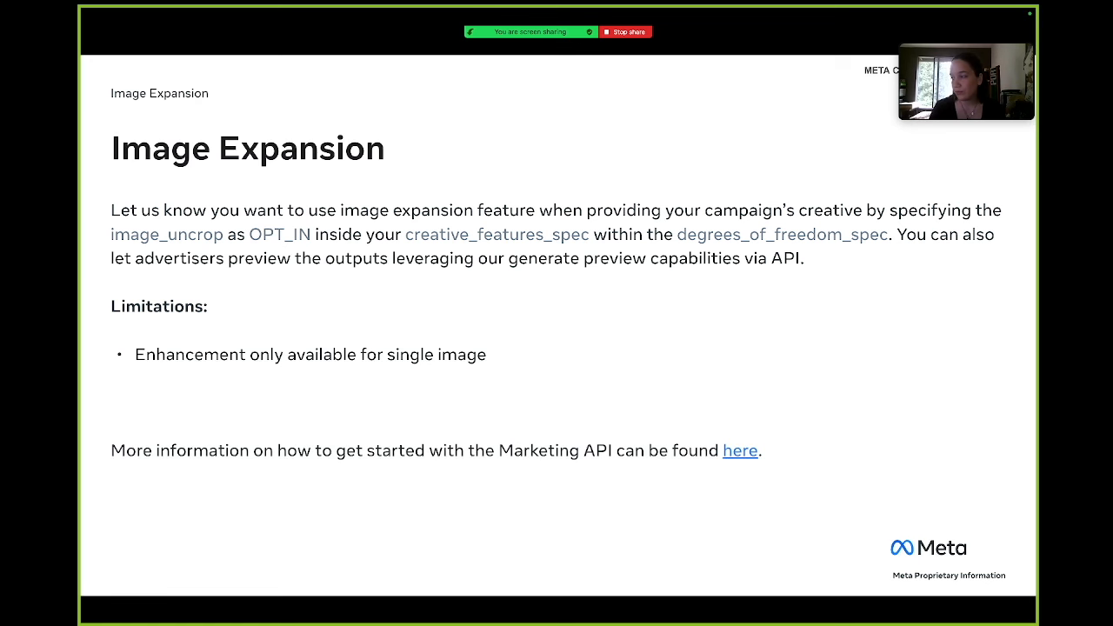
{"action": "mouse_move", "coordinate": [136, 264]}
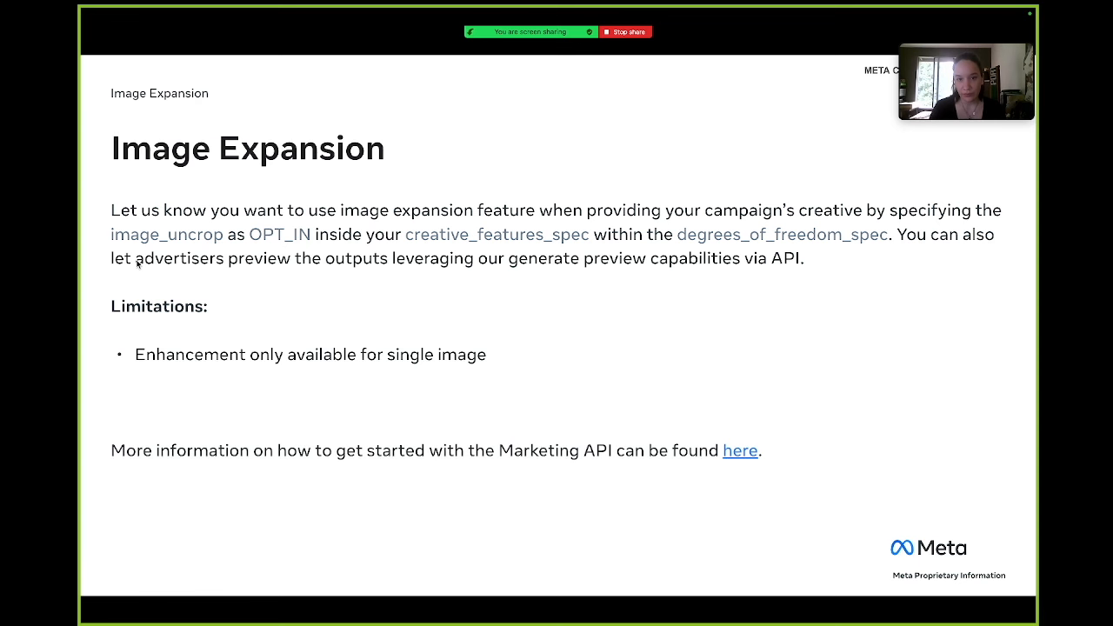
{"action": "mouse_move", "coordinate": [200, 242]}
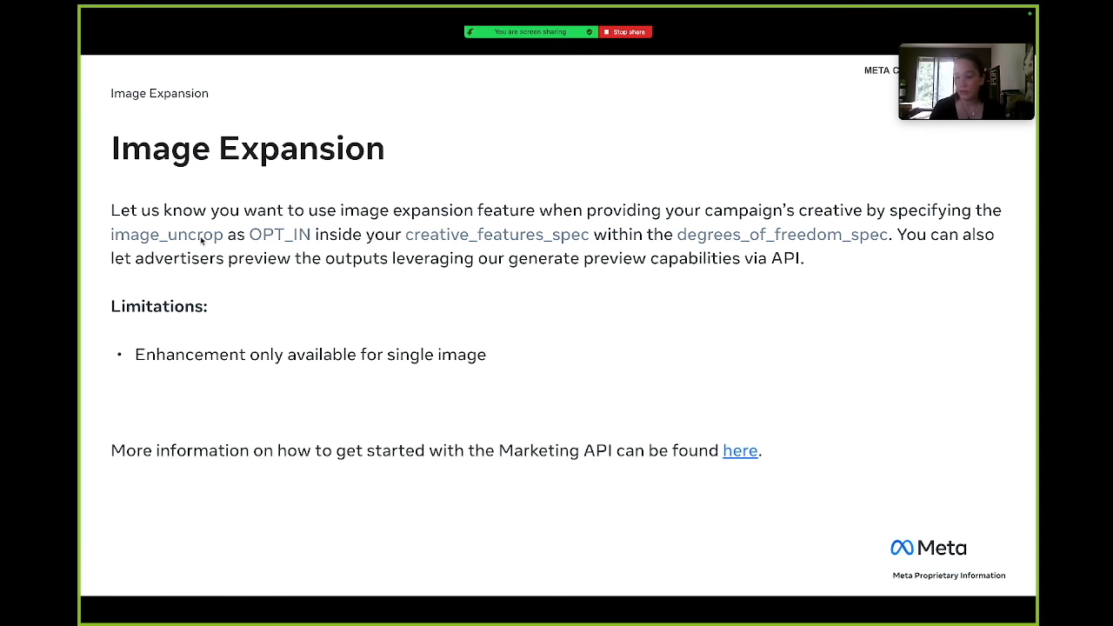
{"action": "mouse_move", "coordinate": [252, 238]}
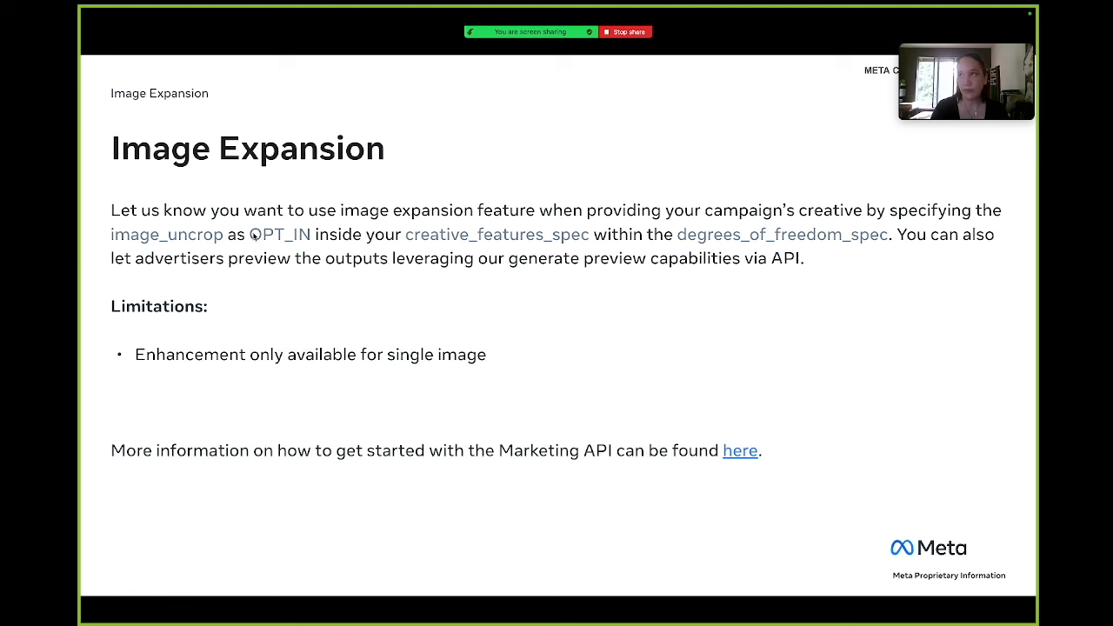
{"action": "key", "text": "Escape"}
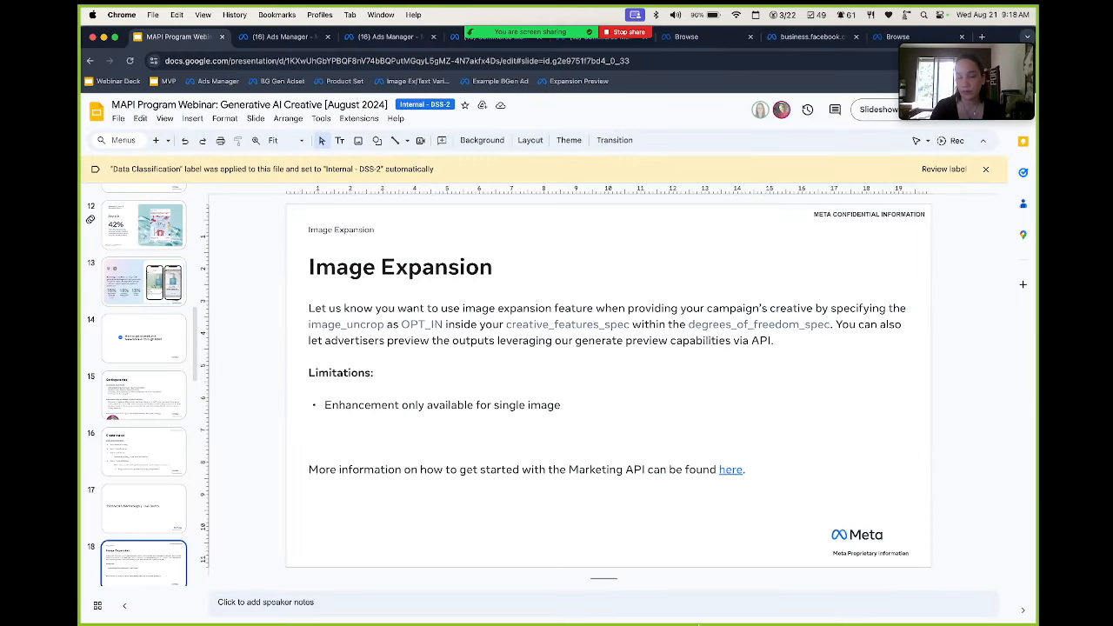
Step: Switch to the Ads Manager tab showing the Image Expansion - Misha ad set editor
{"action": "left_click", "coordinate": [278, 37]}
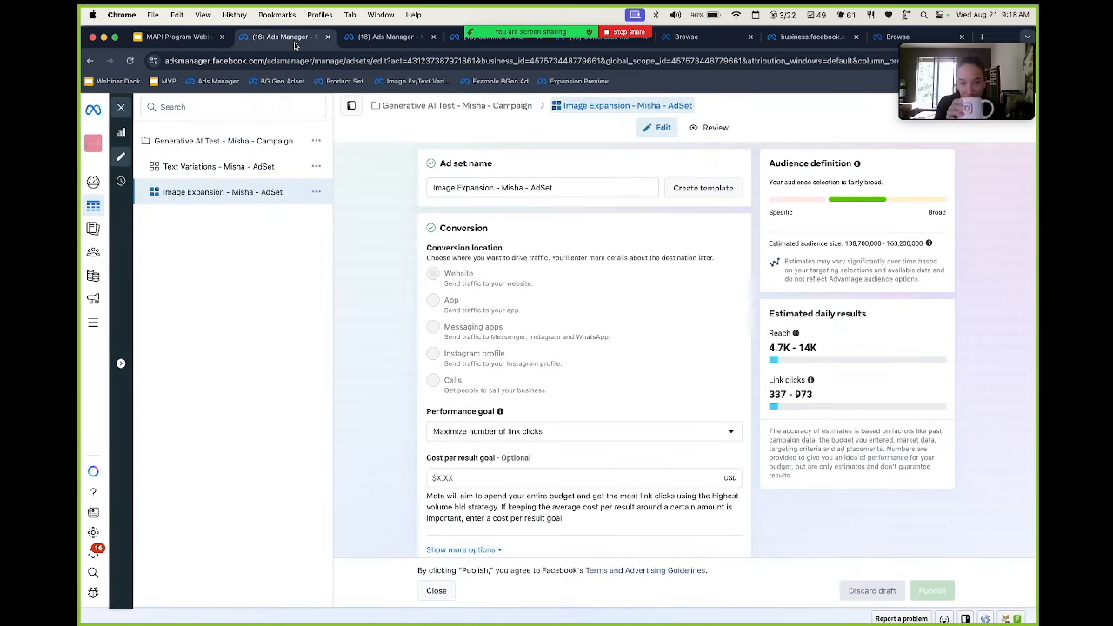
{"action": "mouse_move", "coordinate": [198, 166]}
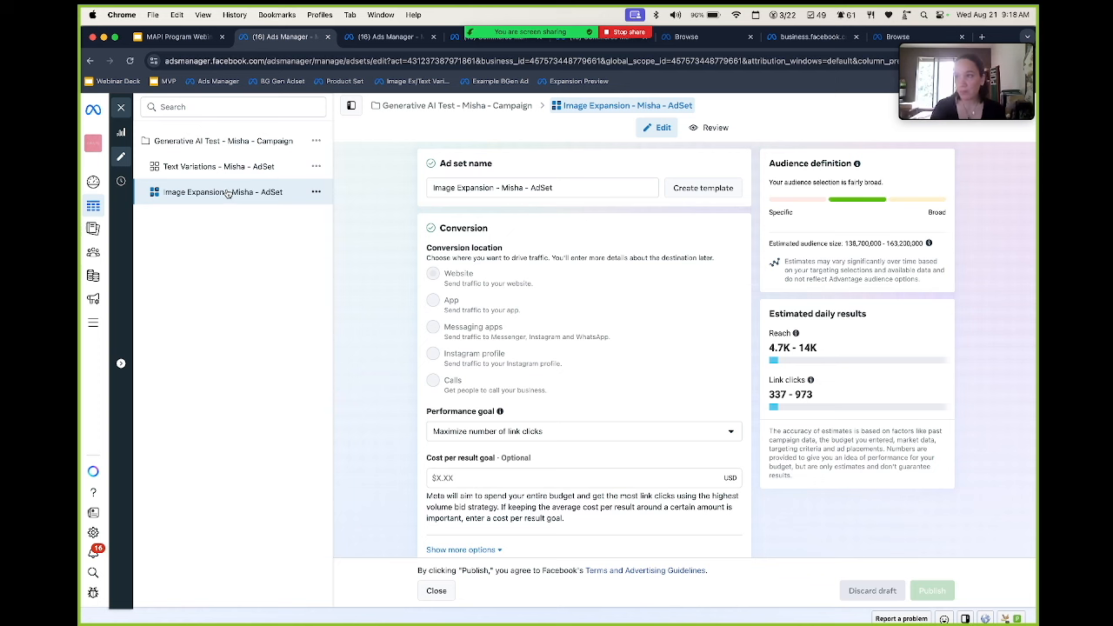
{"action": "mouse_move", "coordinate": [529, 589]}
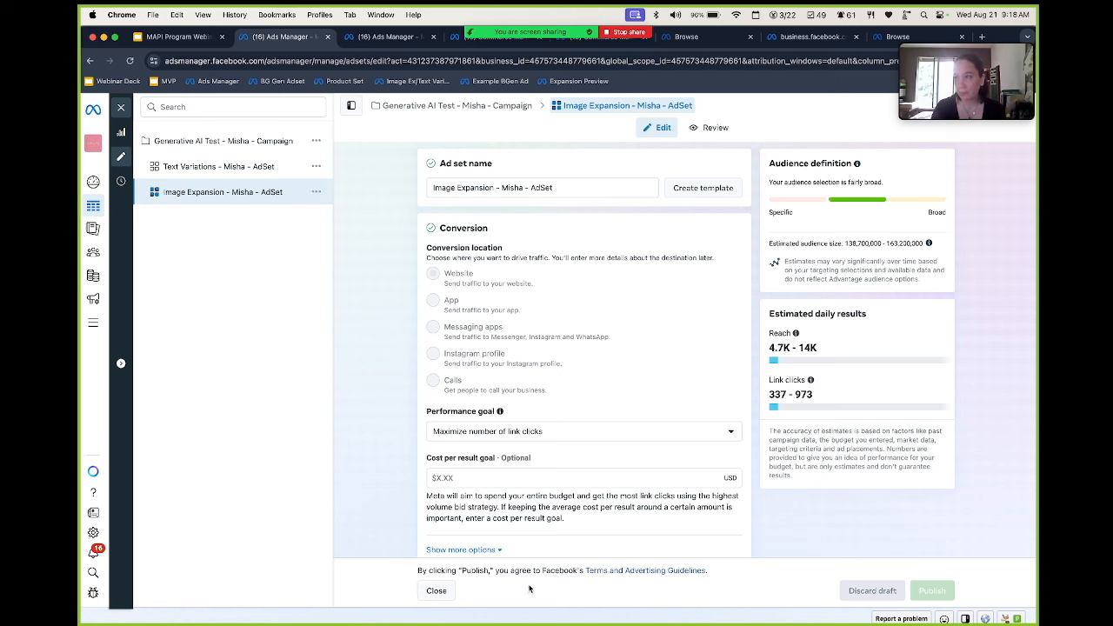
{"action": "mouse_move", "coordinate": [275, 156]}
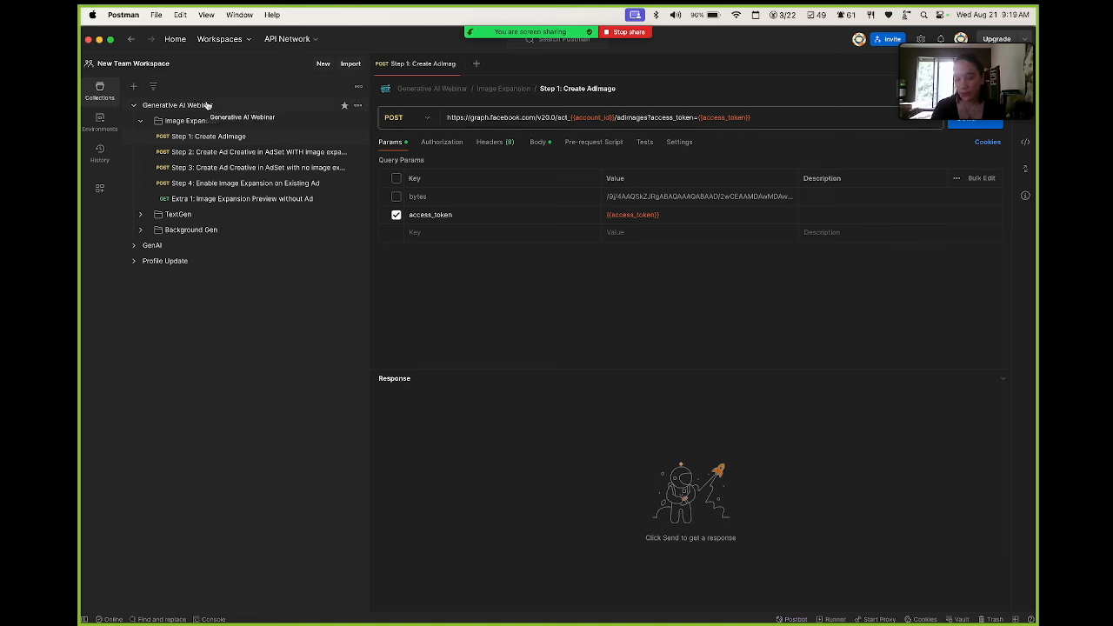
{"action": "mouse_move", "coordinate": [293, 352]}
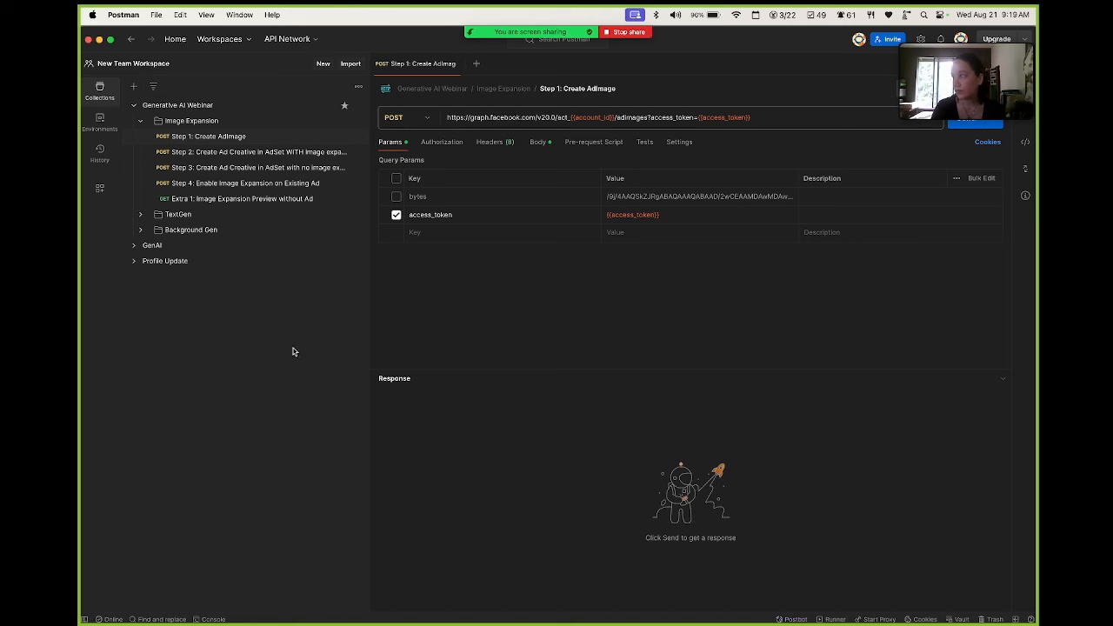
{"action": "mouse_move", "coordinate": [277, 220]}
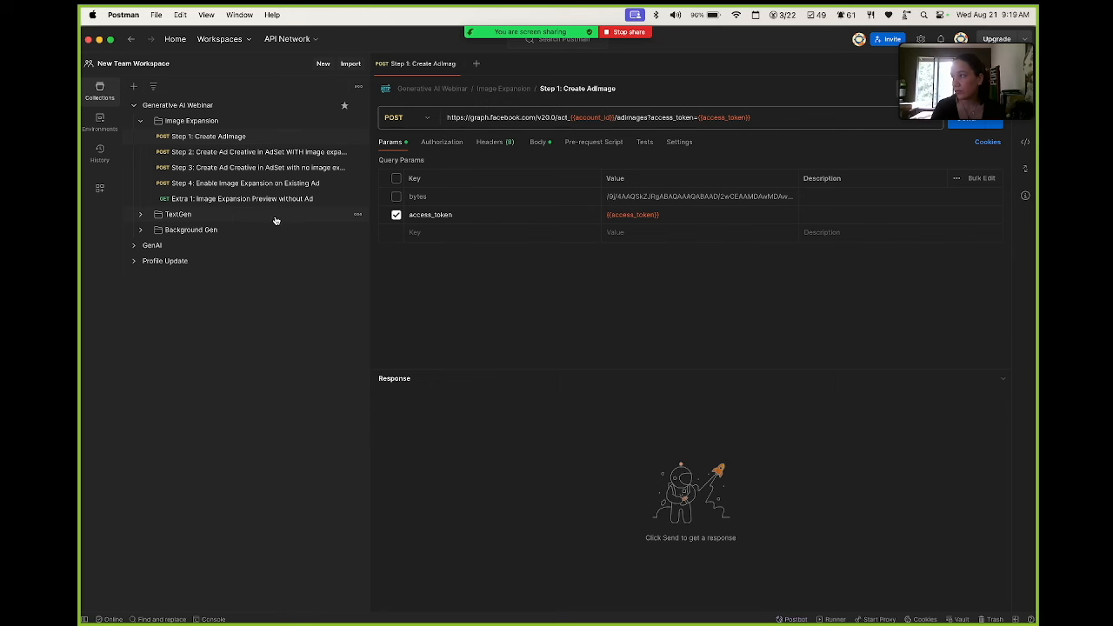
{"action": "mouse_move", "coordinate": [261, 600]}
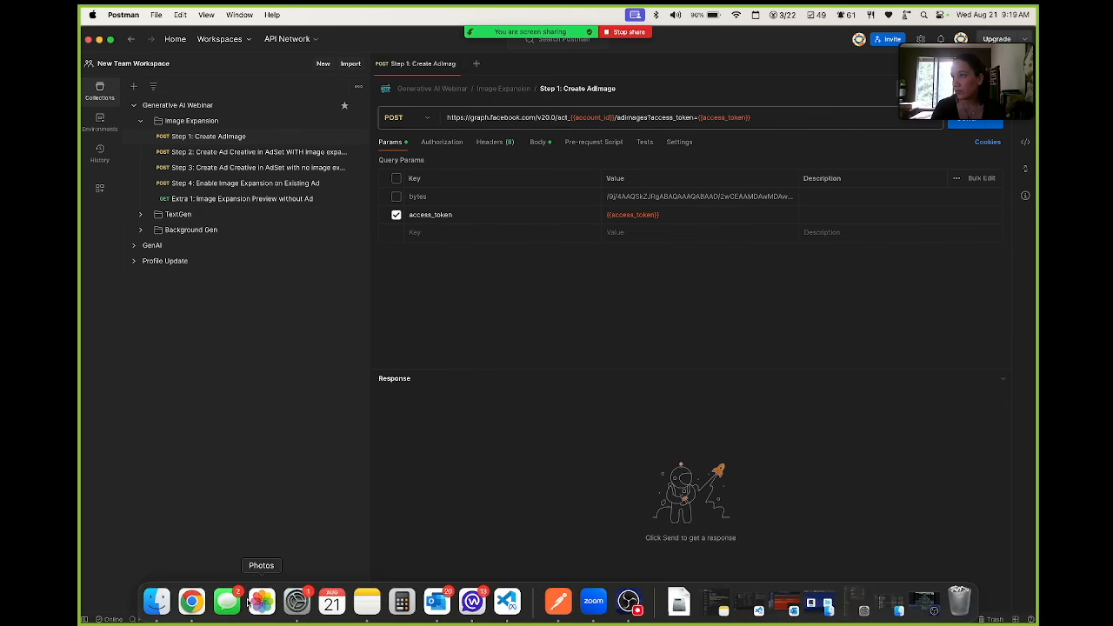
Step: Upload snowboarding pic.jpg from the Webinar folder via Step 1: Create AdImage and select the hash
{"action": "left_click", "coordinate": [156, 601]}
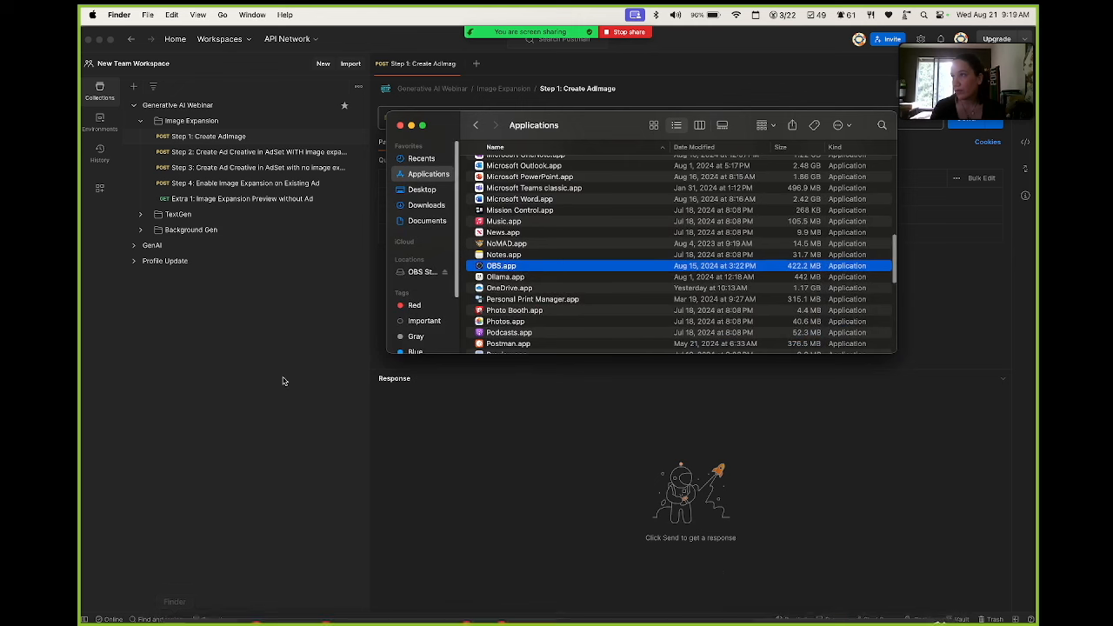
{"action": "left_click", "coordinate": [421, 190]}
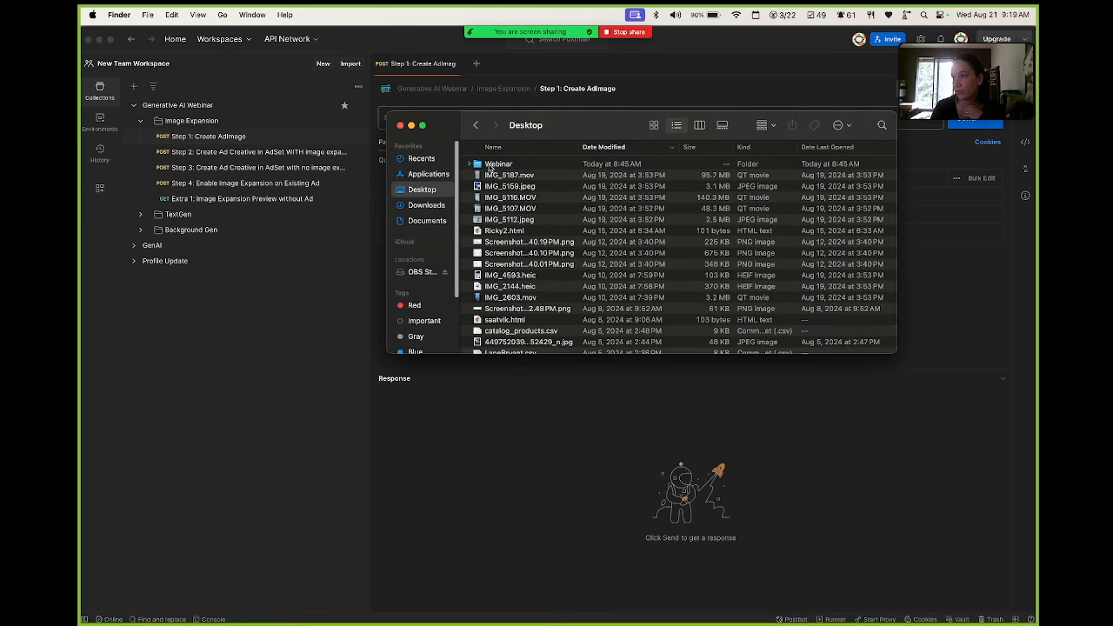
{"action": "double_click", "coordinate": [498, 163]}
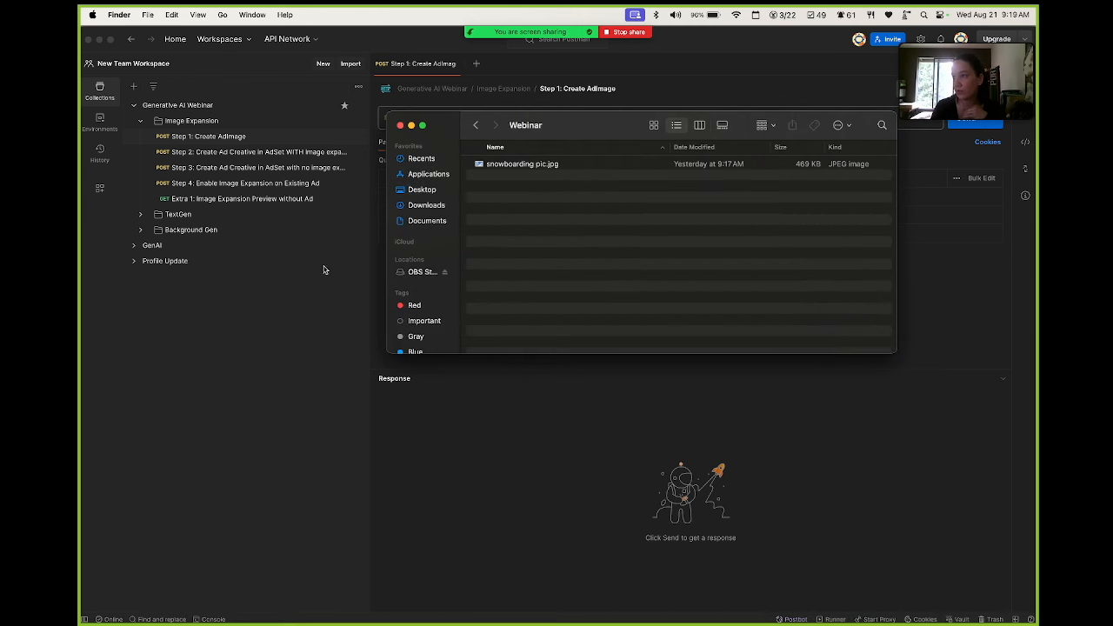
{"action": "left_click", "coordinate": [522, 163]}
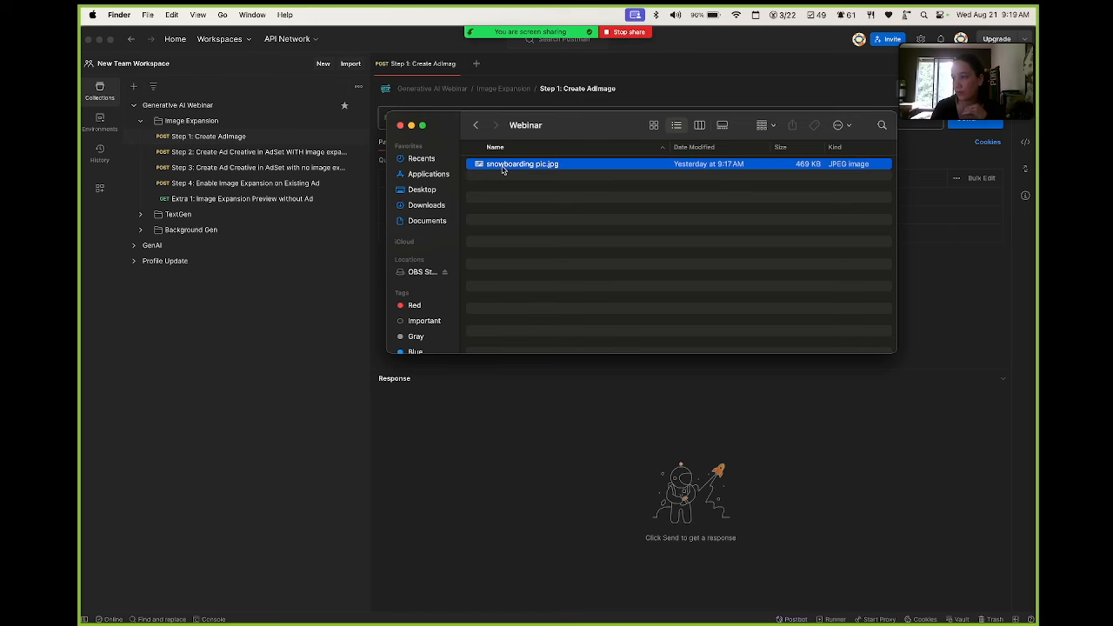
{"action": "double_click", "coordinate": [522, 164]}
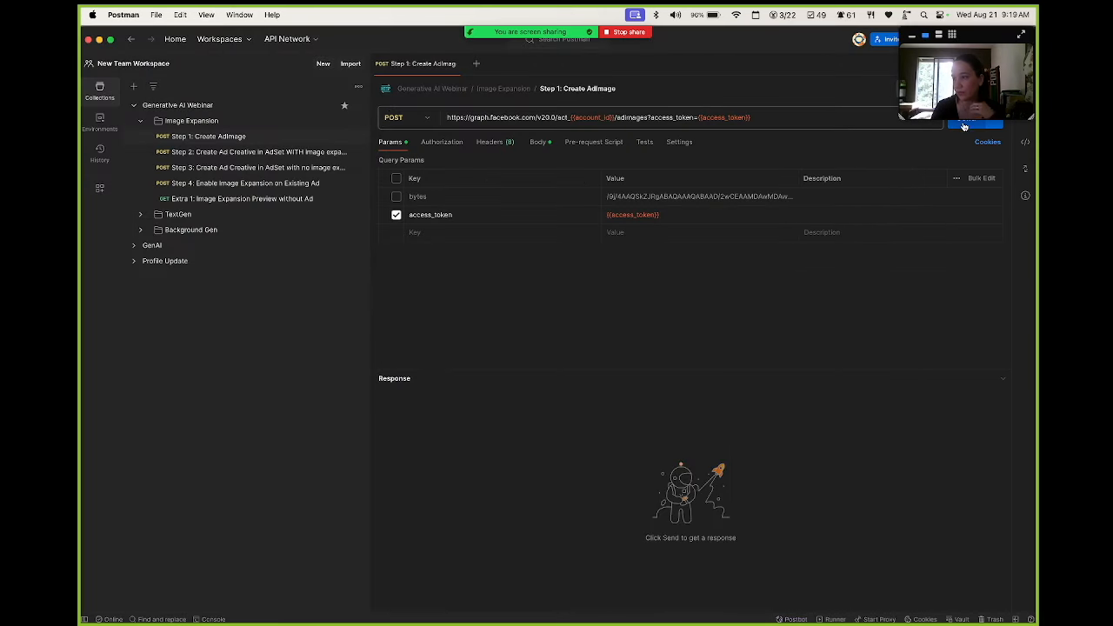
{"action": "left_click", "coordinate": [964, 117]}
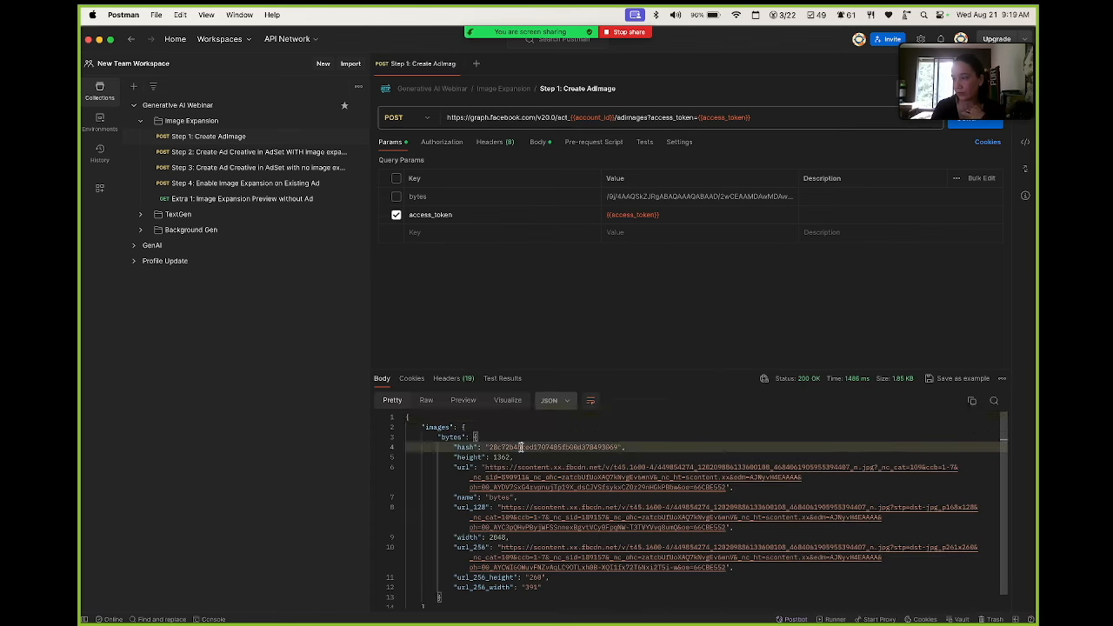
{"action": "double_click", "coordinate": [522, 447]}
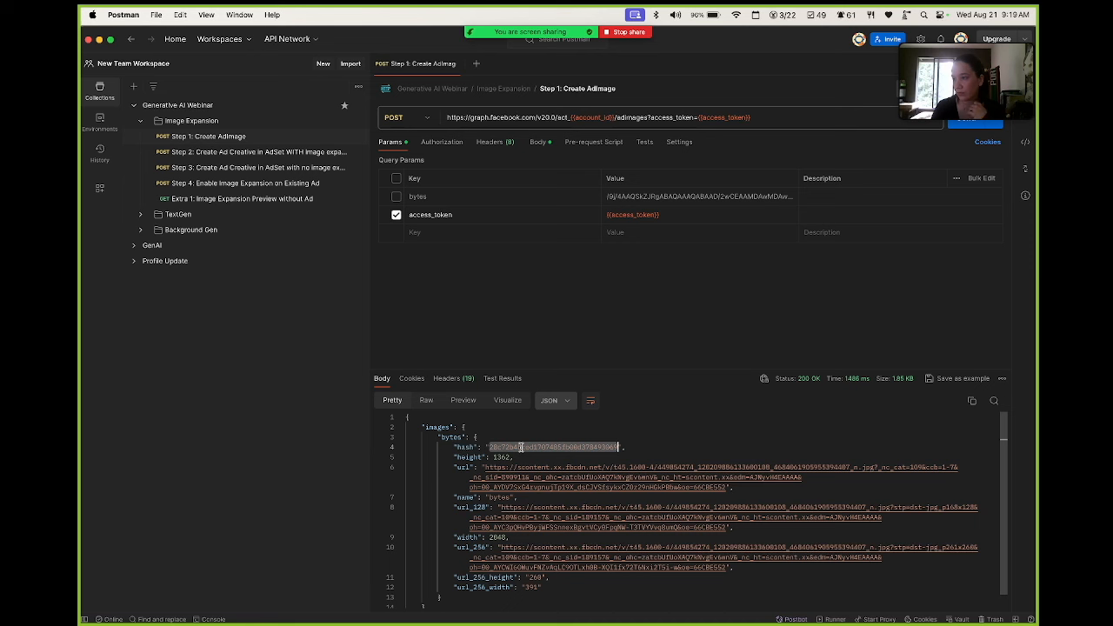
{"action": "mouse_move", "coordinate": [287, 152]}
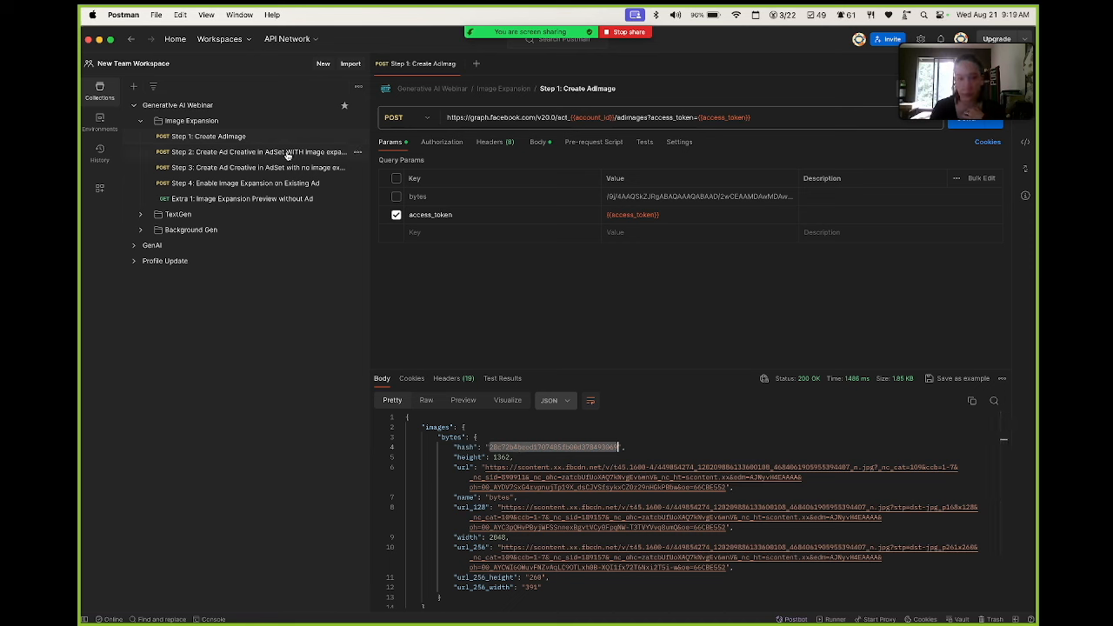
Step: Open 'Step 2: Create Ad Creative in AdSet WITH image expansion' and review its JSON body
{"action": "left_click", "coordinate": [254, 151]}
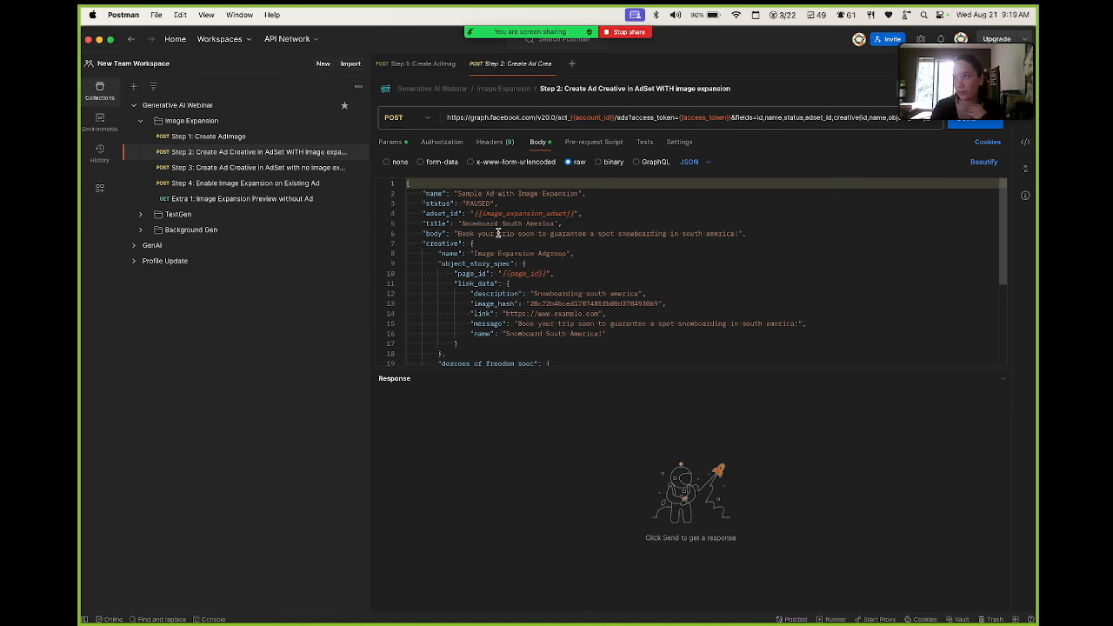
{"action": "scroll", "scroll_direction": "down", "scroll_amount": 3}
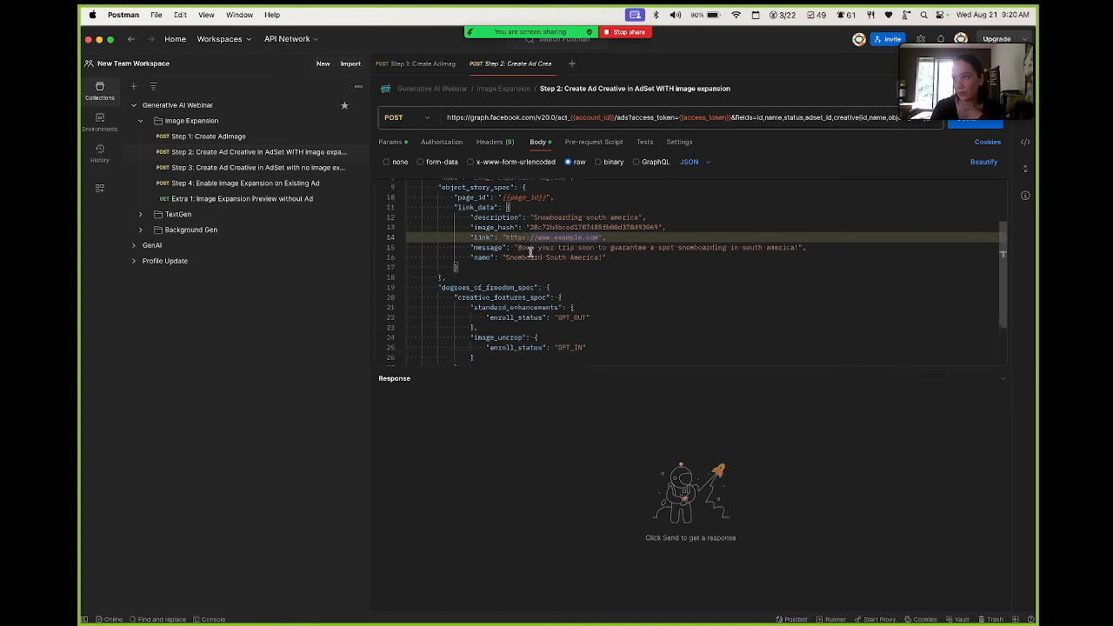
{"action": "scroll", "scroll_direction": "down", "scroll_amount": 3}
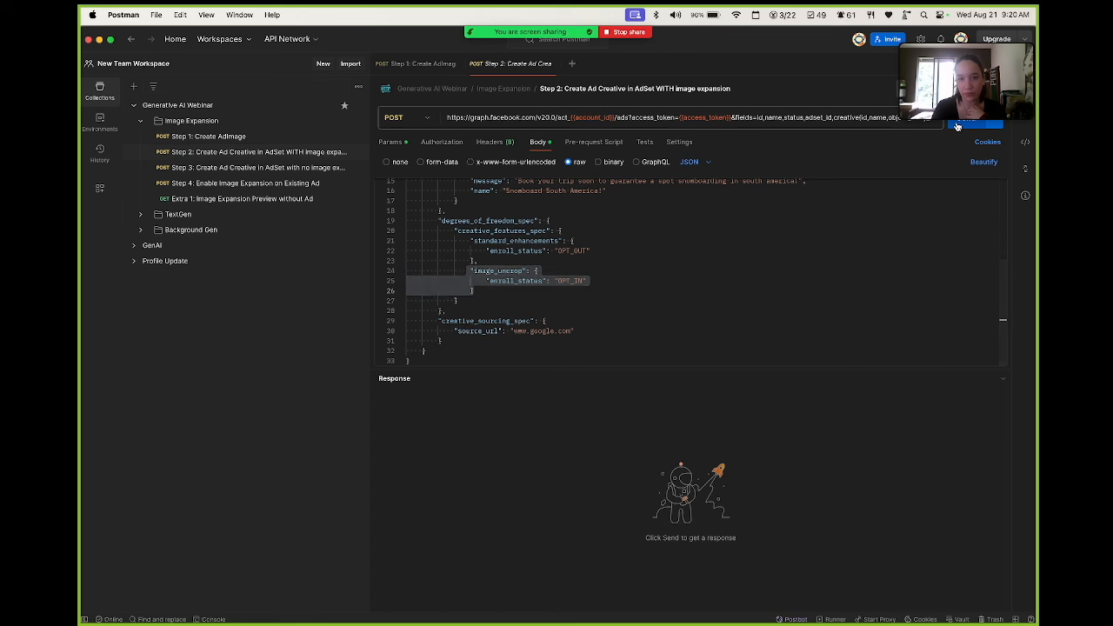
Step: Send the Step 2 request, review the 200 OK response, and select the new ad id
{"action": "left_click", "coordinate": [974, 123]}
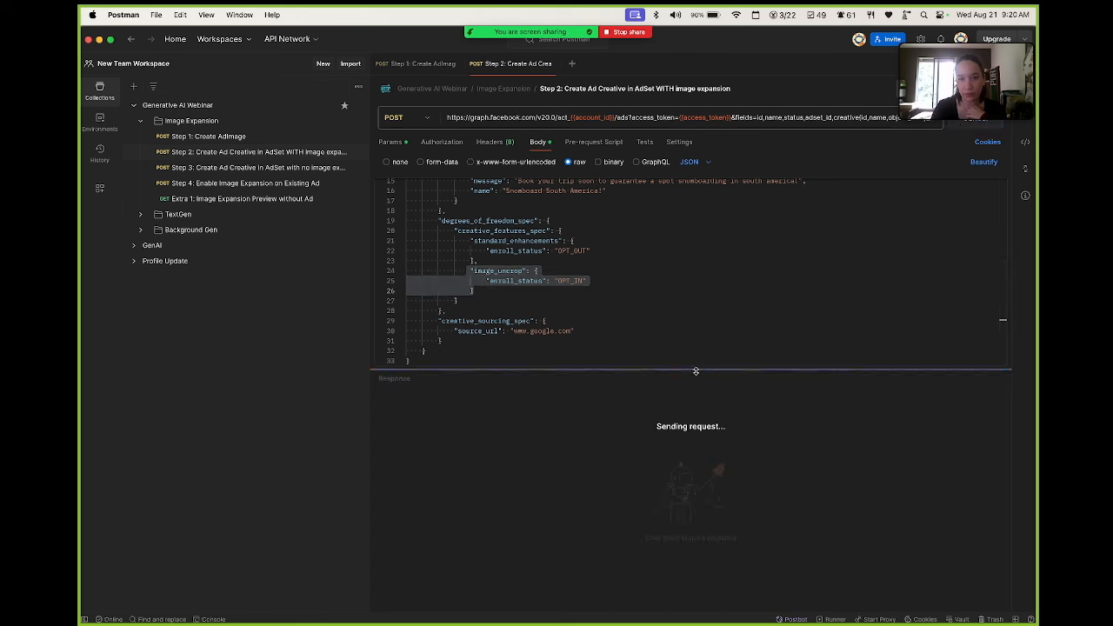
{"action": "left_click", "coordinate": [957, 117]}
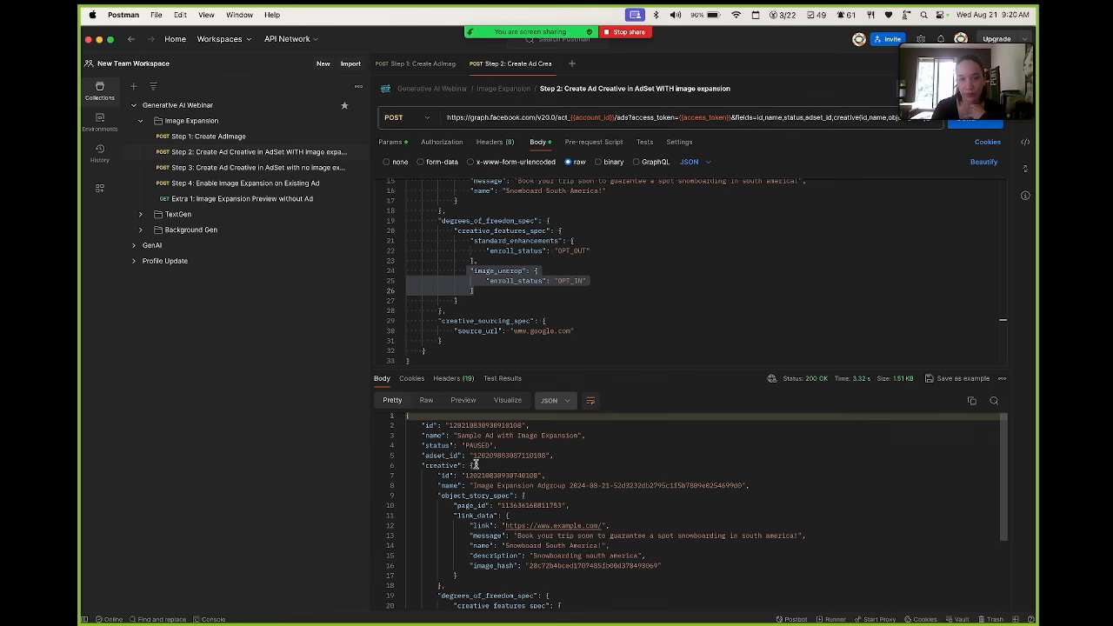
{"action": "scroll", "scroll_direction": "down", "scroll_amount": 3}
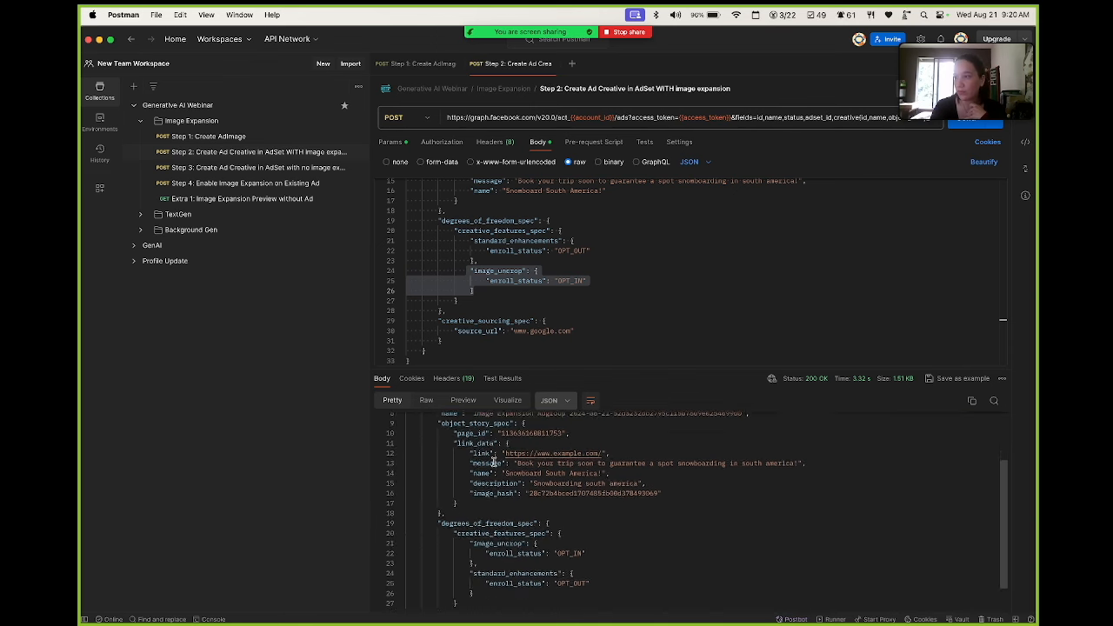
{"action": "scroll", "scroll_direction": "up", "scroll_amount": 3}
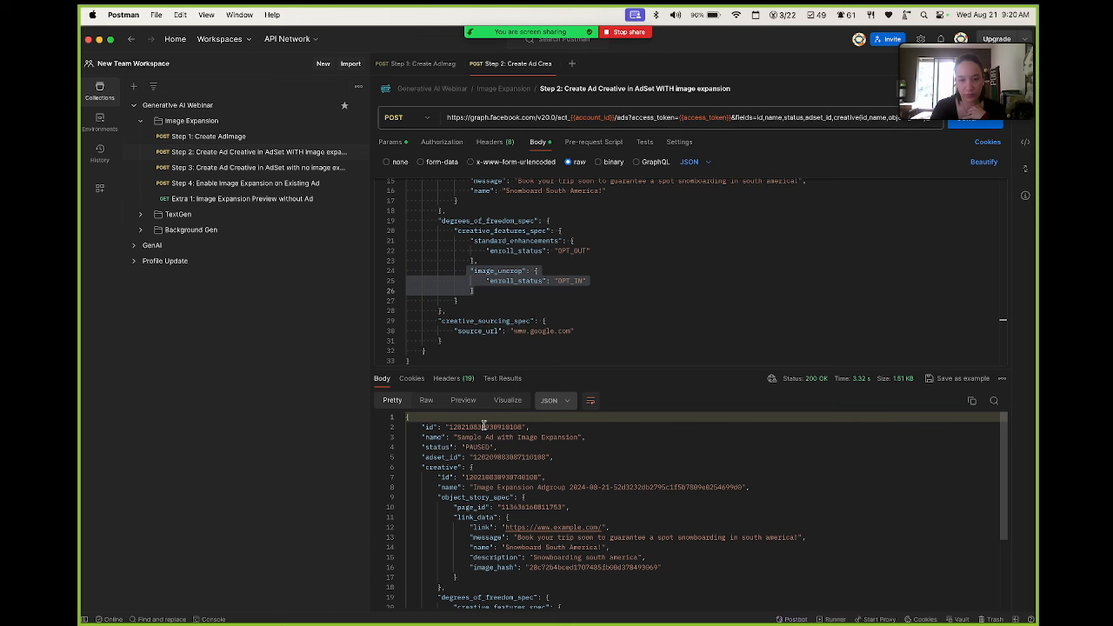
{"action": "double_click", "coordinate": [482, 426]}
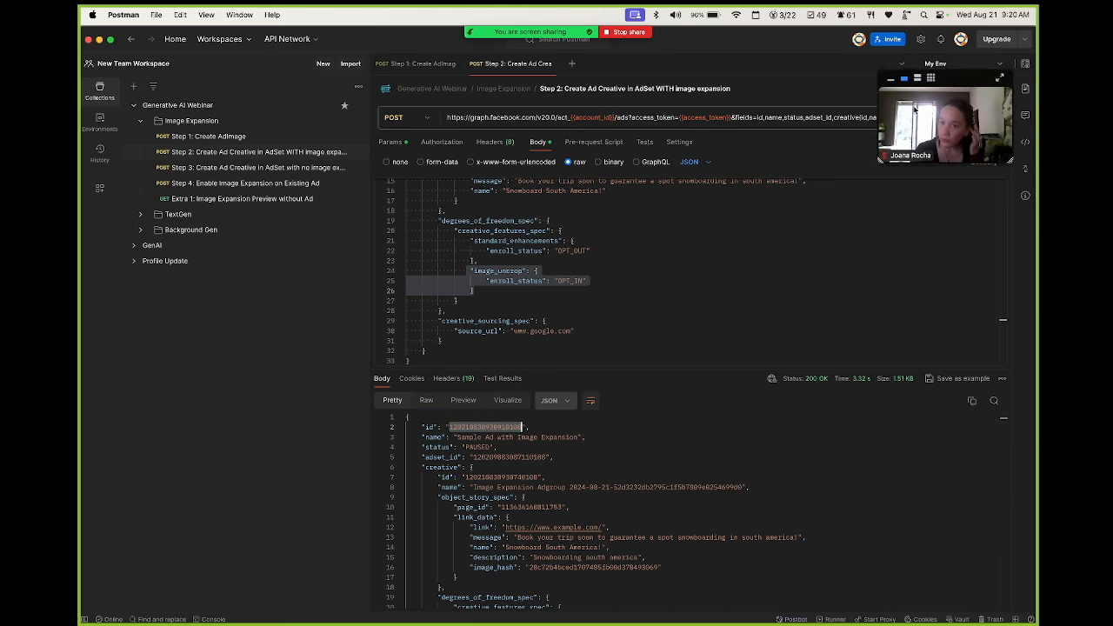
Step: Check the ad_id value in the My Env environment variables
{"action": "left_click", "coordinate": [1024, 63]}
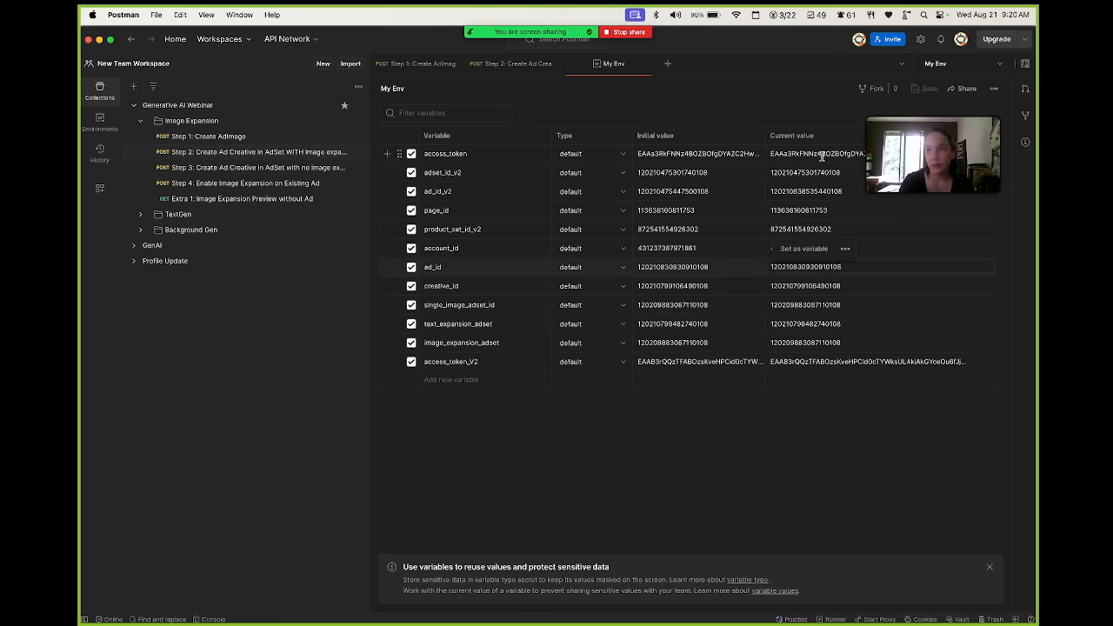
{"action": "mouse_move", "coordinate": [241, 202]}
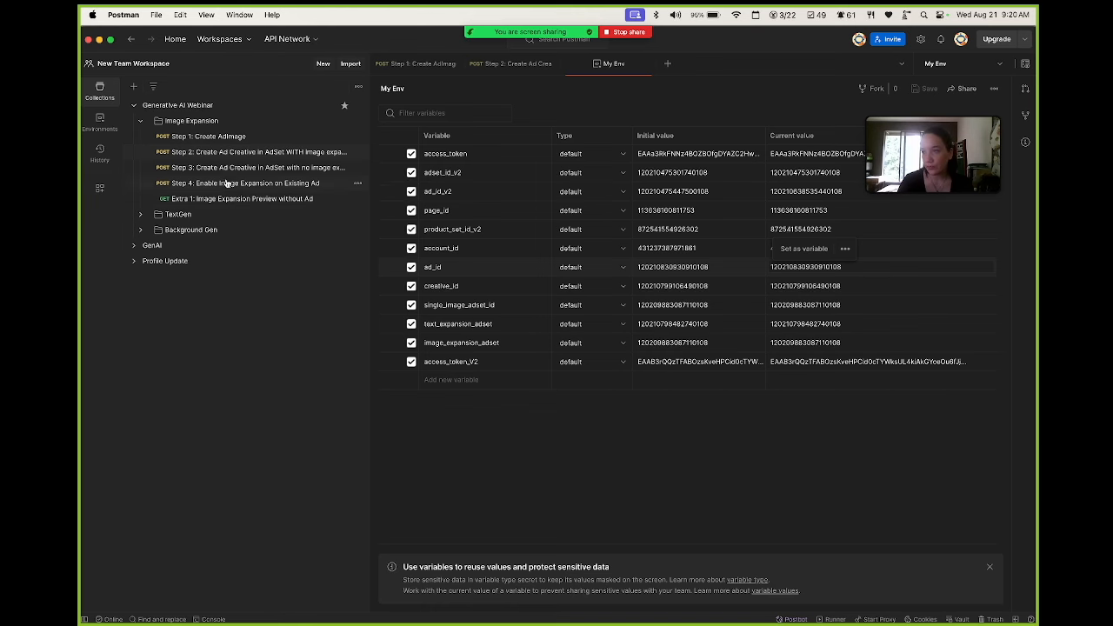
{"action": "left_click", "coordinate": [241, 199]}
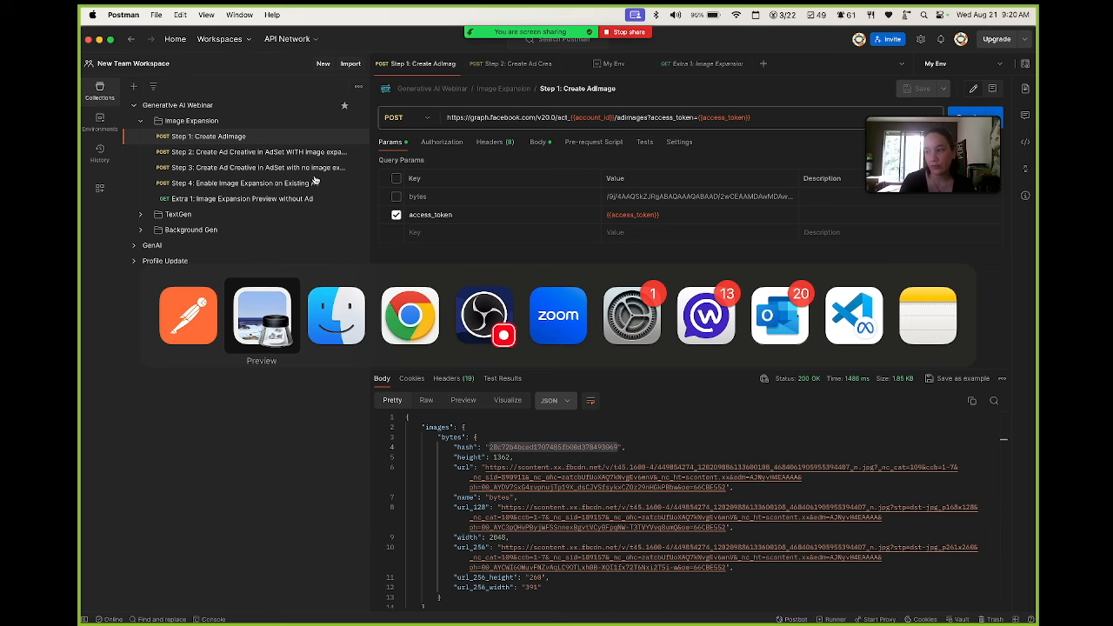
Step: Reload Ads Manager and open 'Sample Ad with Image Expansion' under the Image Expansion ad set
{"action": "left_click", "coordinate": [409, 315]}
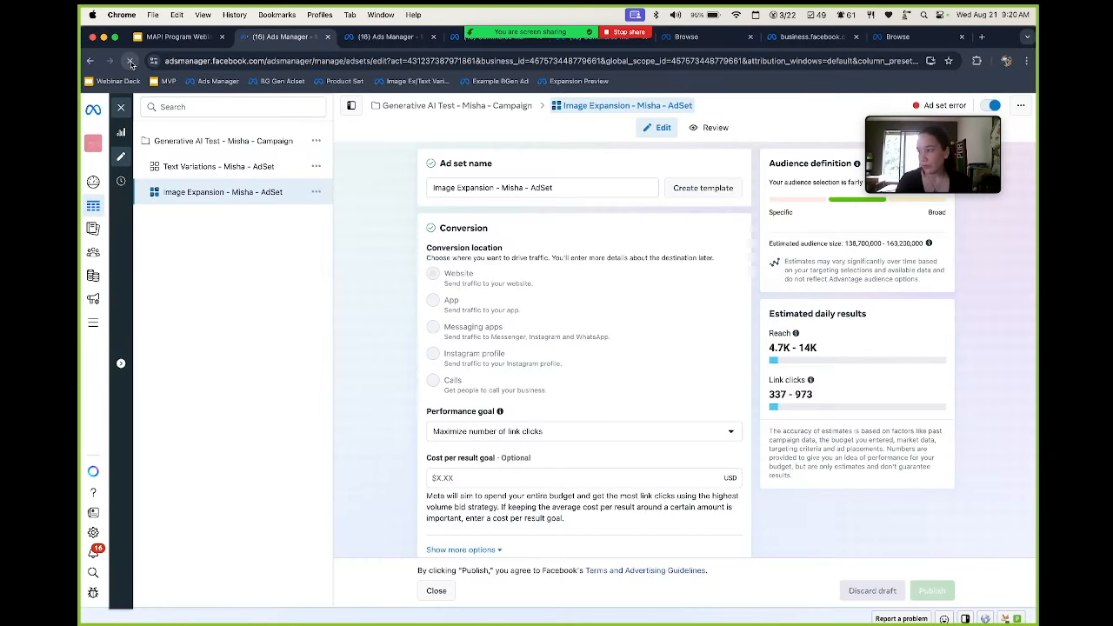
{"action": "left_click", "coordinate": [131, 61]}
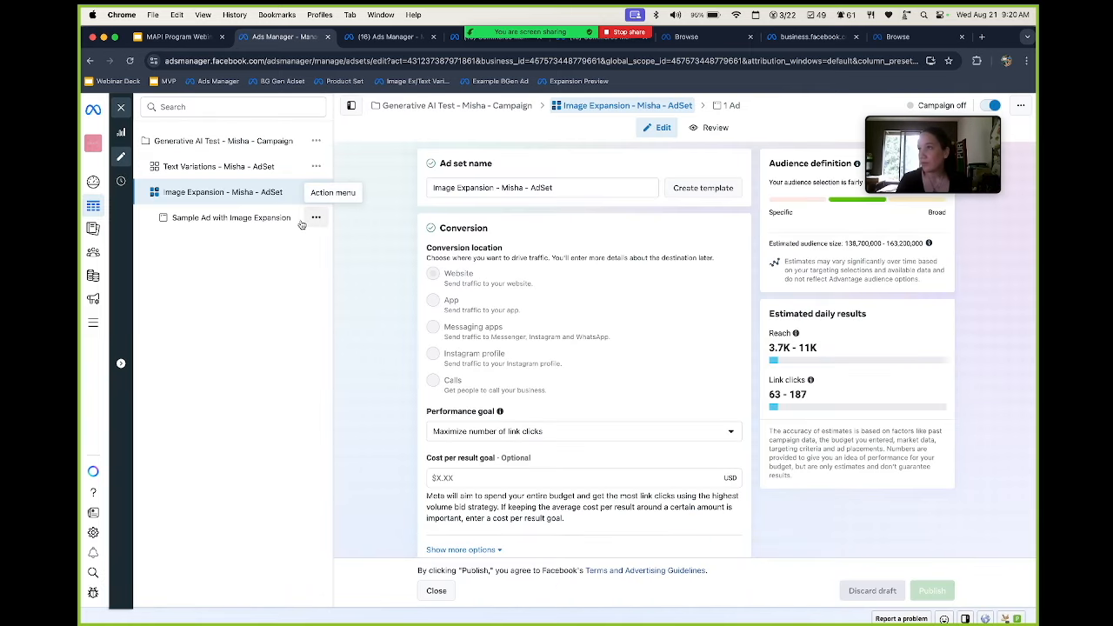
{"action": "left_click", "coordinate": [231, 217]}
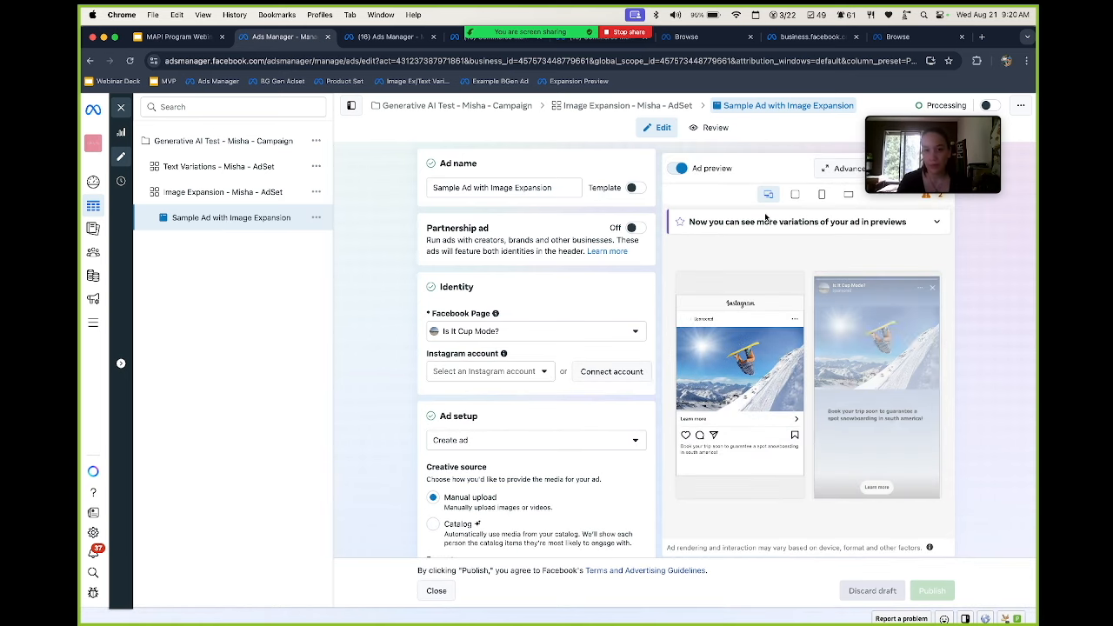
Step: Browse the ad's Advantage+ expanded image variations in the advanced preview, then close it
{"action": "left_click", "coordinate": [843, 168]}
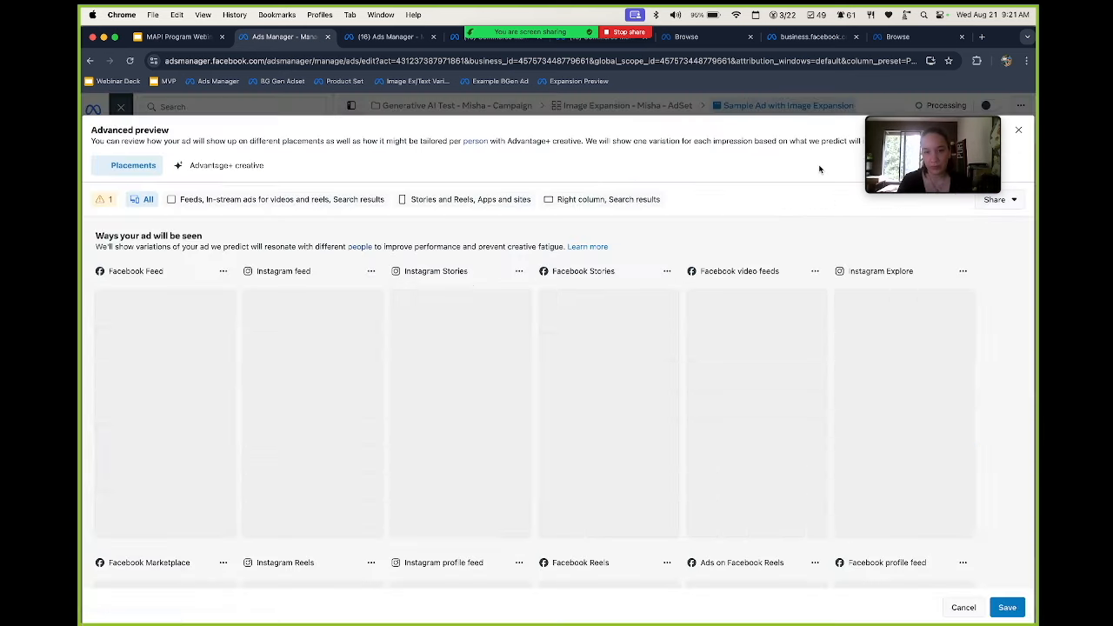
{"action": "left_click", "coordinate": [225, 165]}
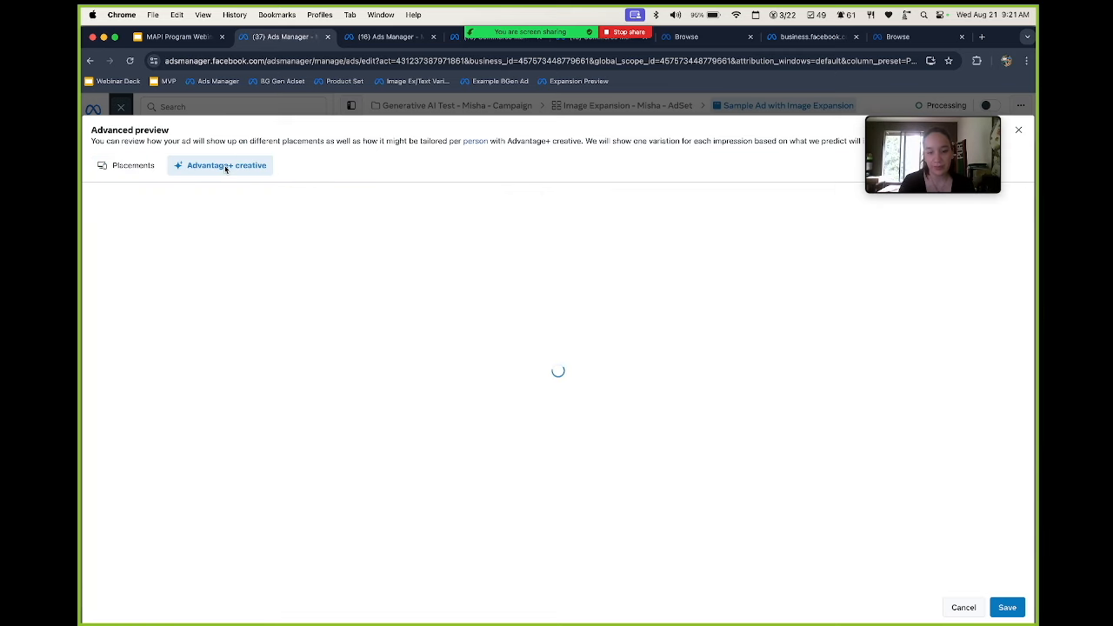
{"action": "left_click", "coordinate": [220, 165]}
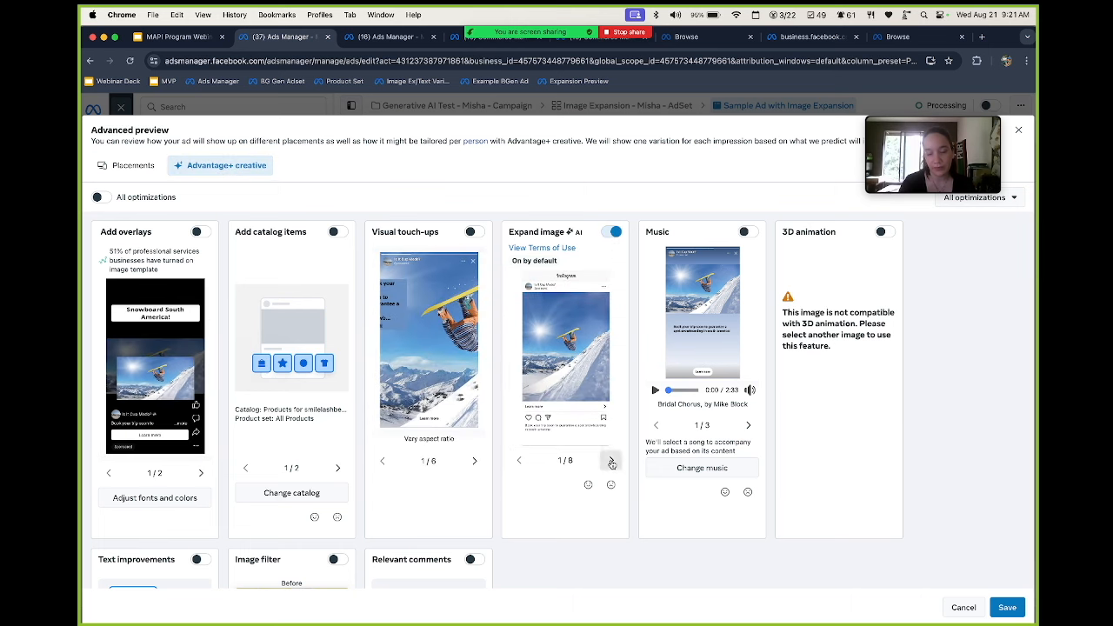
{"action": "left_click", "coordinate": [611, 461]}
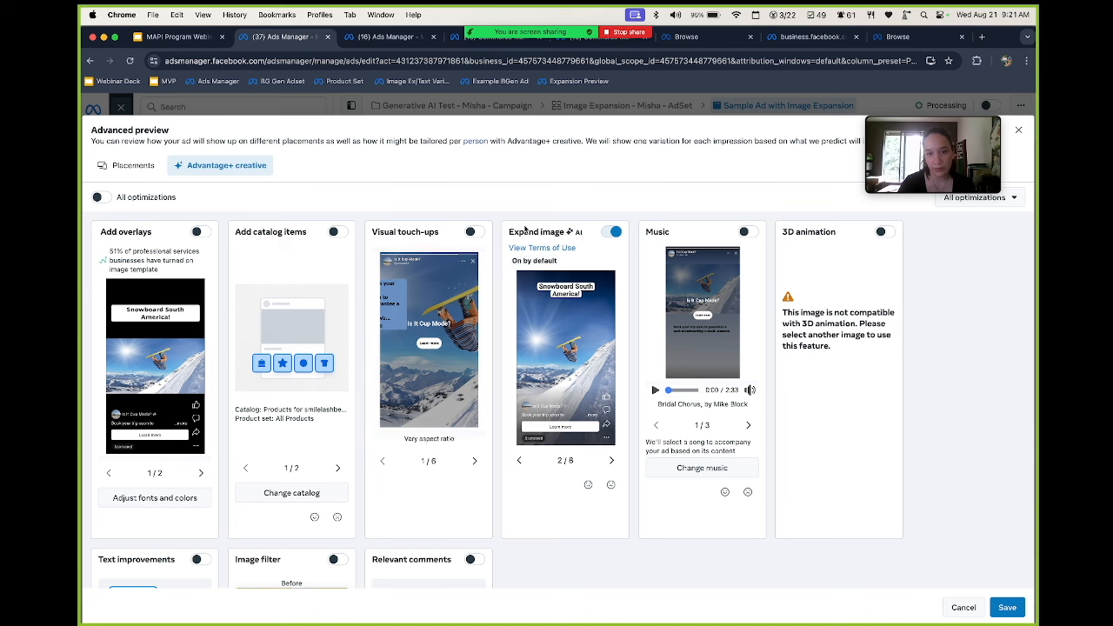
{"action": "left_click", "coordinate": [1019, 129]}
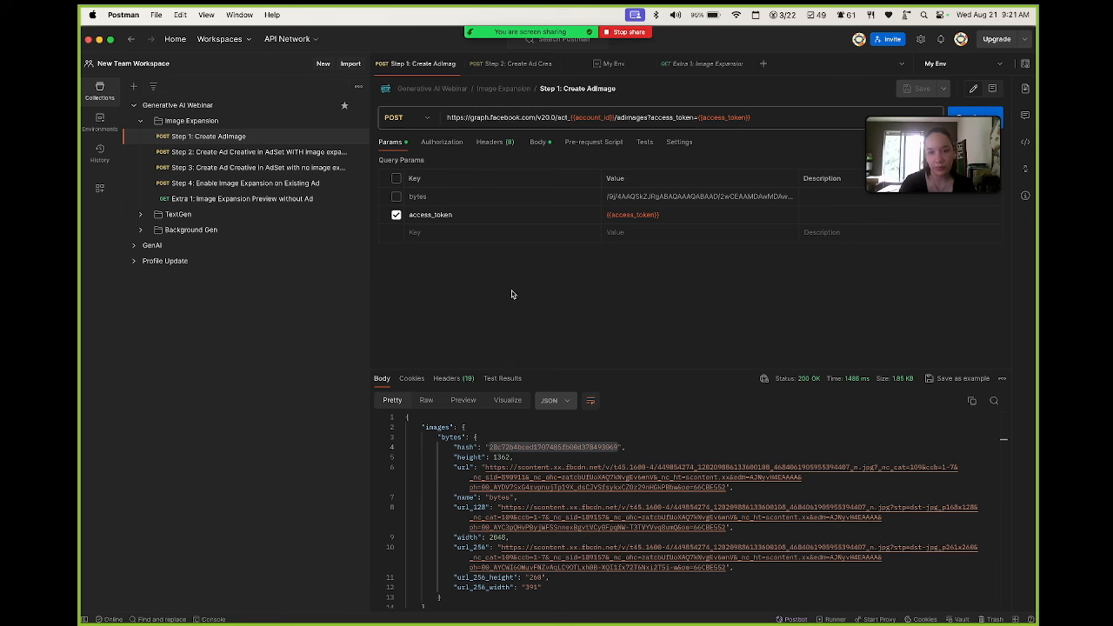
{"action": "mouse_move", "coordinate": [246, 201]}
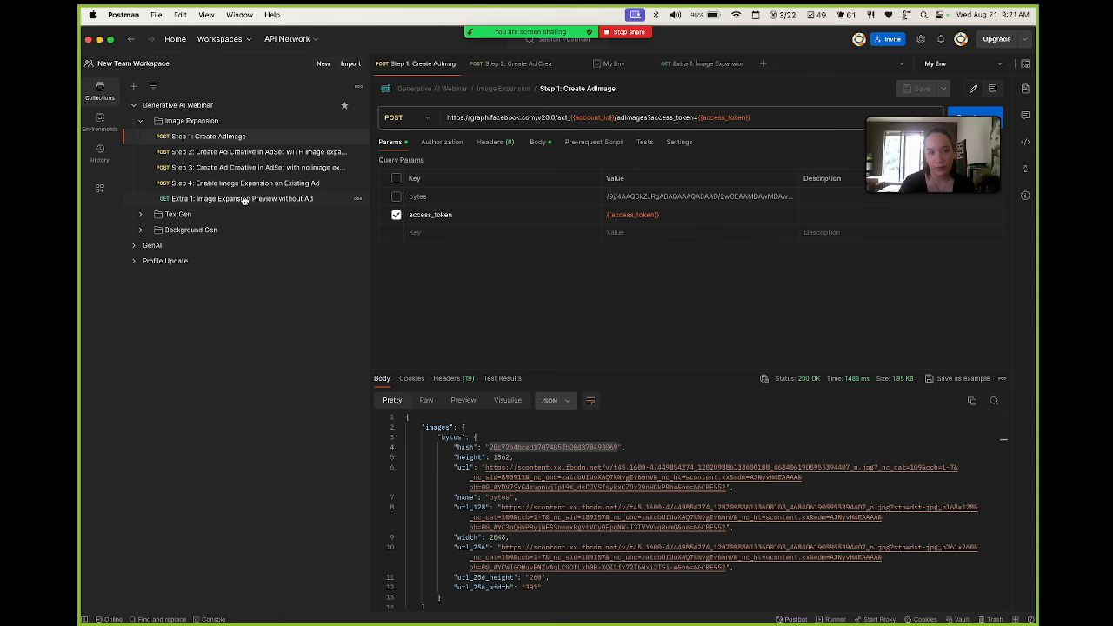
Step: Send 'Extra 1: Image Expansion Preview without Ad' and scroll through the preview iframe response
{"action": "left_click", "coordinate": [241, 198]}
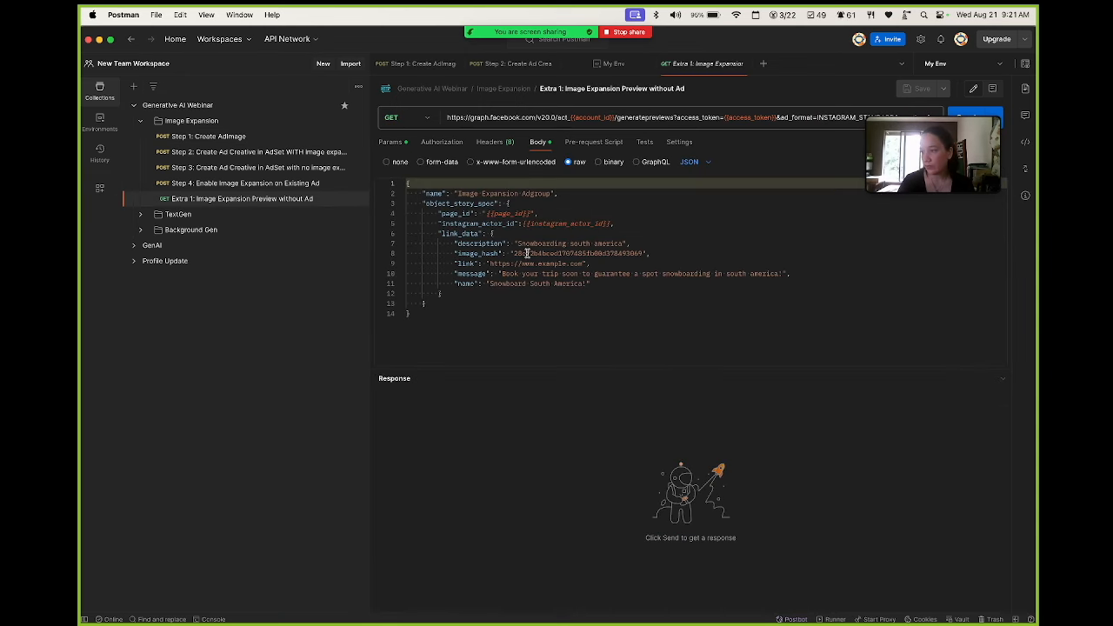
{"action": "mouse_move", "coordinate": [504, 224]}
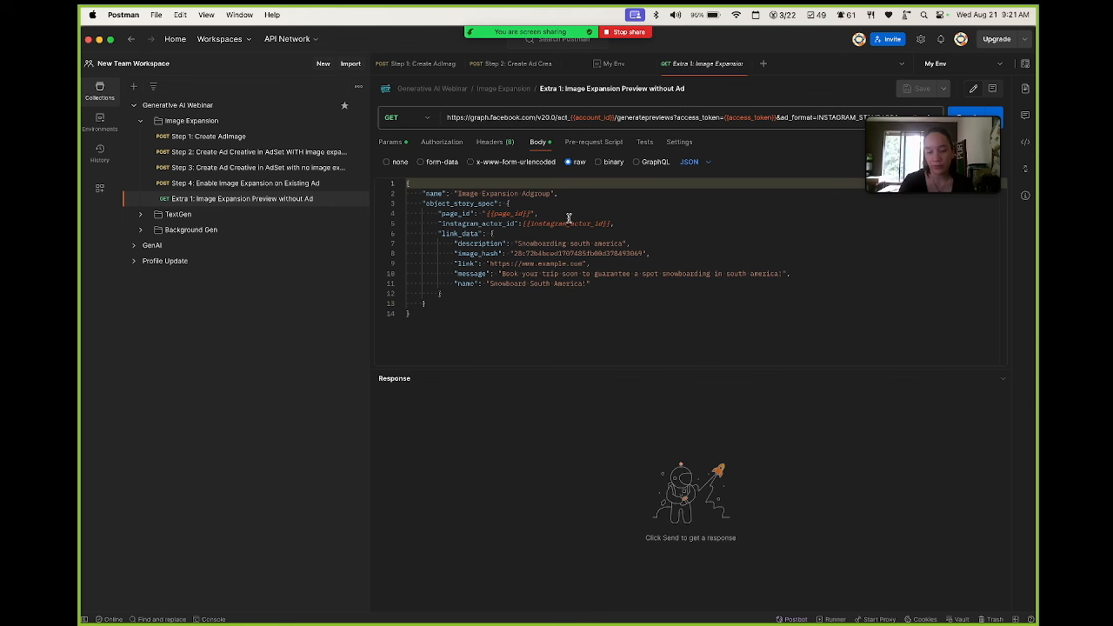
{"action": "mouse_move", "coordinate": [672, 214]}
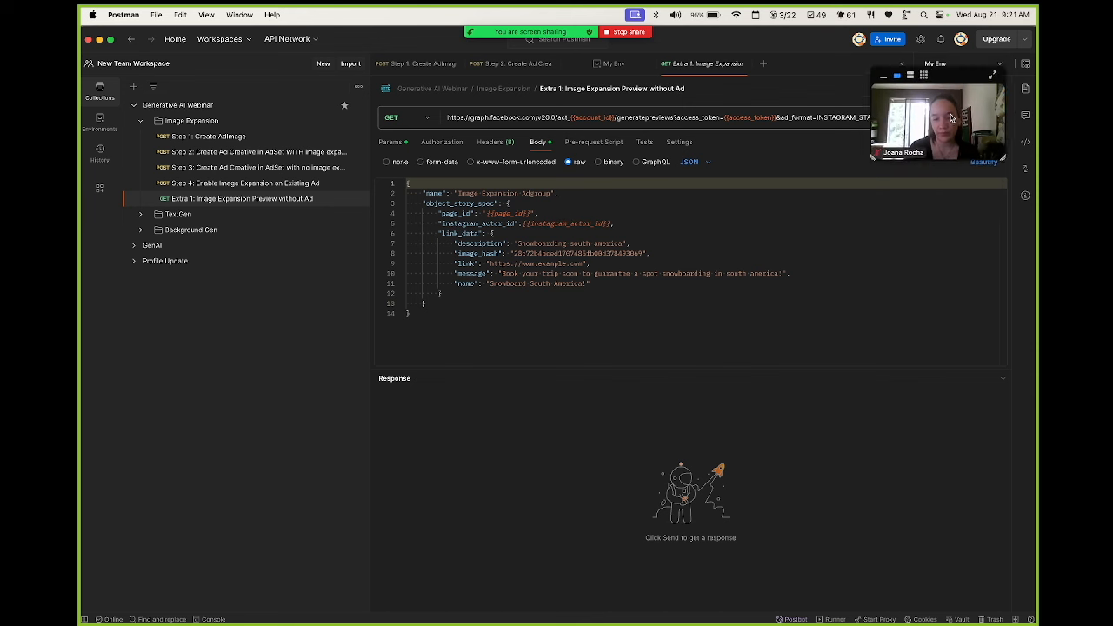
{"action": "left_click_drag", "start_coordinate": [938, 114], "coordinate": [959, 570]}
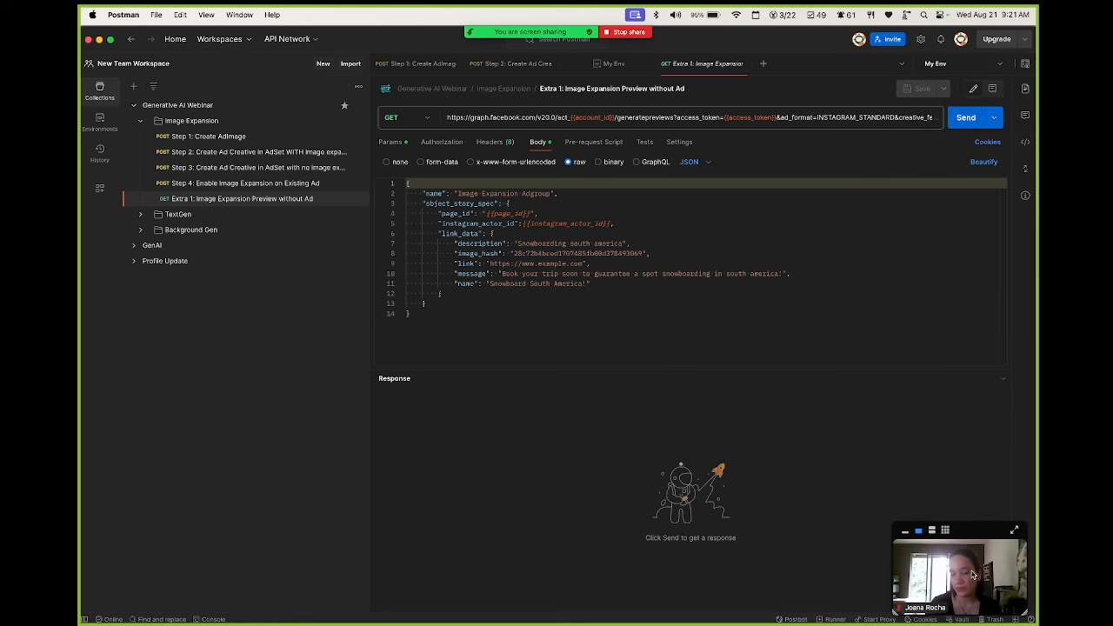
{"action": "left_click", "coordinate": [965, 117]}
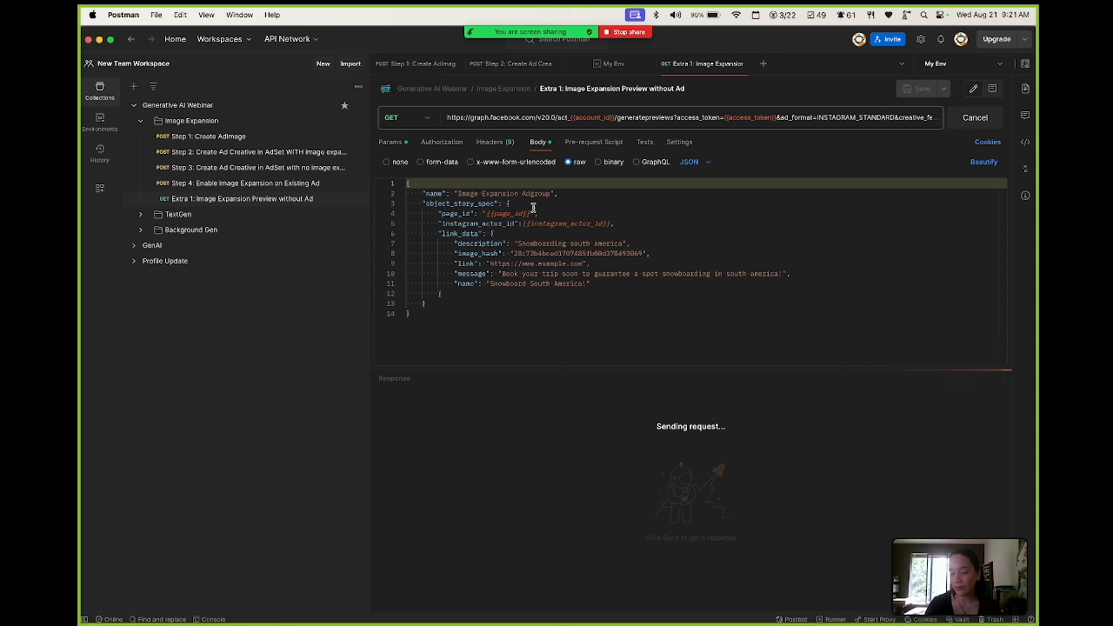
{"action": "mouse_move", "coordinate": [768, 130]}
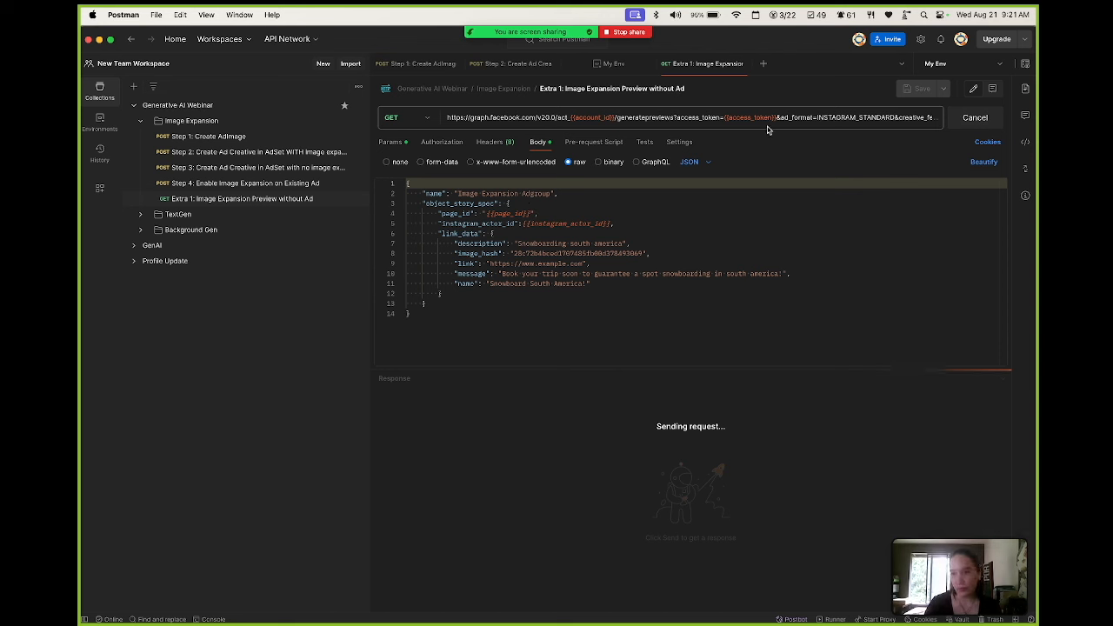
{"action": "mouse_move", "coordinate": [614, 331]}
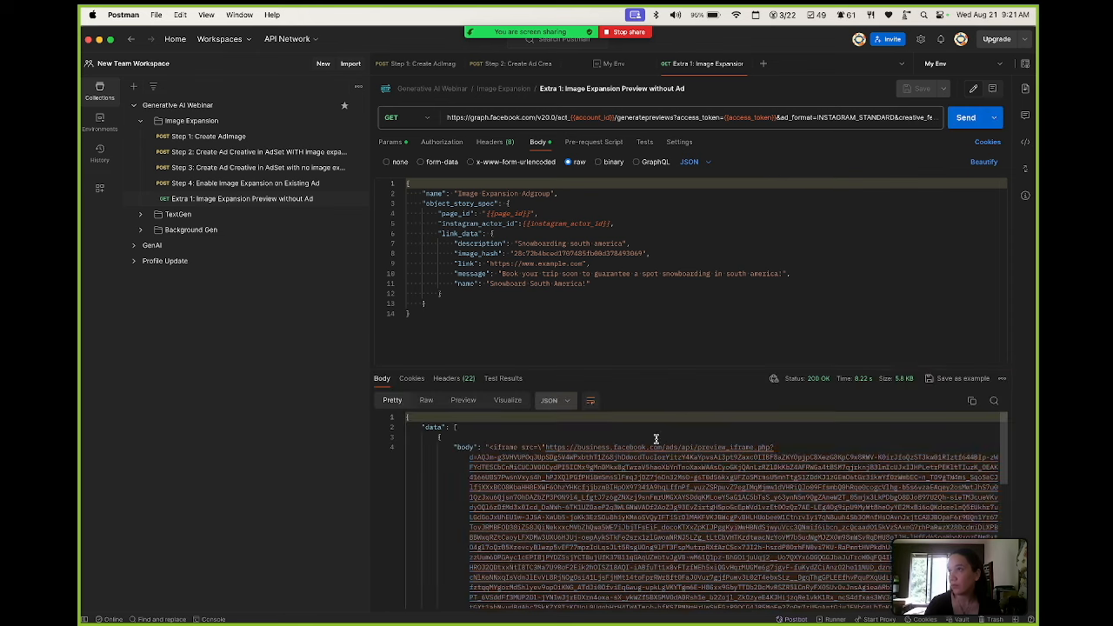
{"action": "scroll", "scroll_direction": "down", "scroll_amount": 3}
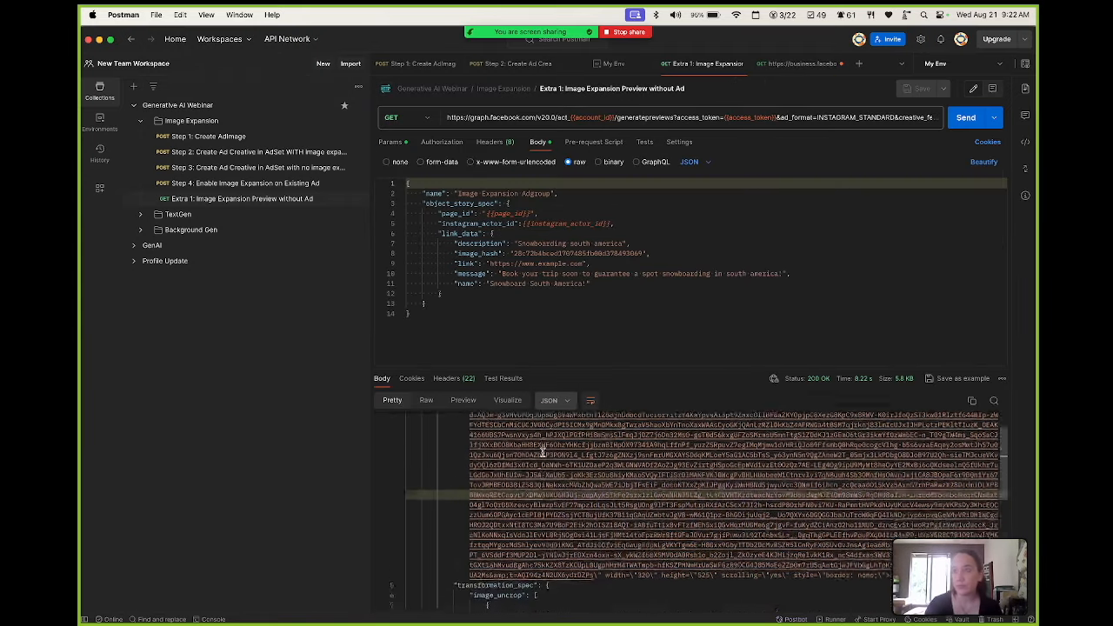
{"action": "scroll", "scroll_direction": "down", "scroll_amount": 3}
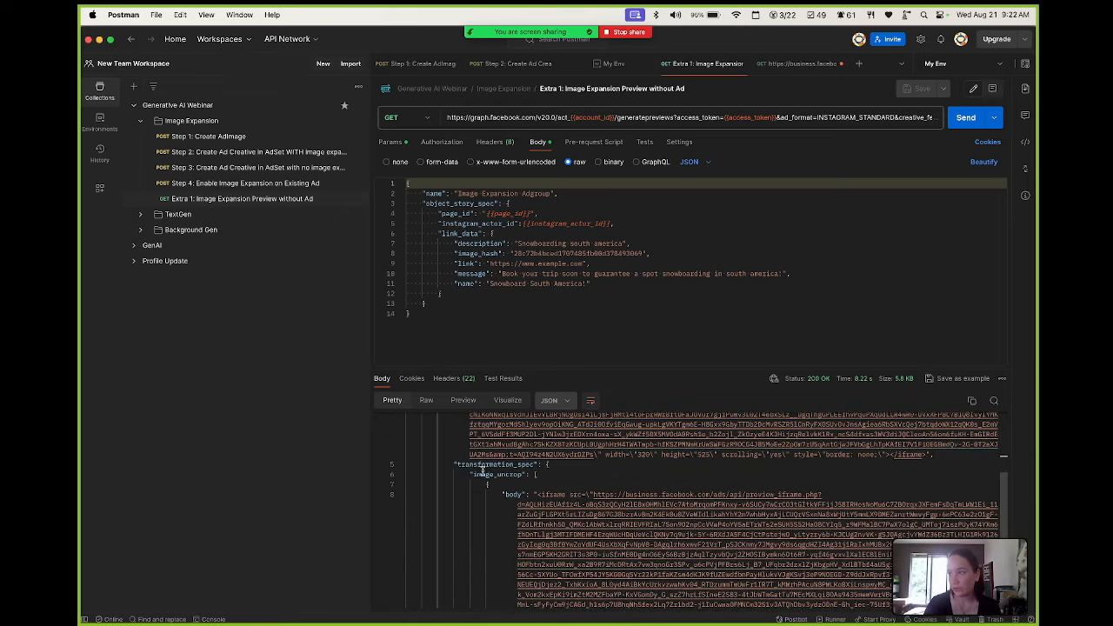
{"action": "scroll", "scroll_direction": "down", "scroll_amount": 3}
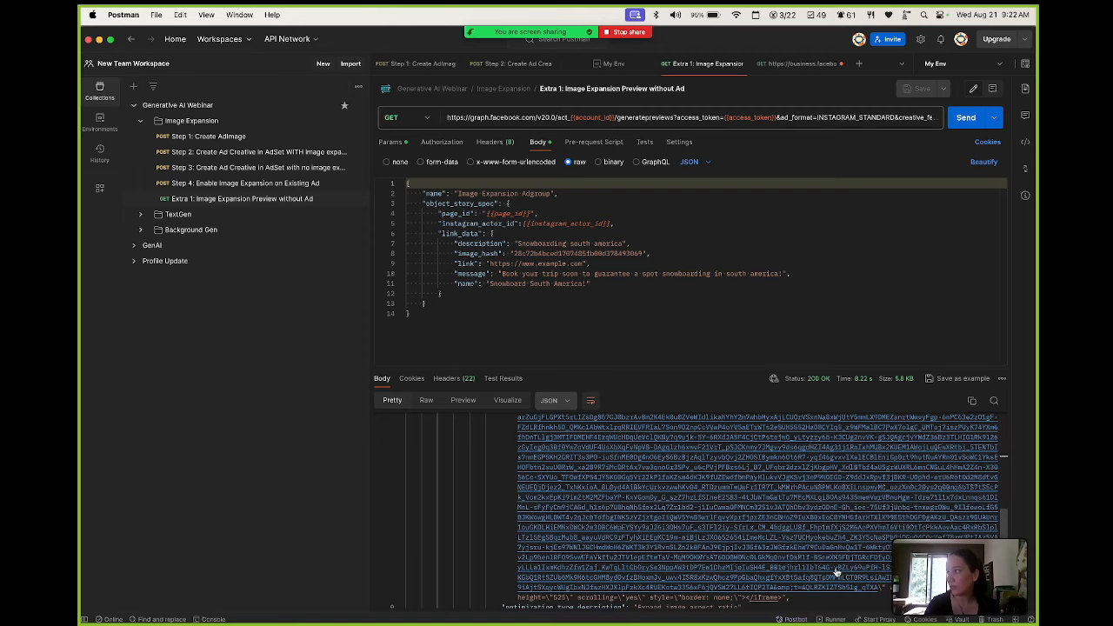
{"action": "scroll", "scroll_direction": "down", "scroll_amount": 3}
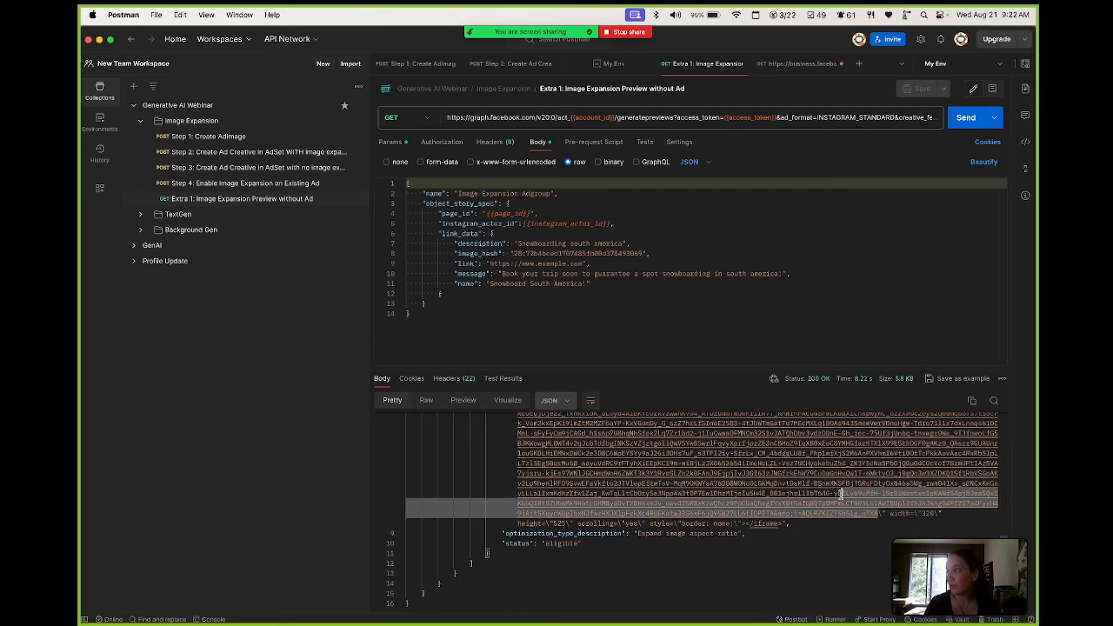
{"action": "scroll", "scroll_direction": "up", "scroll_amount": 3}
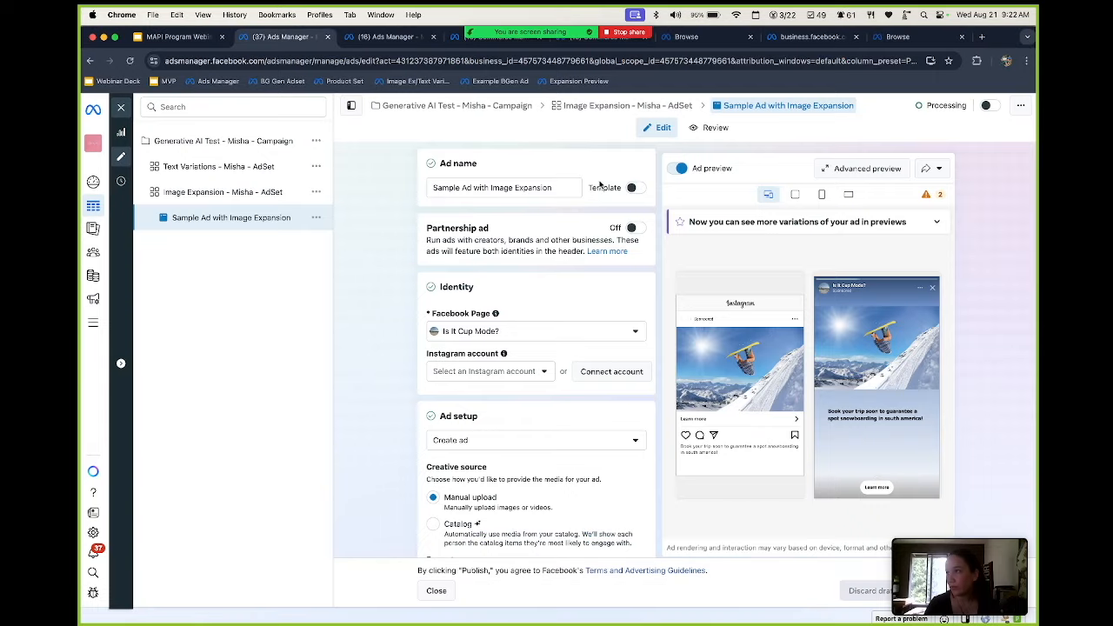
Step: Open a new Chrome tab for the preview_iframe link
{"action": "left_click", "coordinate": [982, 37]}
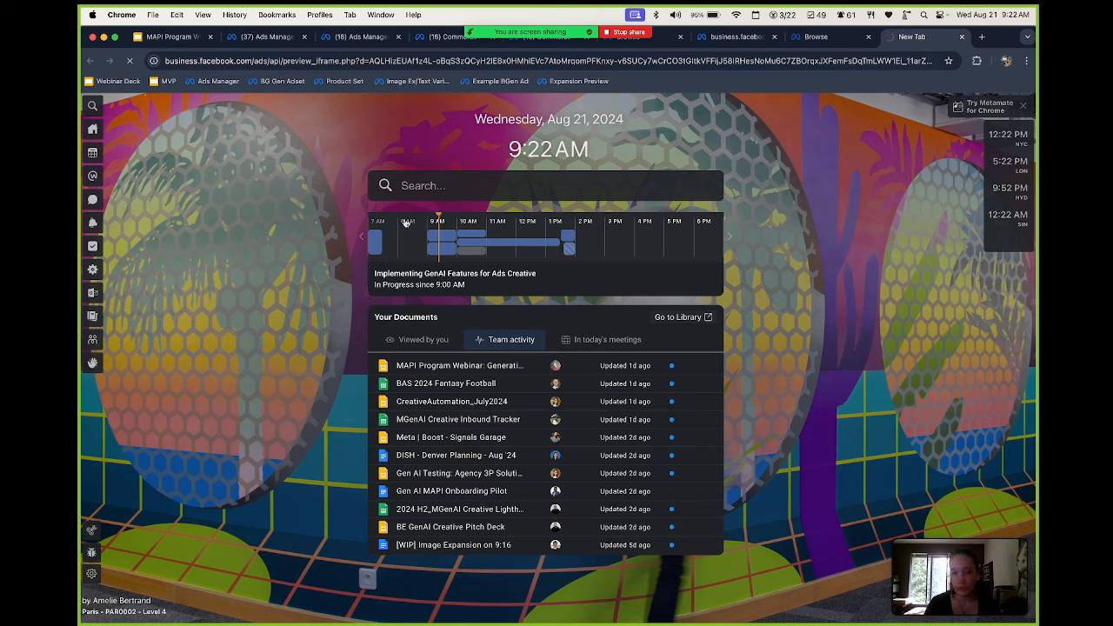
{"action": "mouse_move", "coordinate": [263, 253]}
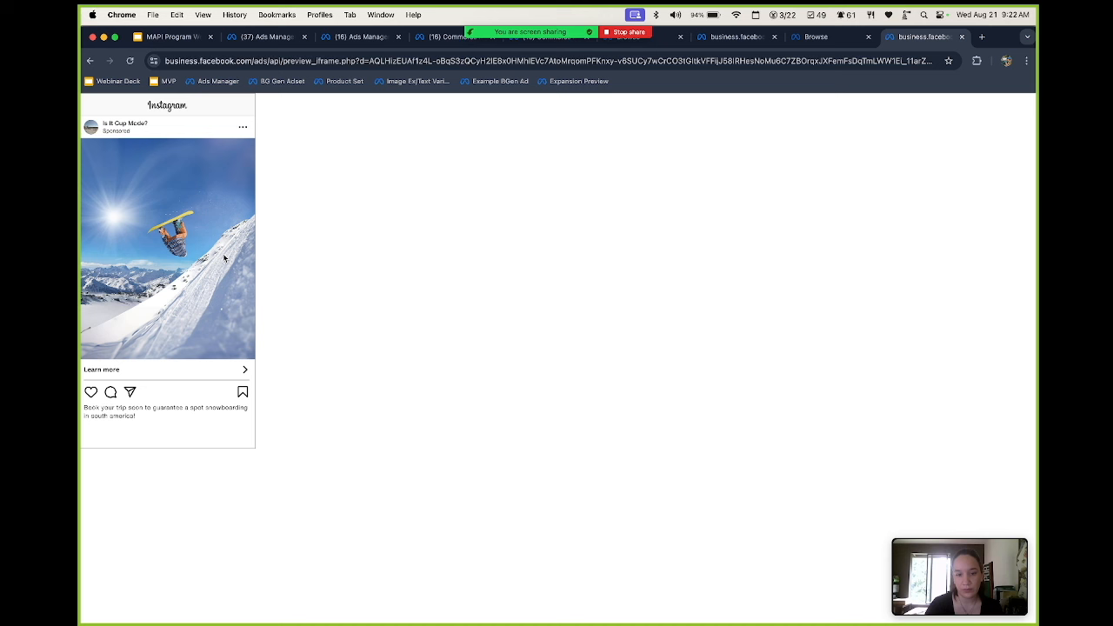
{"action": "mouse_move", "coordinate": [574, 453]}
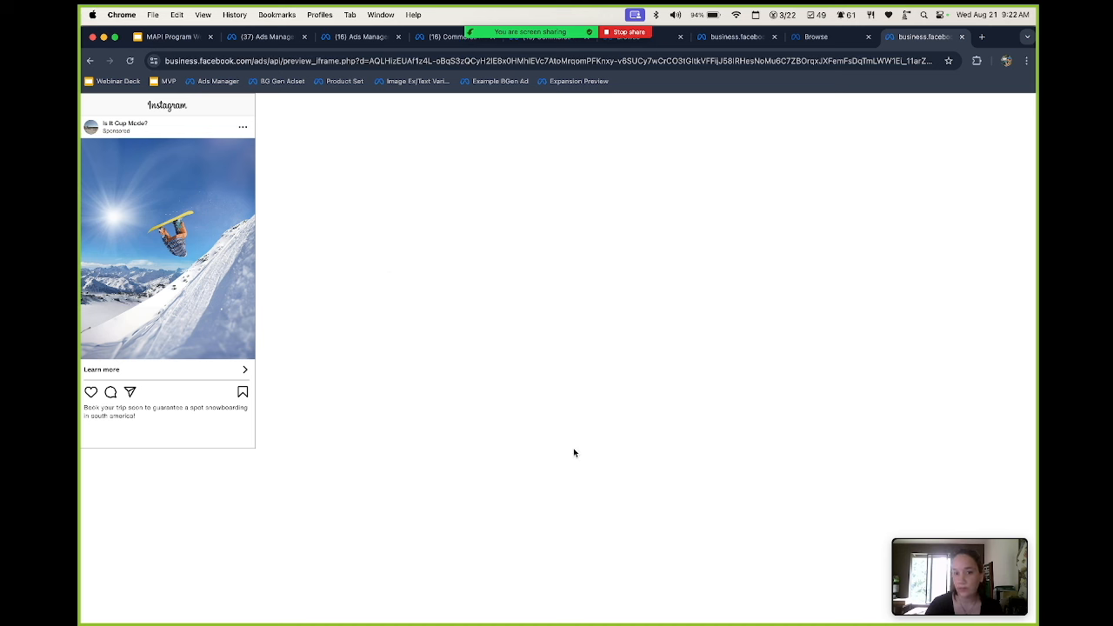
{"action": "mouse_move", "coordinate": [260, 292]}
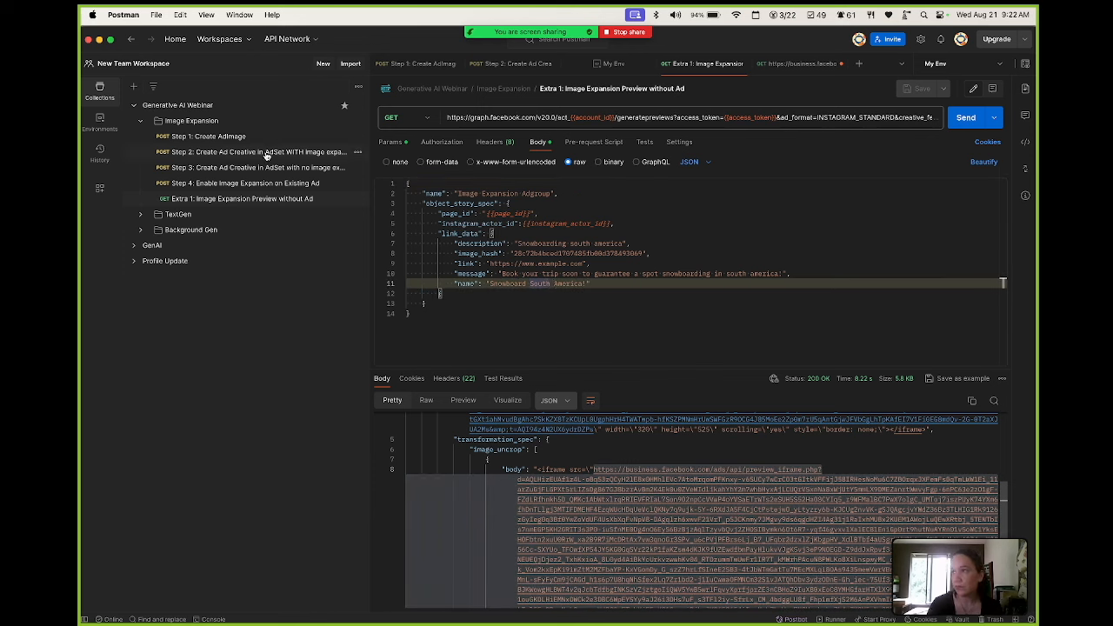
{"action": "mouse_move", "coordinate": [264, 155]}
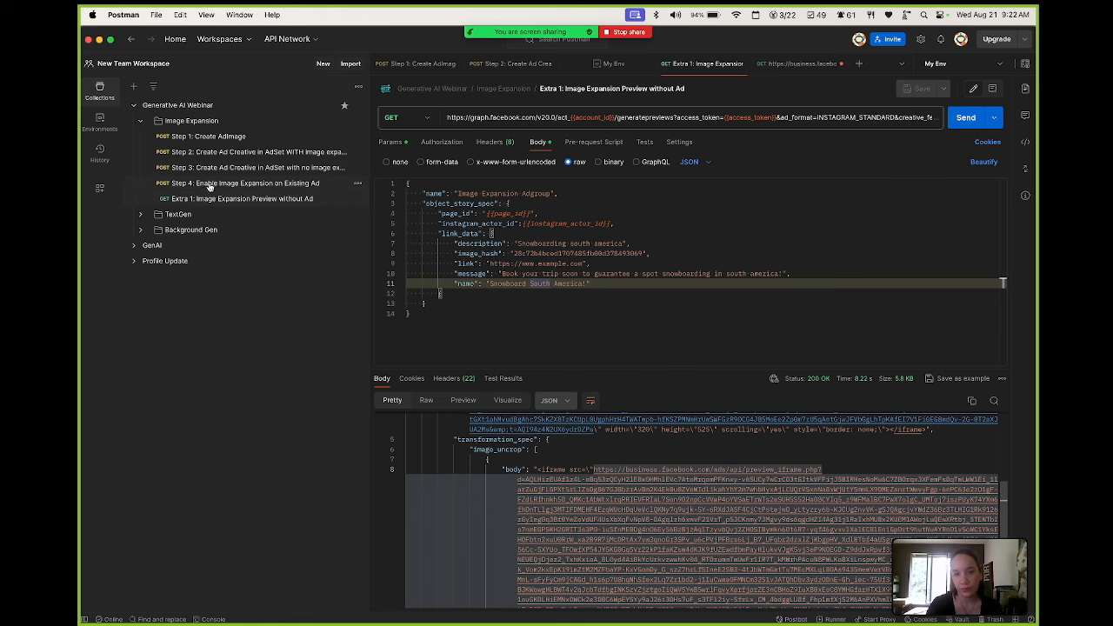
Step: Pass the no-expansion ad request, then scroll Step 4's body to image_uncrop OPT_IN
{"action": "left_click", "coordinate": [252, 167]}
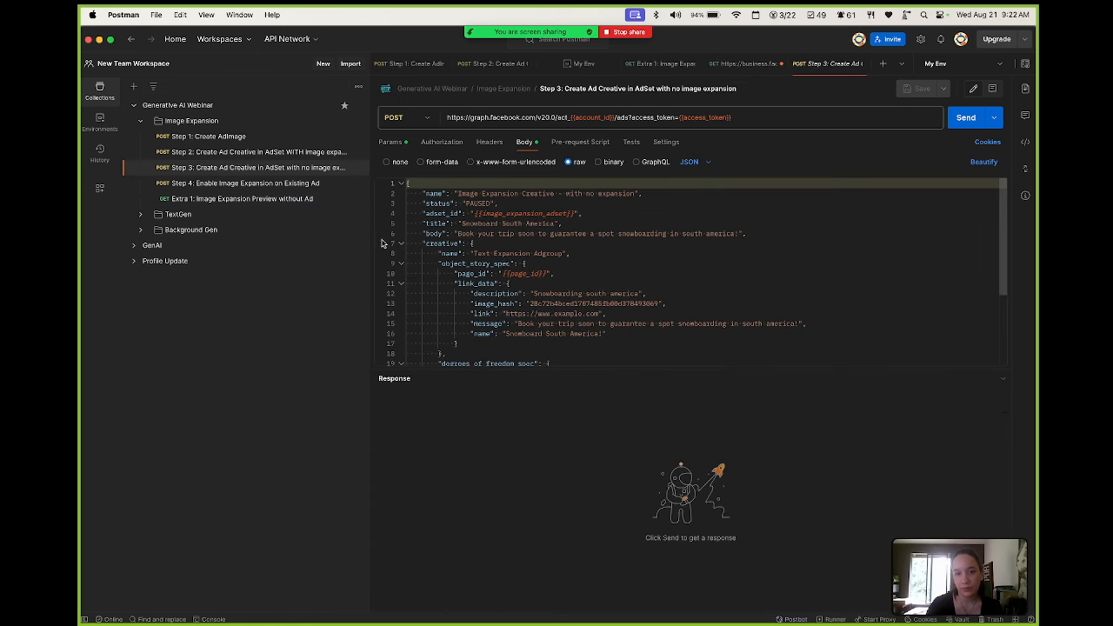
{"action": "scroll", "scroll_direction": "down", "scroll_amount": 3}
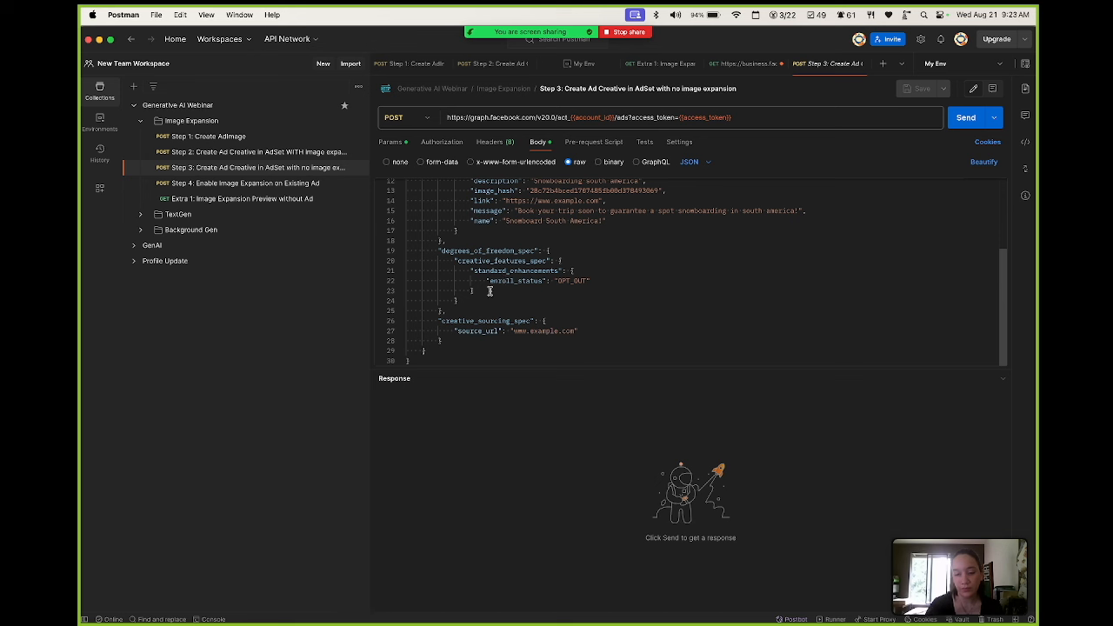
{"action": "mouse_move", "coordinate": [284, 183]}
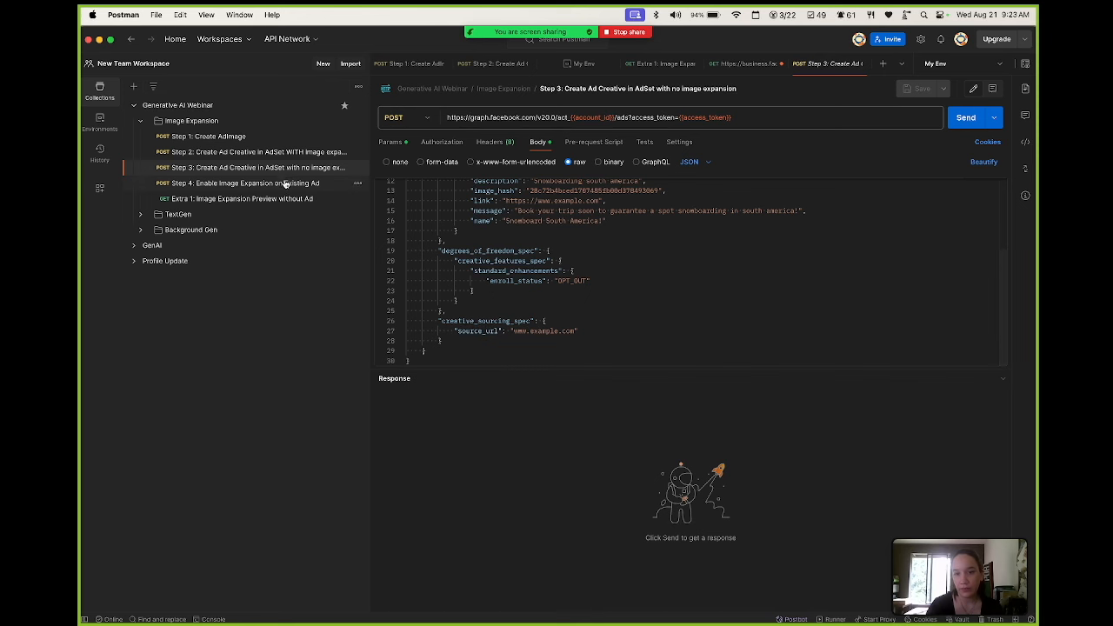
{"action": "left_click", "coordinate": [239, 183]}
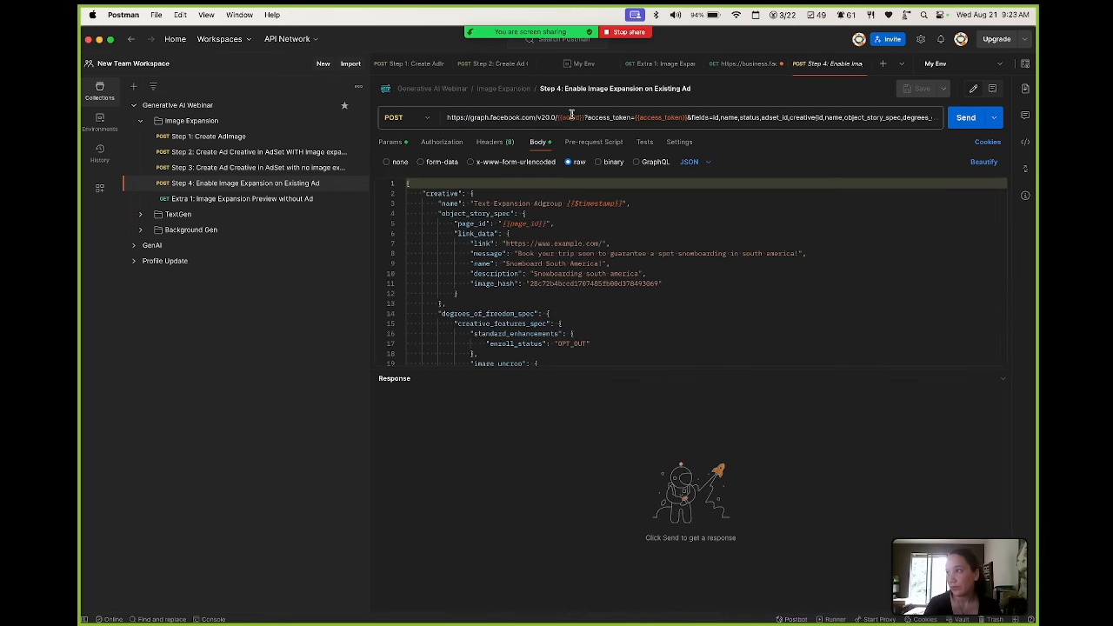
{"action": "scroll", "scroll_direction": "down", "scroll_amount": 3}
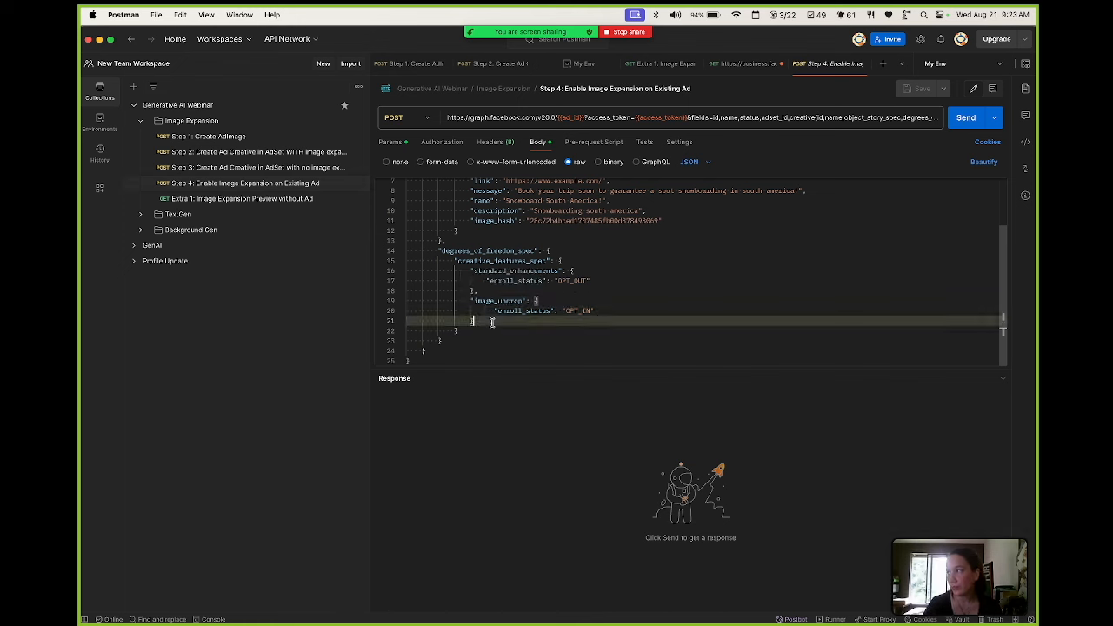
{"action": "scroll", "scroll_direction": "up", "scroll_amount": 3}
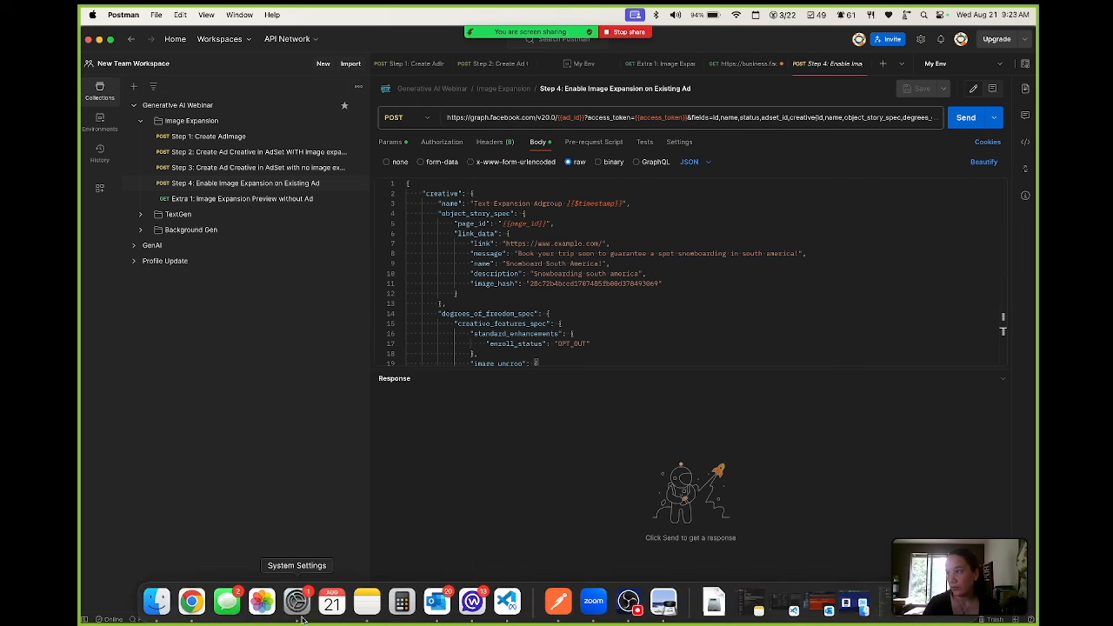
{"action": "mouse_move", "coordinate": [191, 601]}
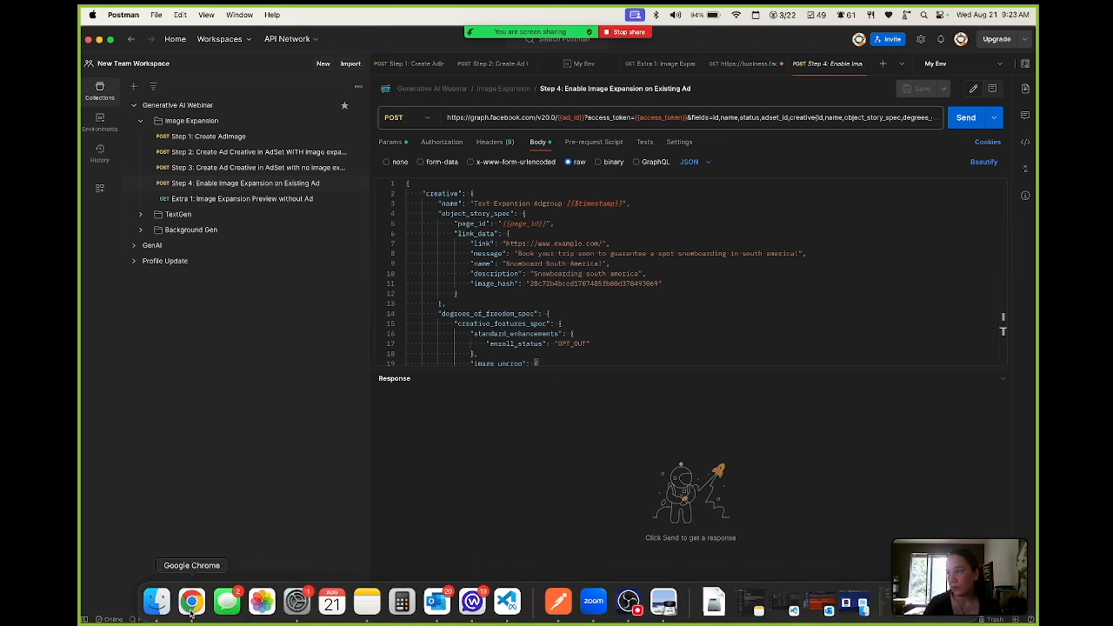
Step: Bring Chrome forward and start the MAPI Program Webinar slideshow on Text Generation
{"action": "left_click", "coordinate": [192, 600]}
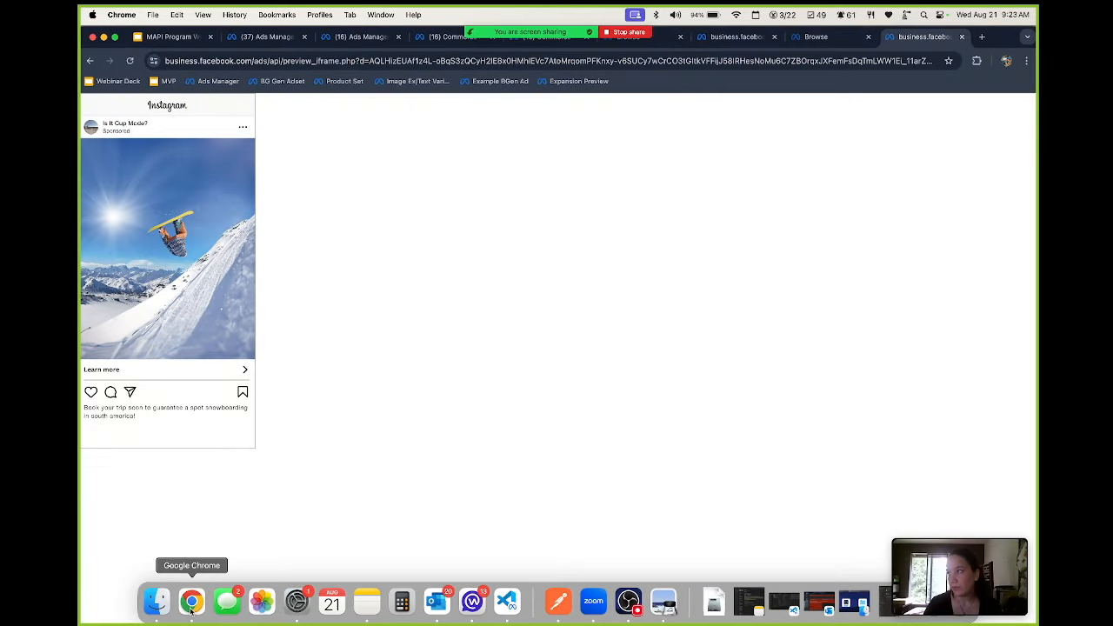
{"action": "left_click", "coordinate": [171, 36]}
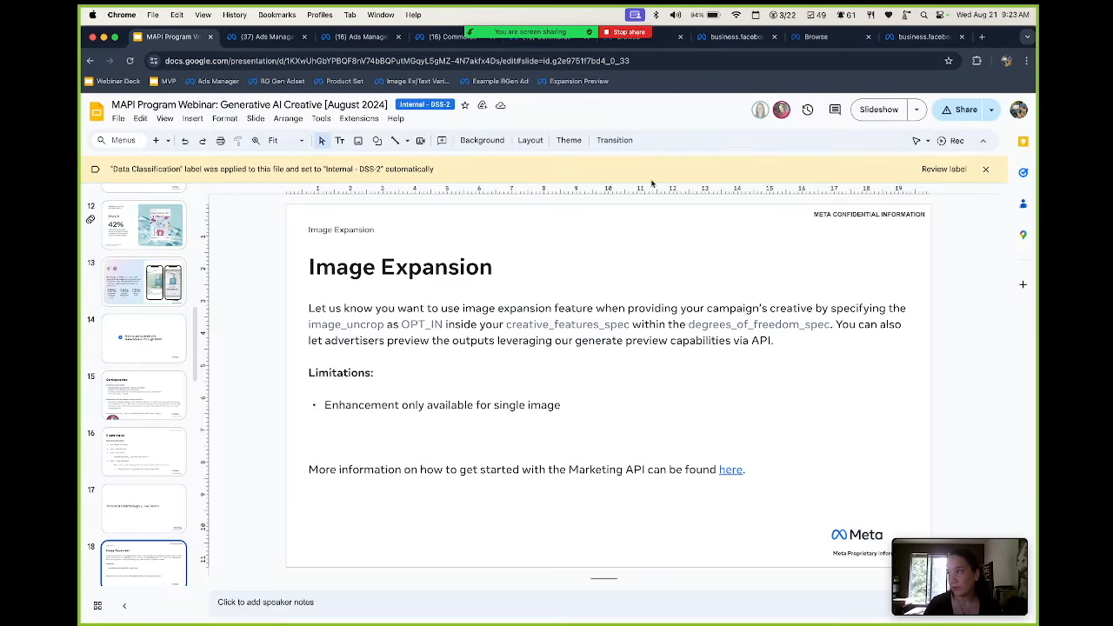
{"action": "left_click", "coordinate": [878, 109]}
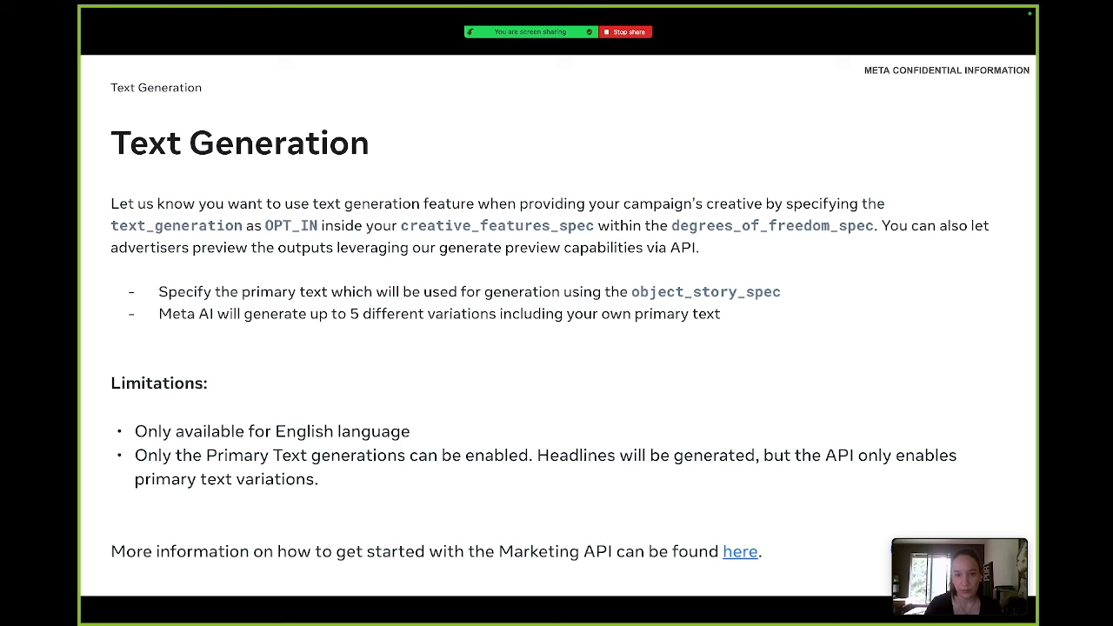
Step: Advance past the Text Generation slide, exit the slideshow, and expand Postman's TextGen folder
{"action": "key", "text": "Right"}
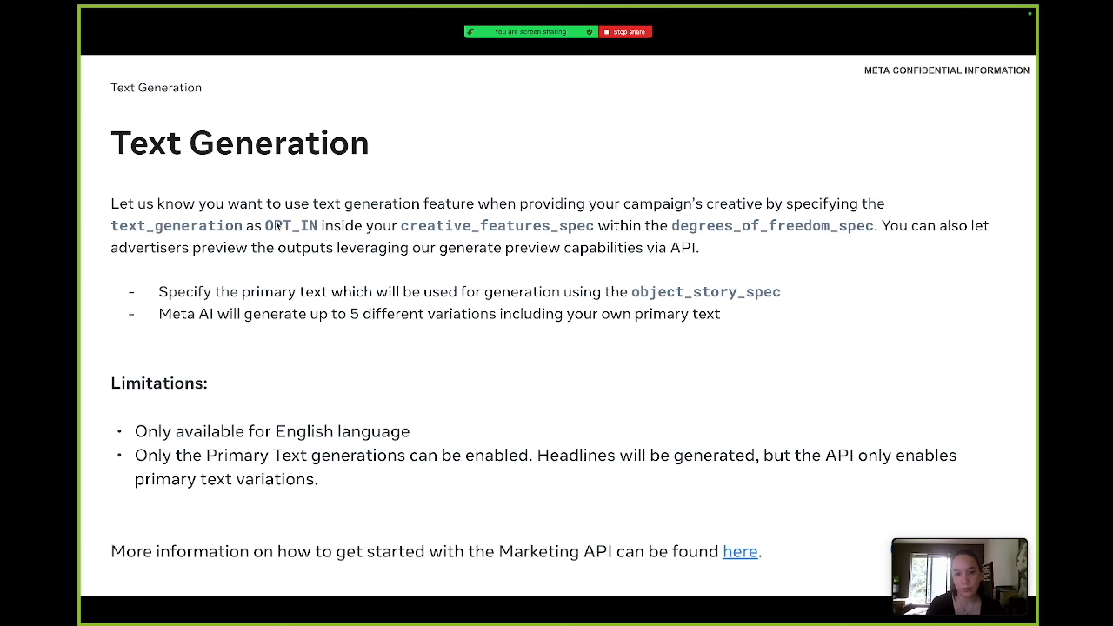
{"action": "mouse_move", "coordinate": [294, 412]}
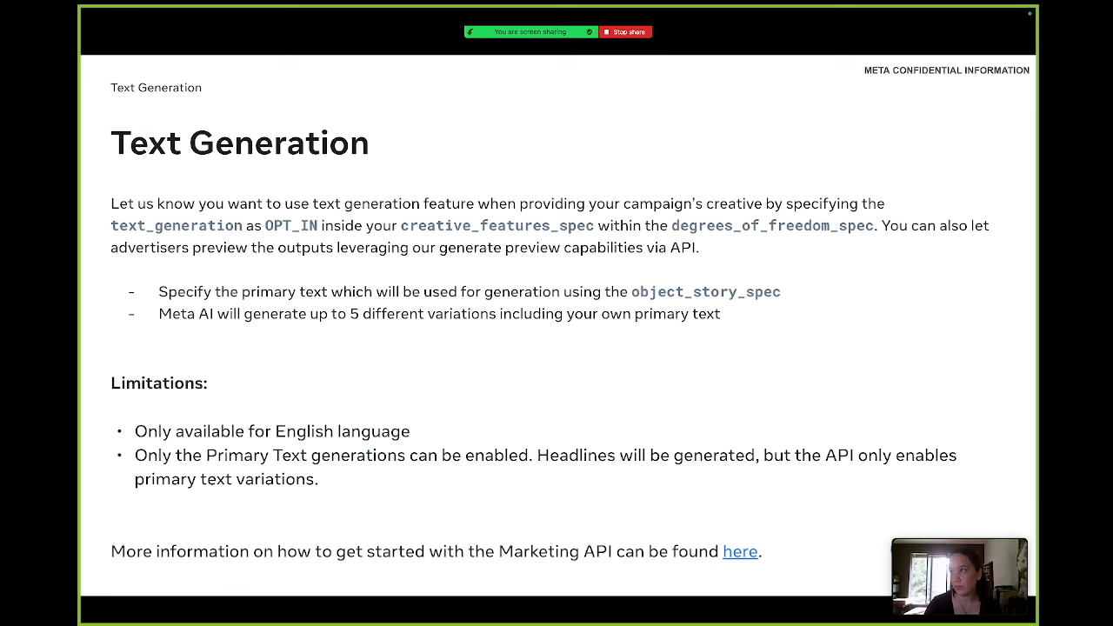
{"action": "mouse_move", "coordinate": [403, 463]}
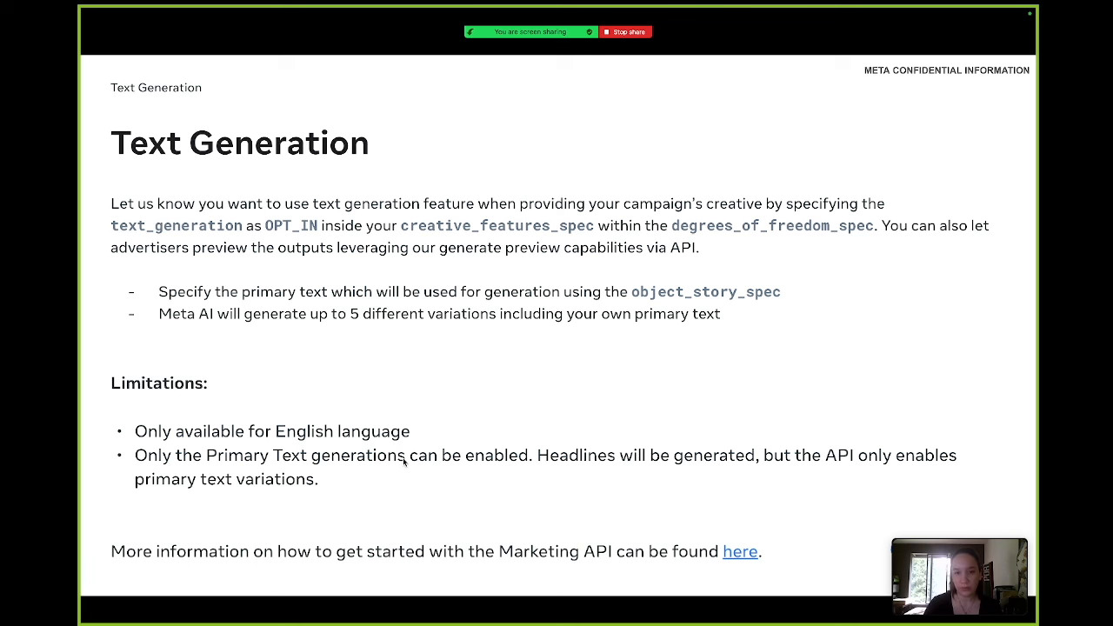
{"action": "mouse_move", "coordinate": [566, 453]}
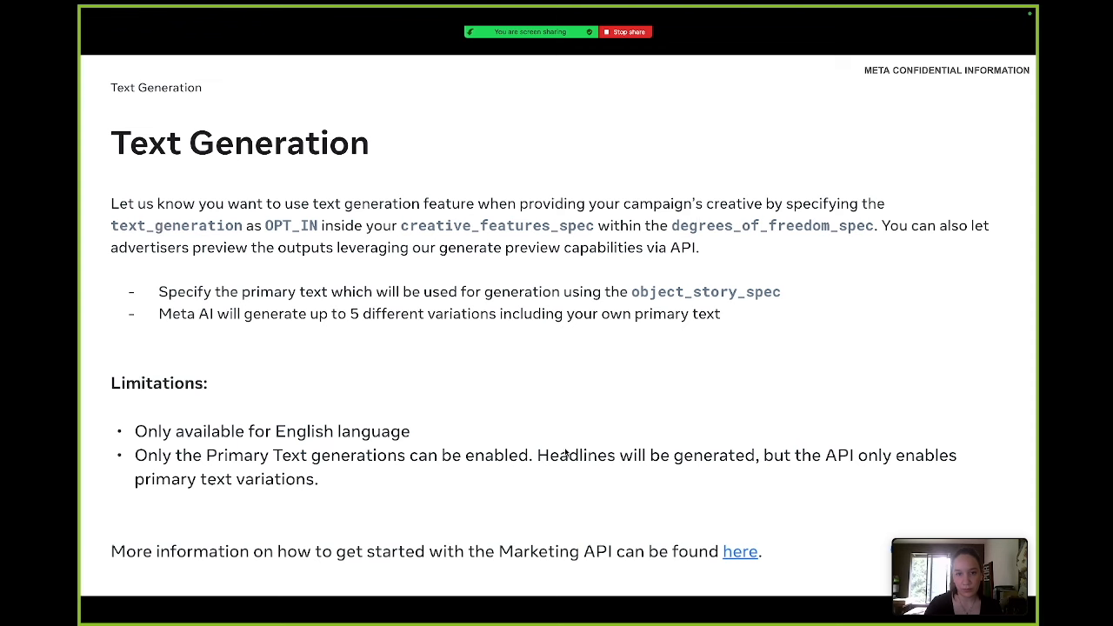
{"action": "key", "text": "Escape"}
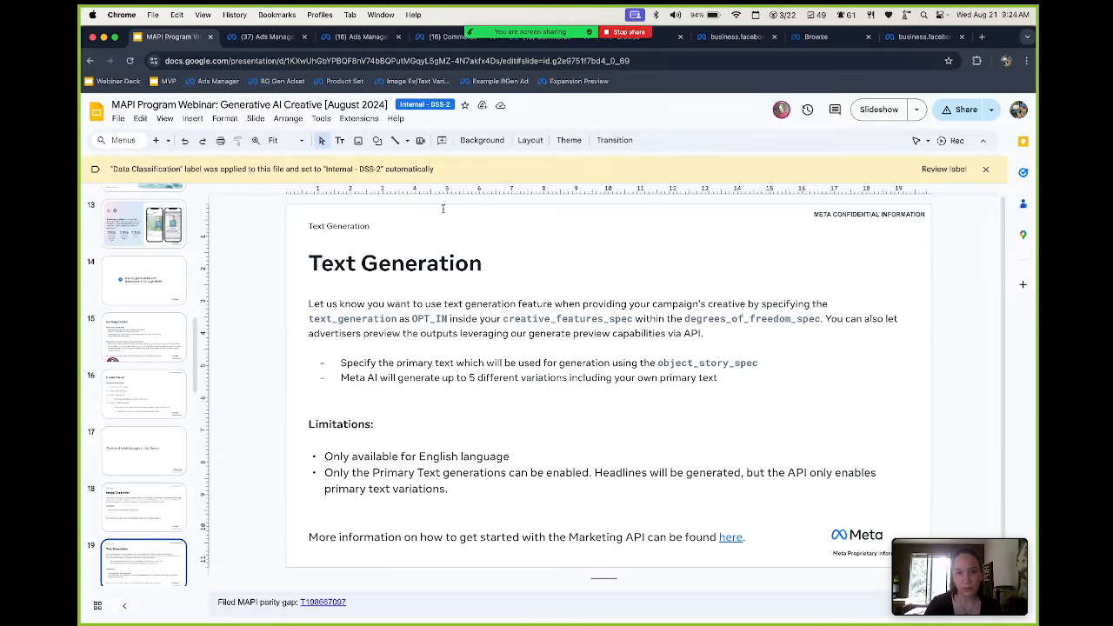
{"action": "left_click", "coordinate": [557, 601]}
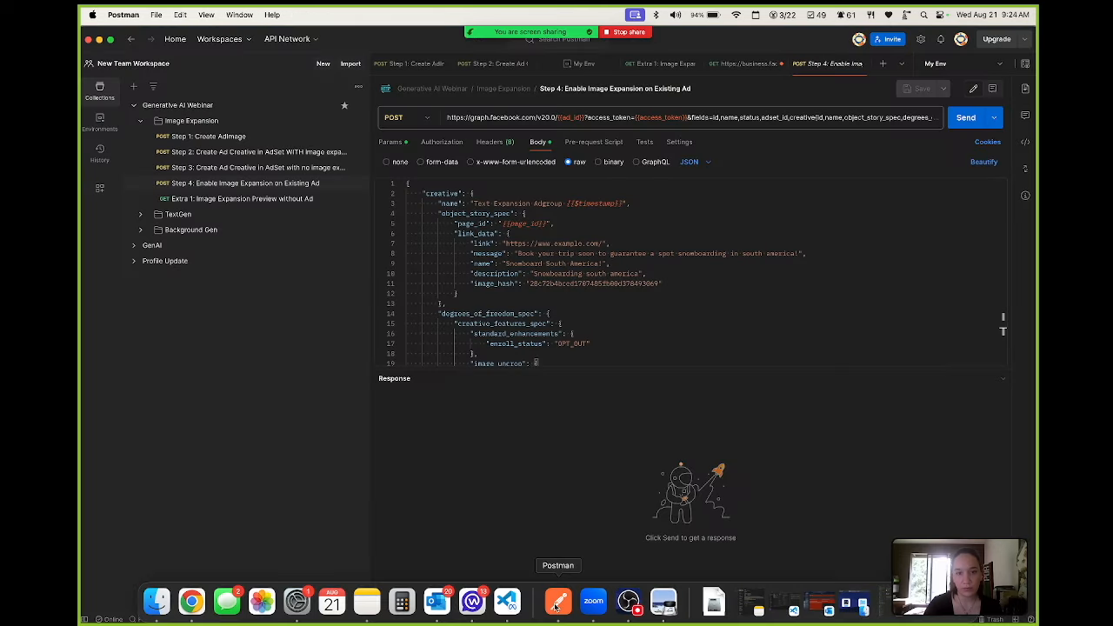
{"action": "left_click", "coordinate": [141, 214]}
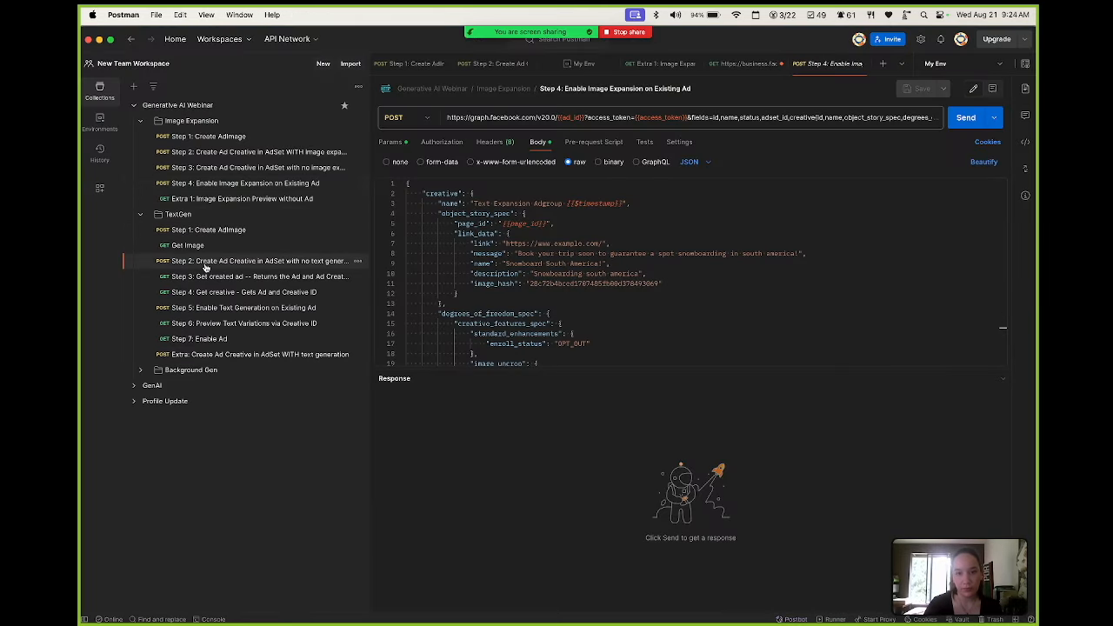
Step: Send TextGen Step 2 to create the no-text-generation ad creative and select the returned id
{"action": "left_click", "coordinate": [257, 261]}
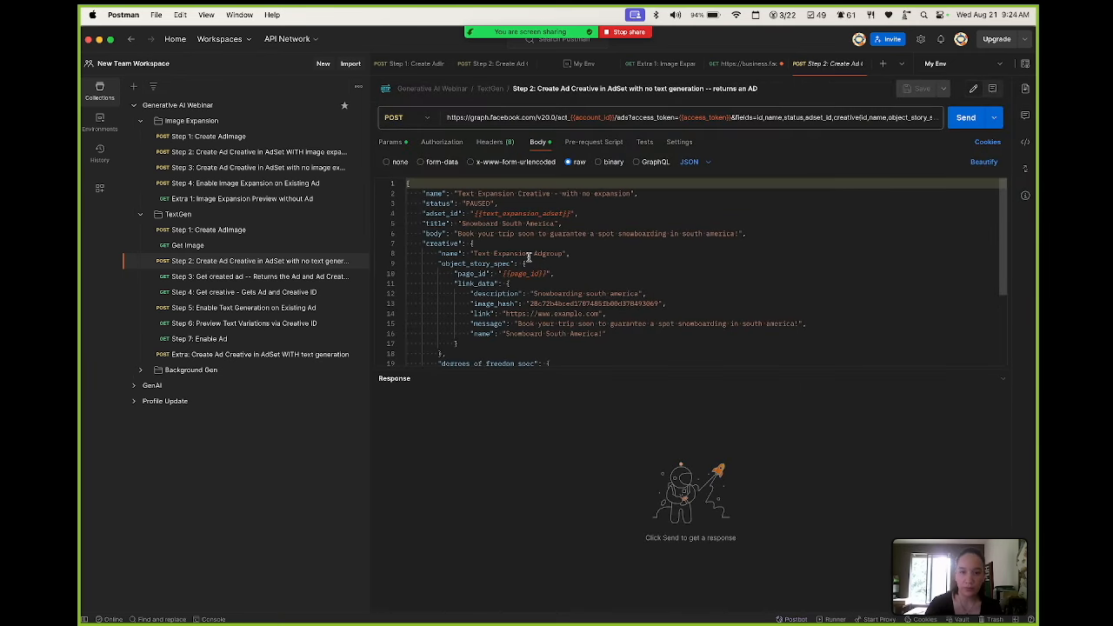
{"action": "scroll", "scroll_direction": "down", "scroll_amount": 3}
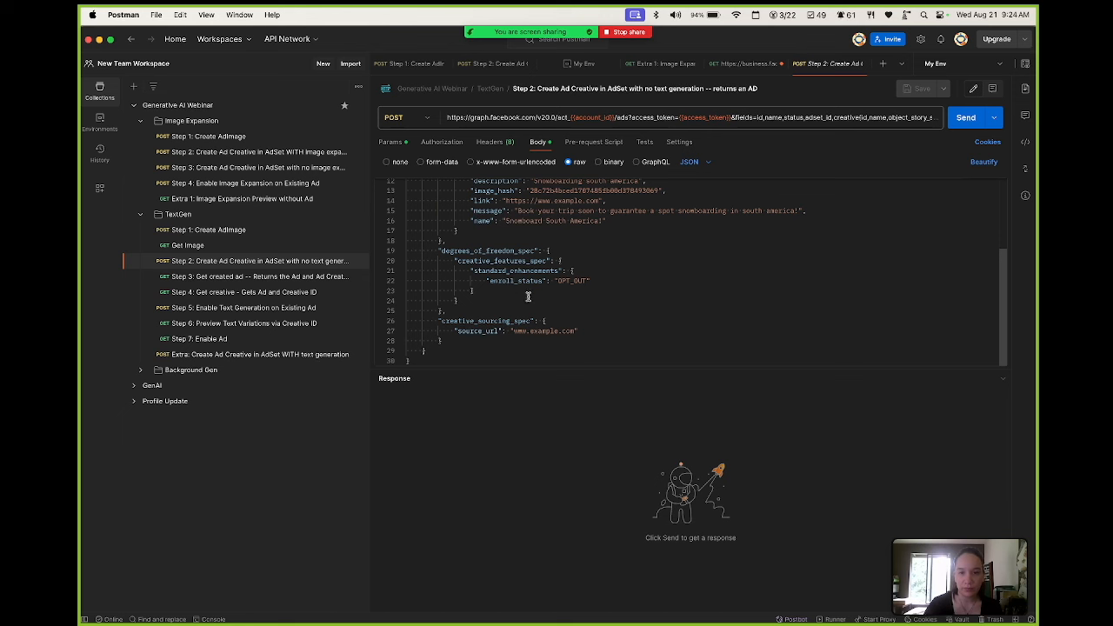
{"action": "left_click", "coordinate": [966, 117]}
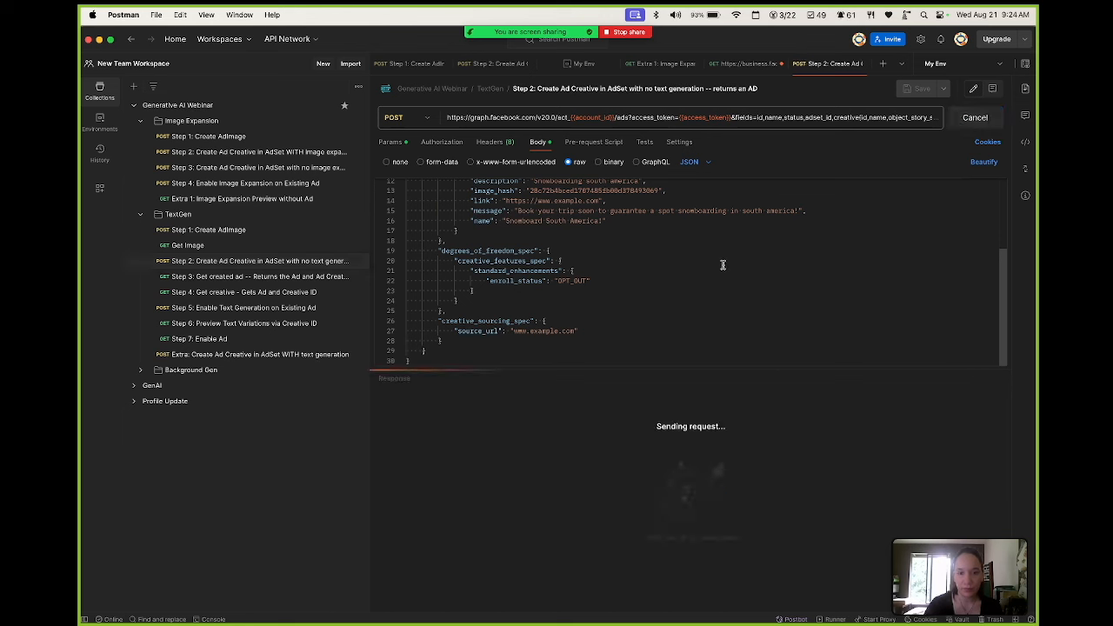
{"action": "left_click", "coordinate": [965, 118]}
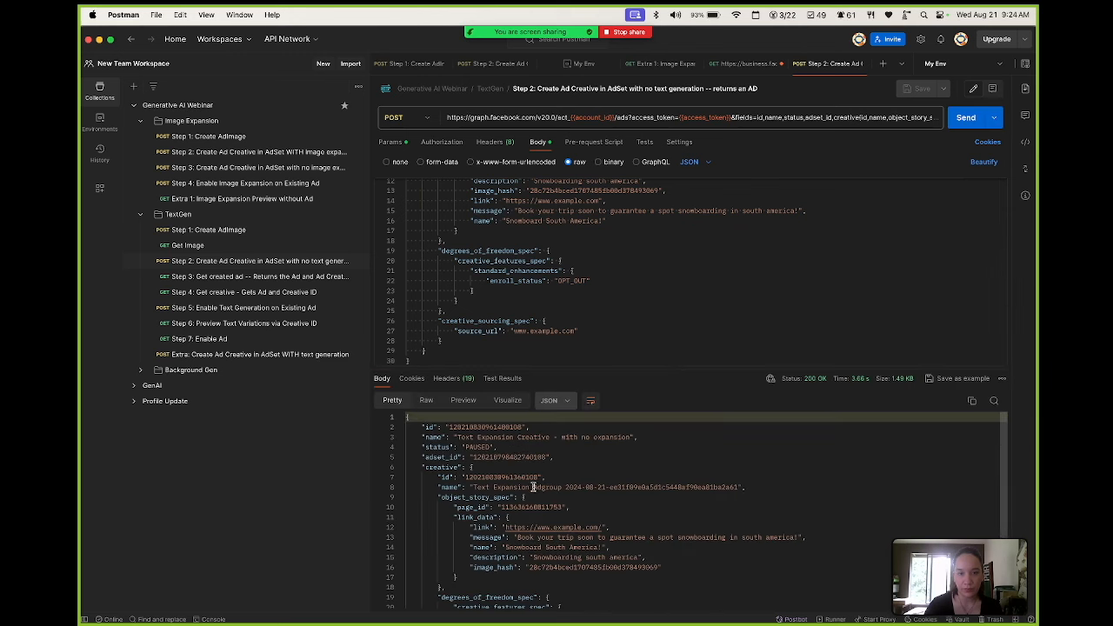
{"action": "double_click", "coordinate": [483, 426]}
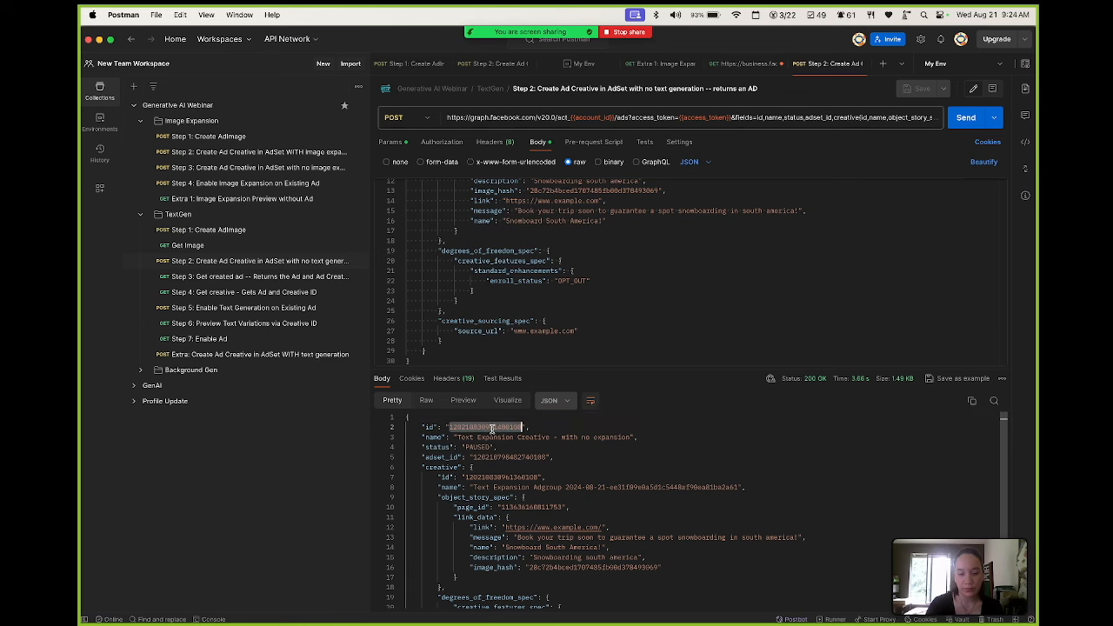
{"action": "mouse_move", "coordinate": [761, 261]}
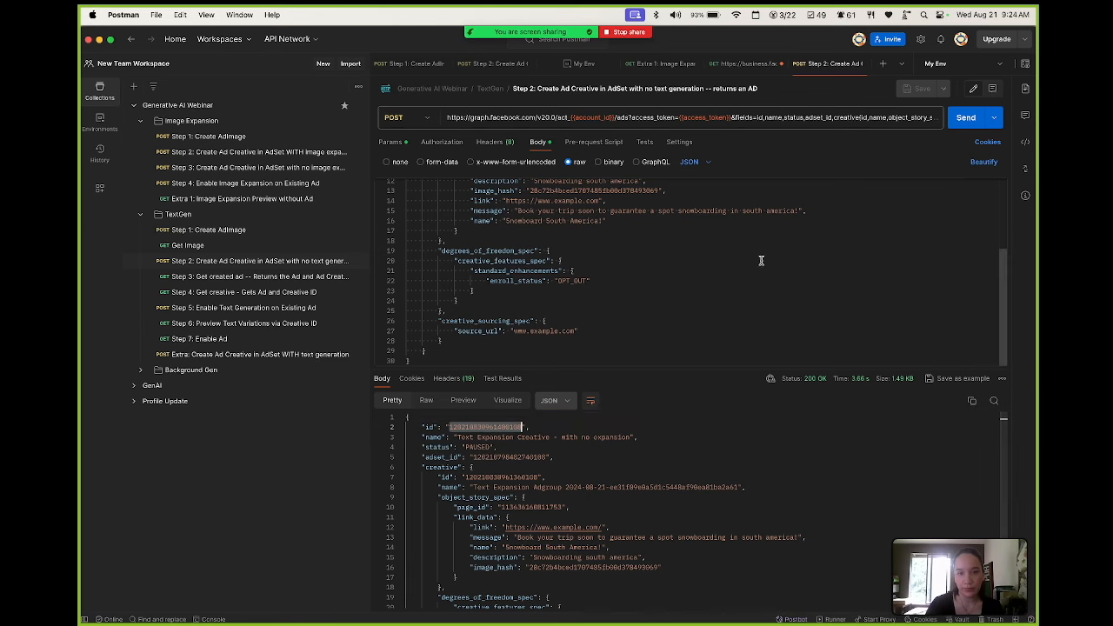
{"action": "left_click", "coordinate": [192, 601]}
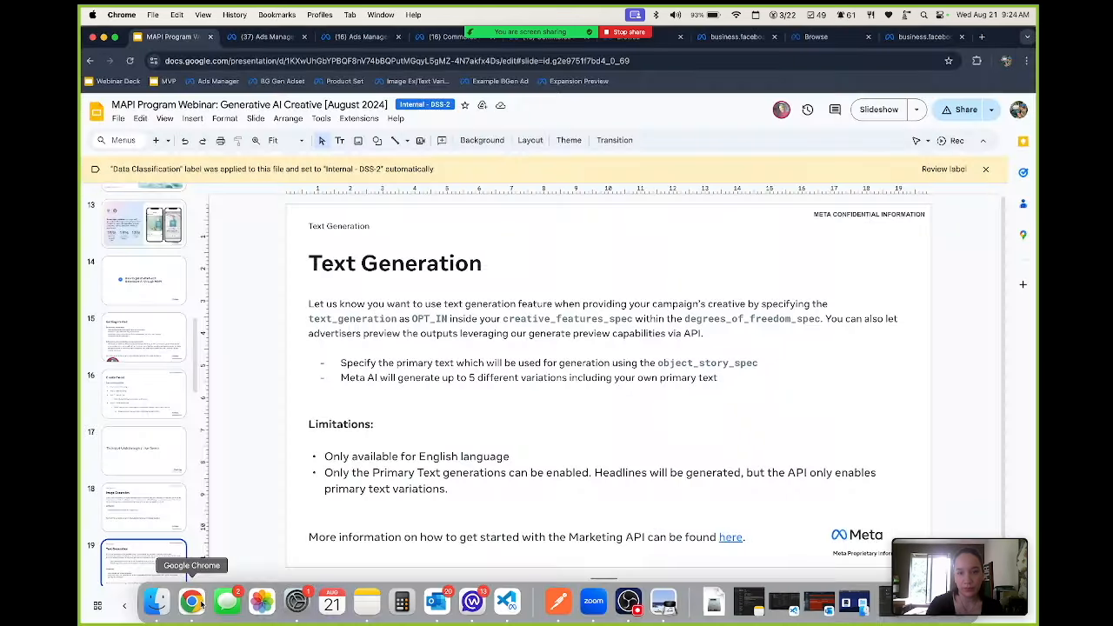
Step: Open the Text Expansion Creative ad in Ads Manager and scroll to its text variations
{"action": "left_click", "coordinate": [265, 36]}
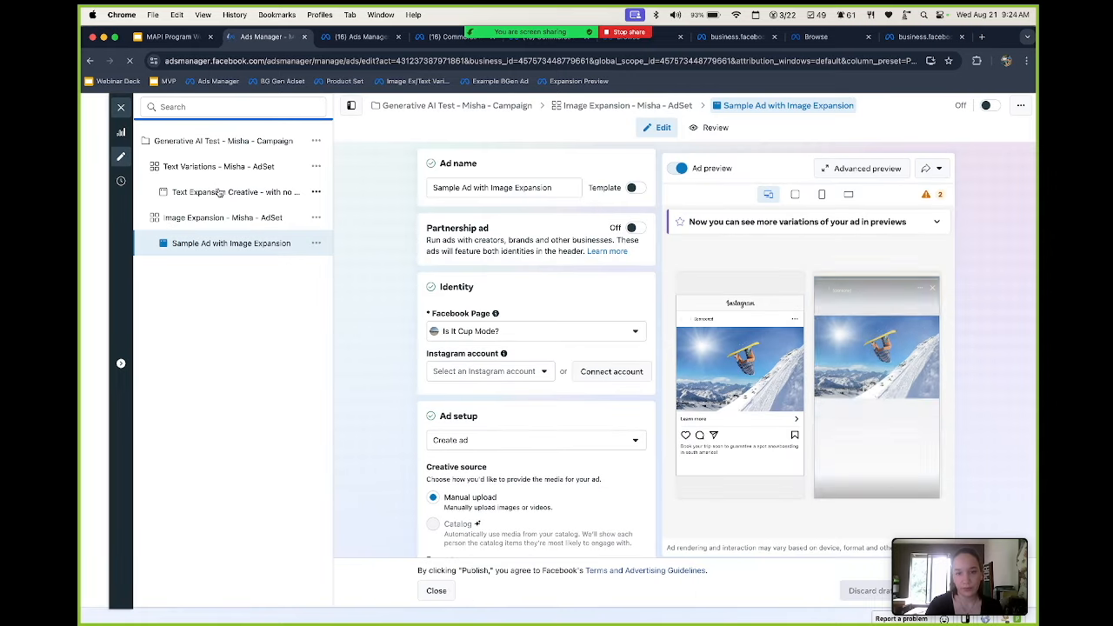
{"action": "left_click", "coordinate": [231, 192]}
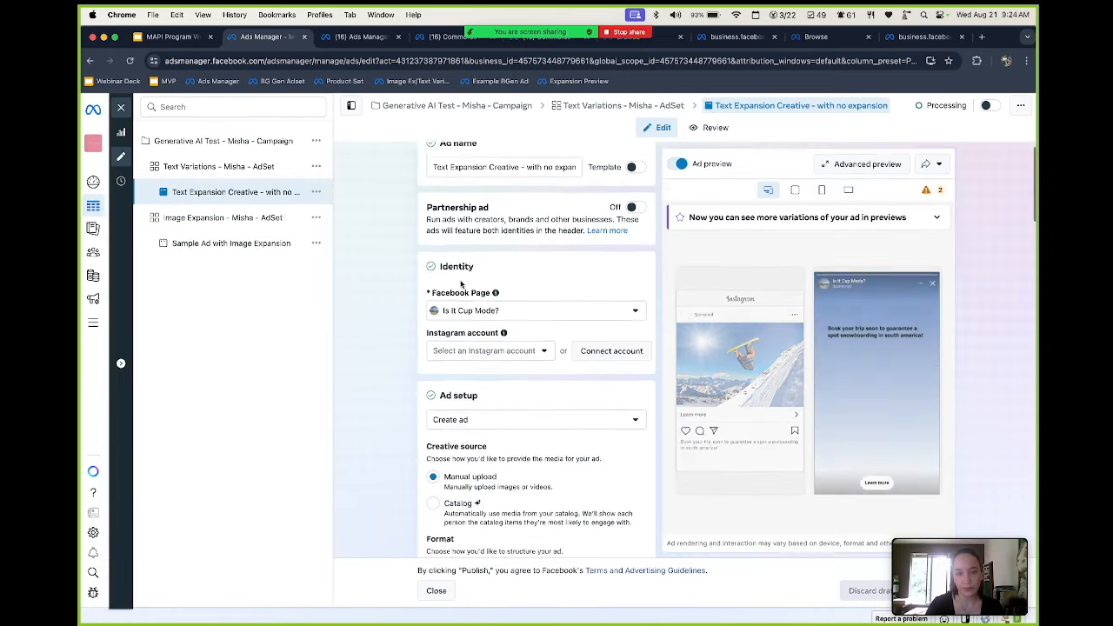
{"action": "scroll", "scroll_direction": "down", "scroll_amount": 3}
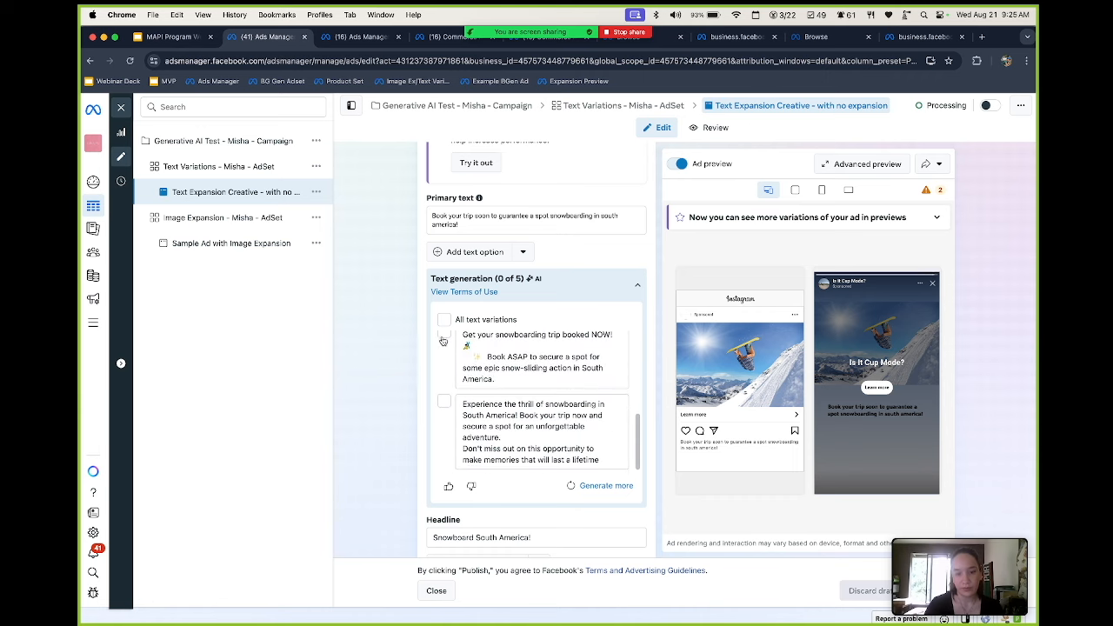
{"action": "scroll", "scroll_direction": "down", "scroll_amount": 3}
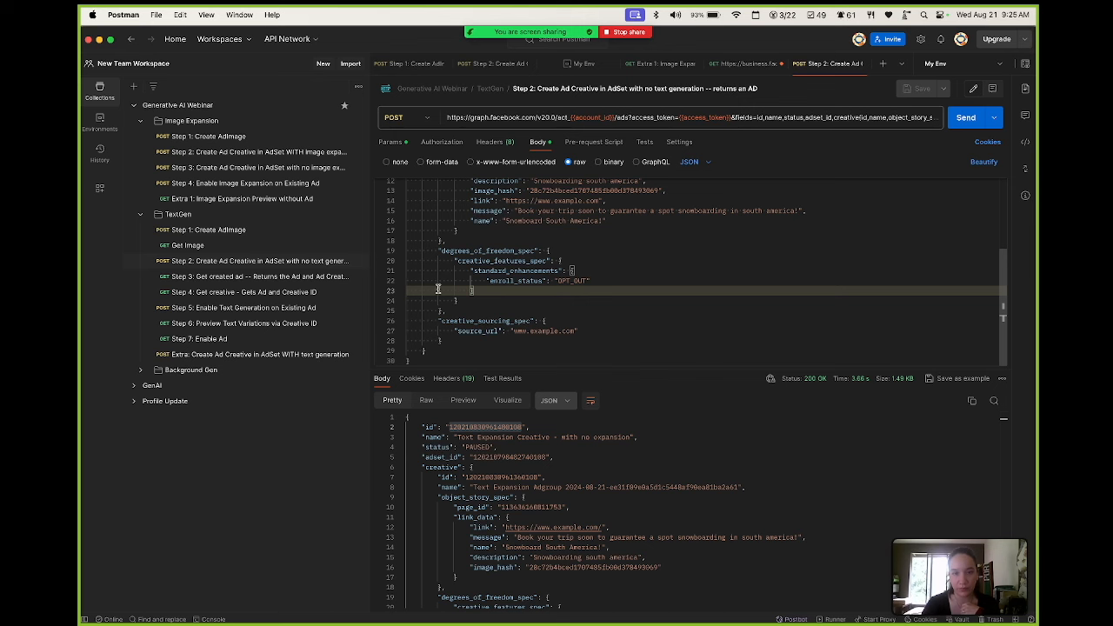
Step: Re-view the Step 2 creative response and its id, then return to Step 5
{"action": "left_click", "coordinate": [243, 307]}
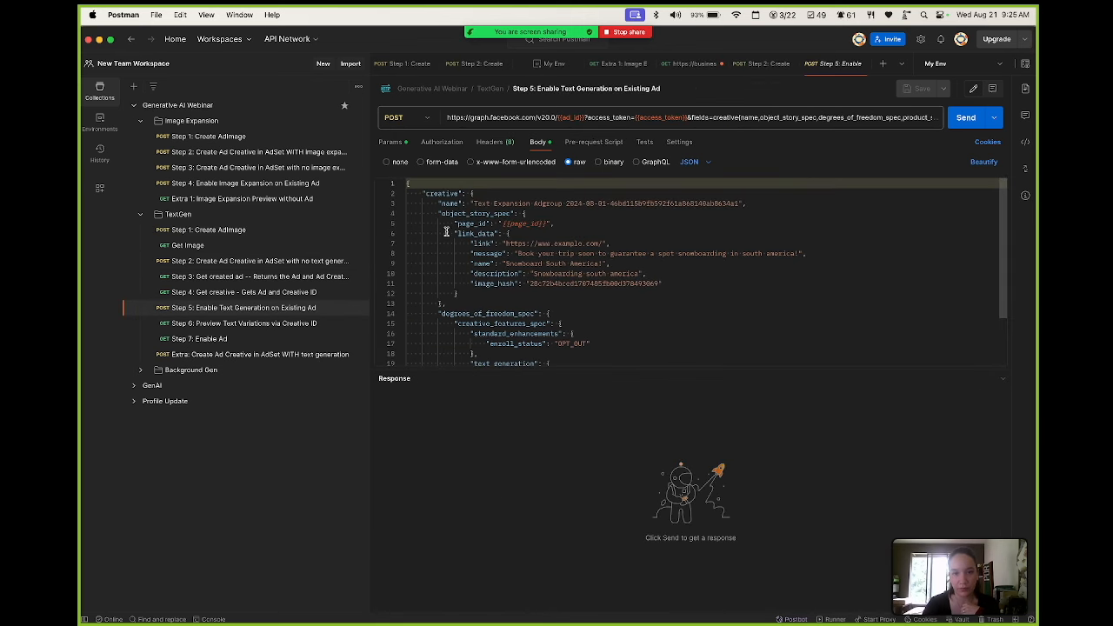
{"action": "scroll", "scroll_direction": "down", "scroll_amount": 3}
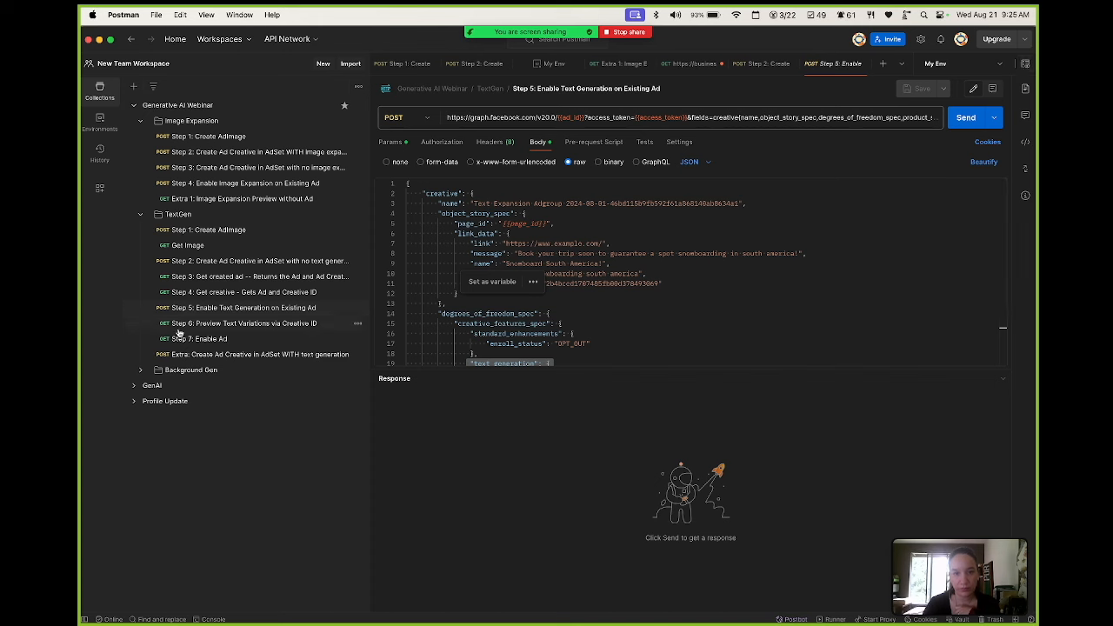
{"action": "left_click", "coordinate": [761, 64]}
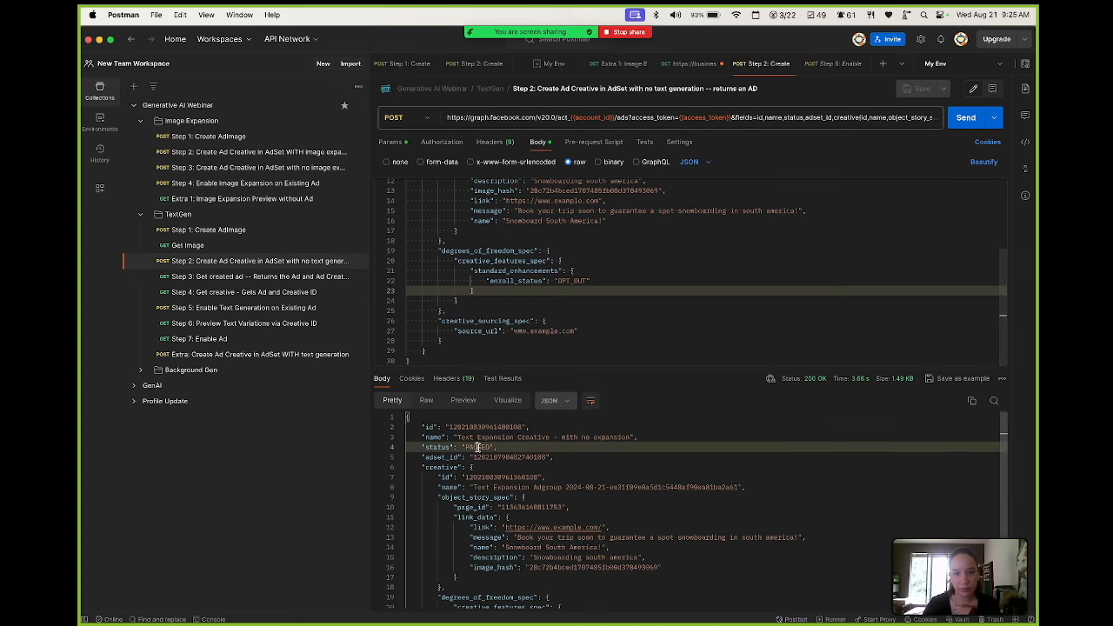
{"action": "double_click", "coordinate": [486, 426]}
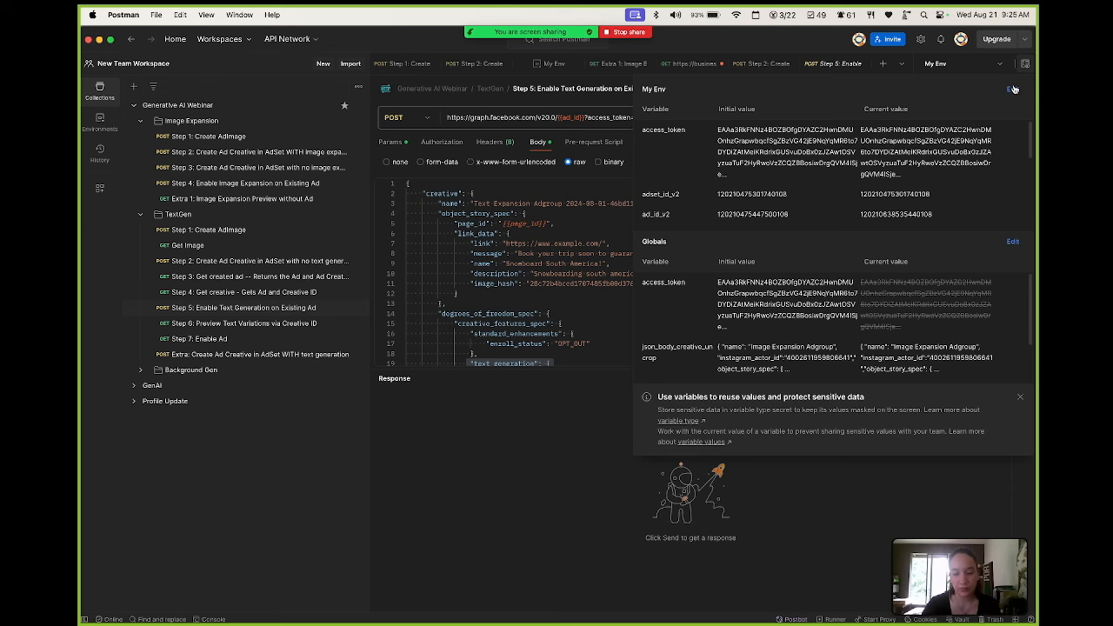
Step: Check ad_id and creative_id in the My Env tab, then go back to Step 5
{"action": "left_click", "coordinate": [554, 62]}
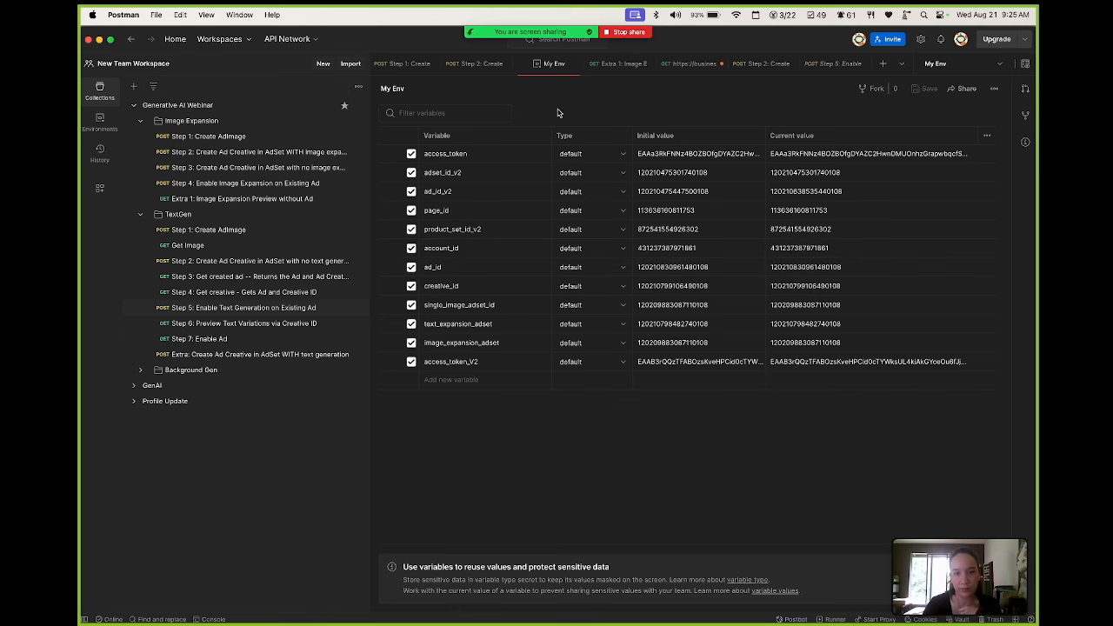
{"action": "left_click", "coordinate": [833, 64]}
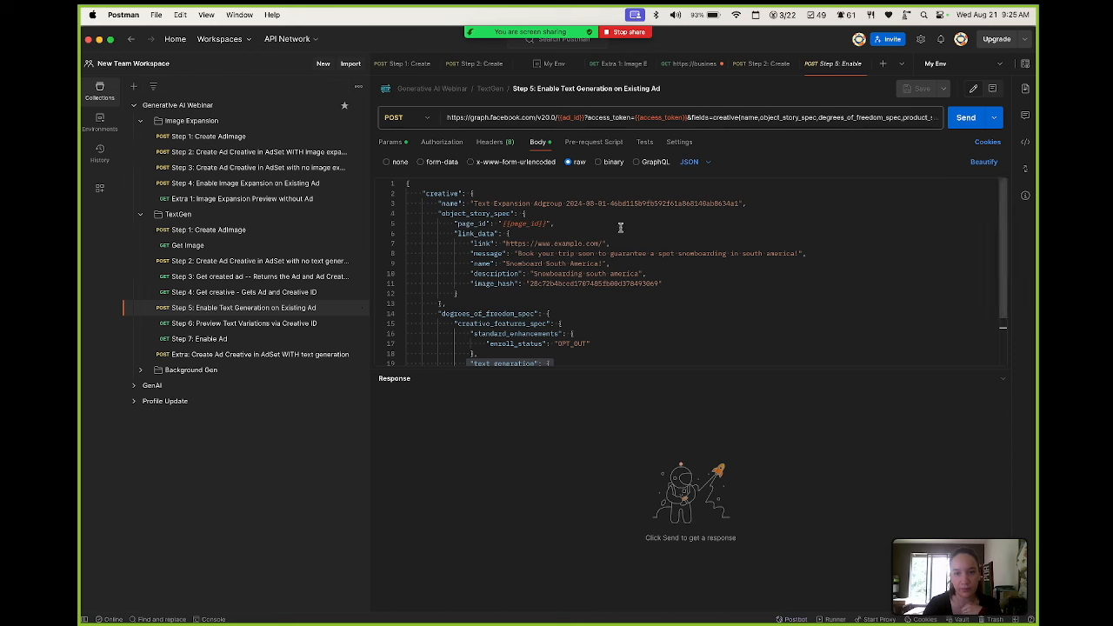
Step: Resend Step 5 after the SSL error and select the returned creative id
{"action": "left_click", "coordinate": [966, 118]}
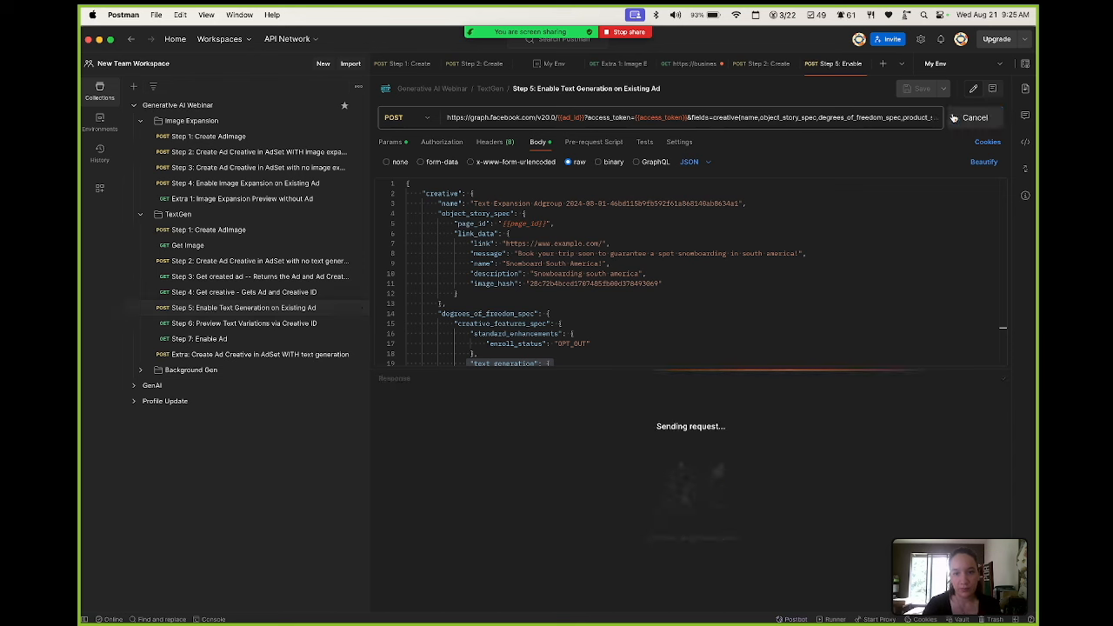
{"action": "mouse_move", "coordinate": [570, 117]}
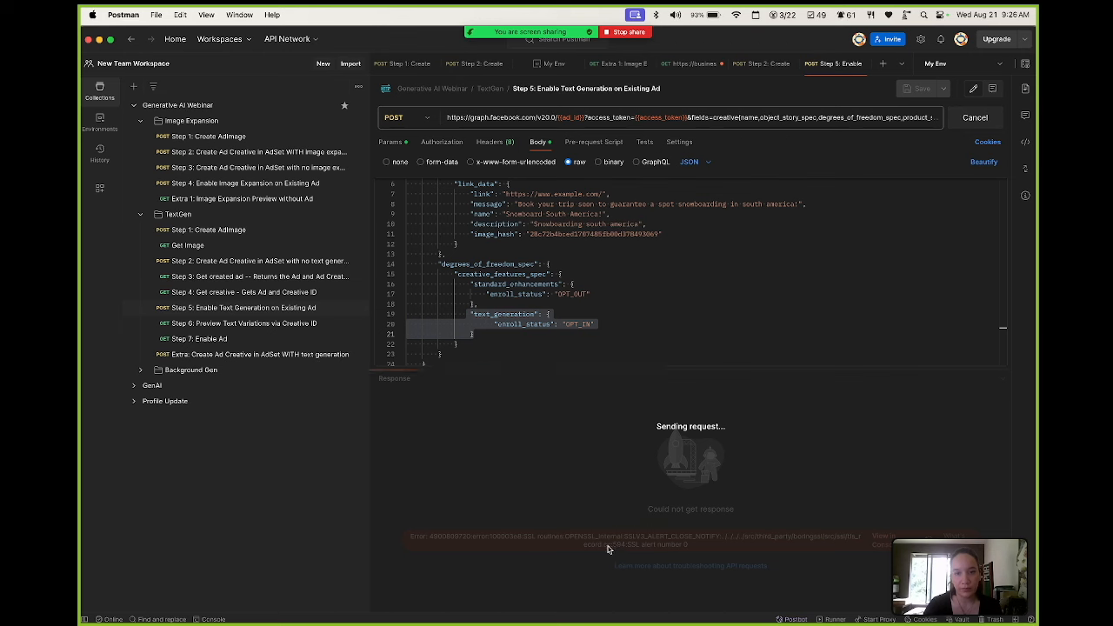
{"action": "mouse_move", "coordinate": [606, 483]}
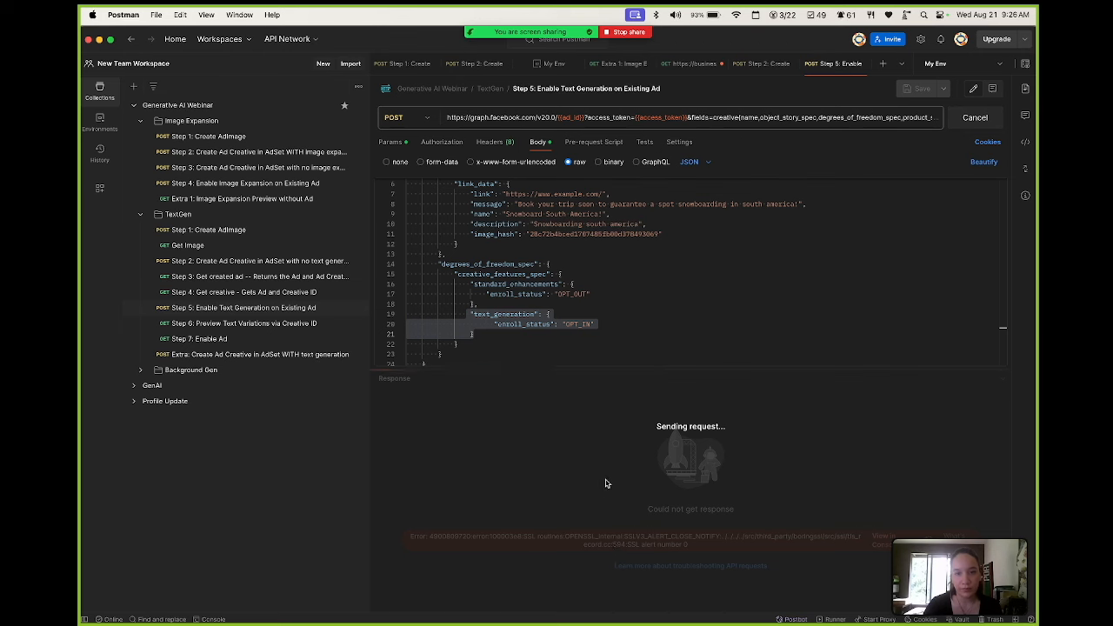
{"action": "left_click", "coordinate": [966, 117]}
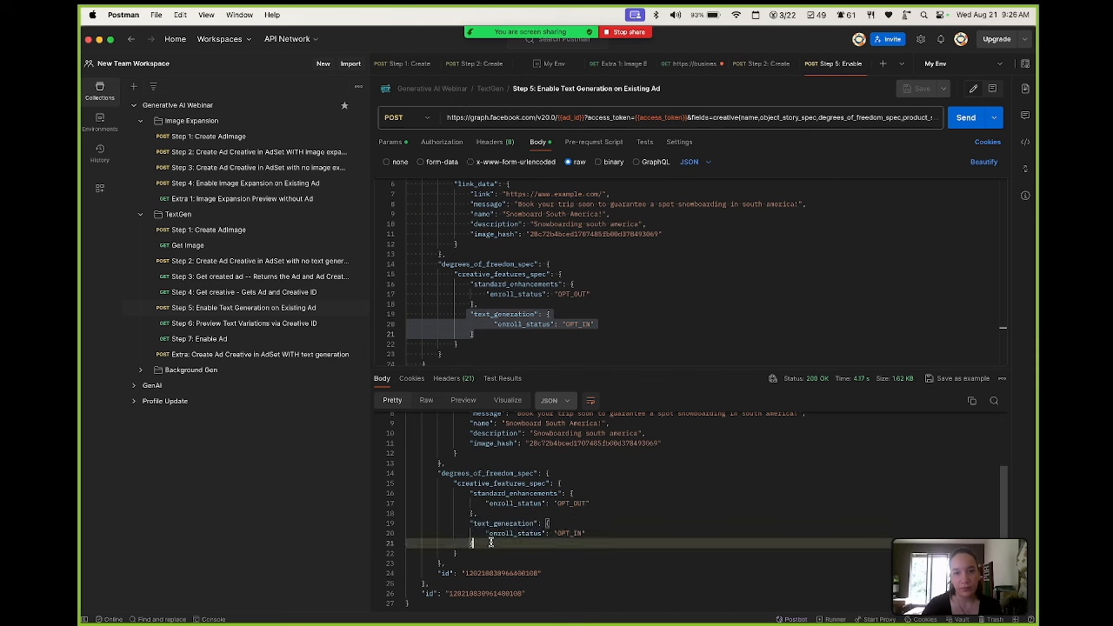
{"action": "scroll", "scroll_direction": "up", "scroll_amount": 3}
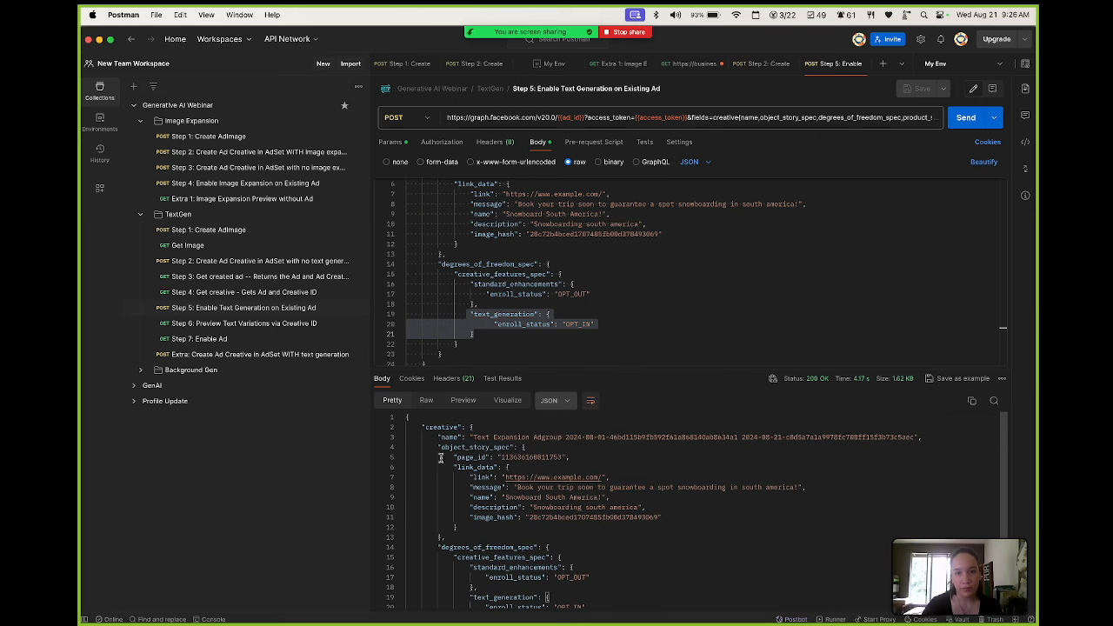
{"action": "mouse_move", "coordinate": [448, 452]}
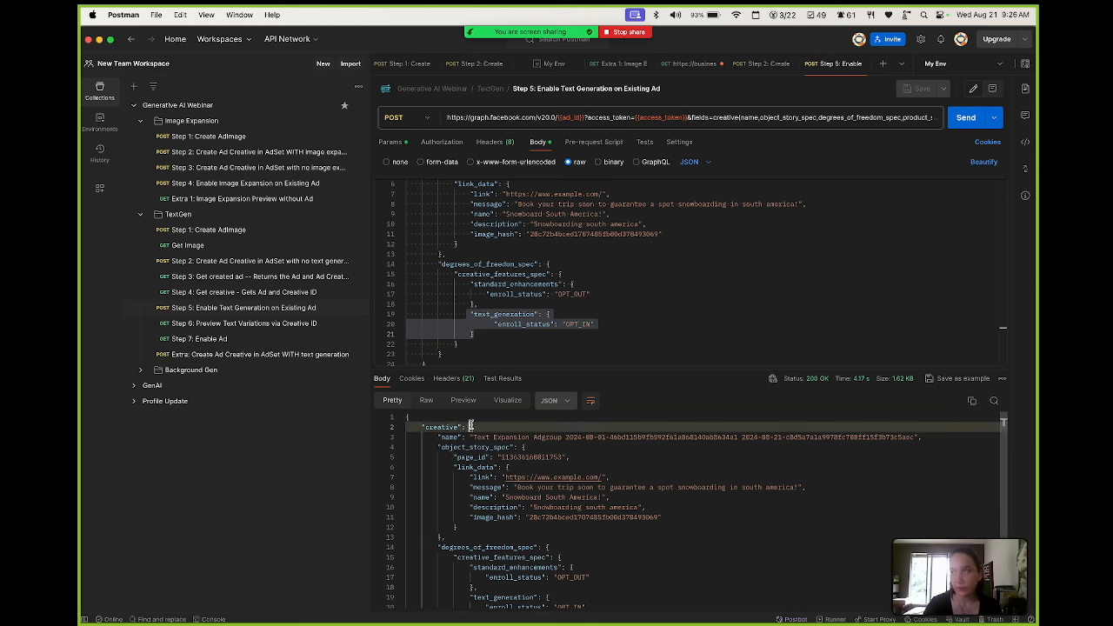
{"action": "scroll", "scroll_direction": "down", "scroll_amount": 3}
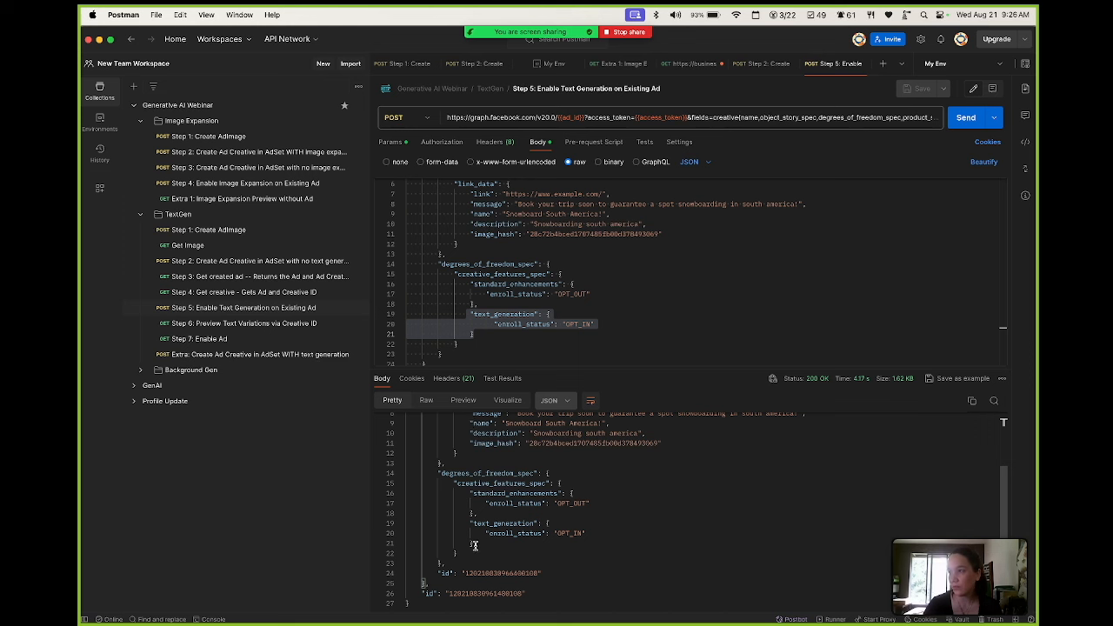
{"action": "double_click", "coordinate": [500, 572]}
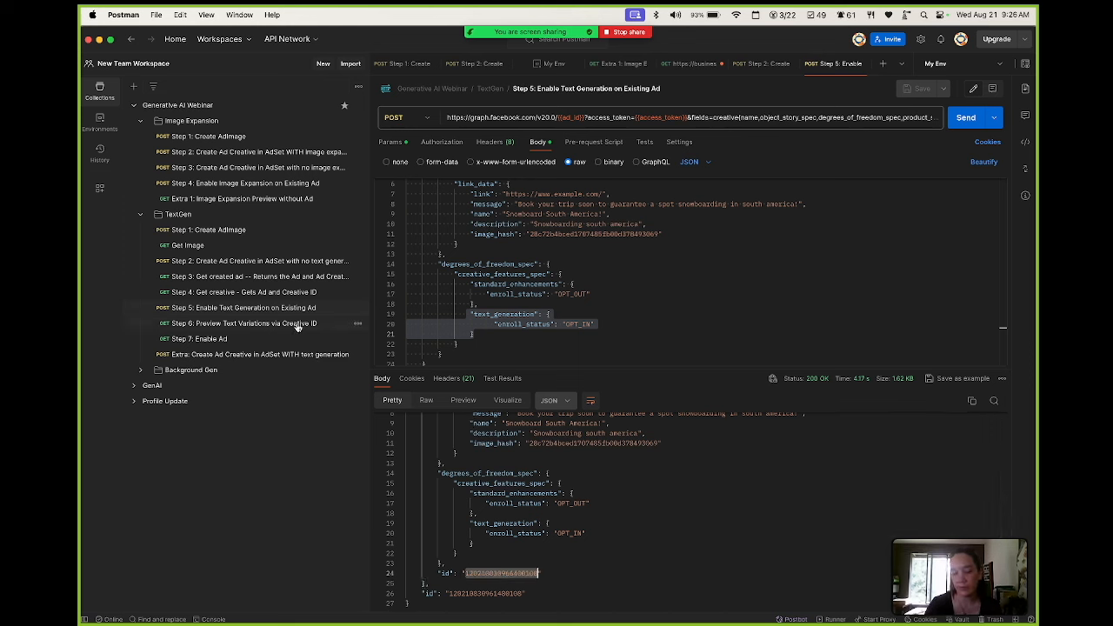
Step: Put the new id in creative_id and send Step 6 for the snowboarding text variations
{"action": "left_click", "coordinate": [244, 322]}
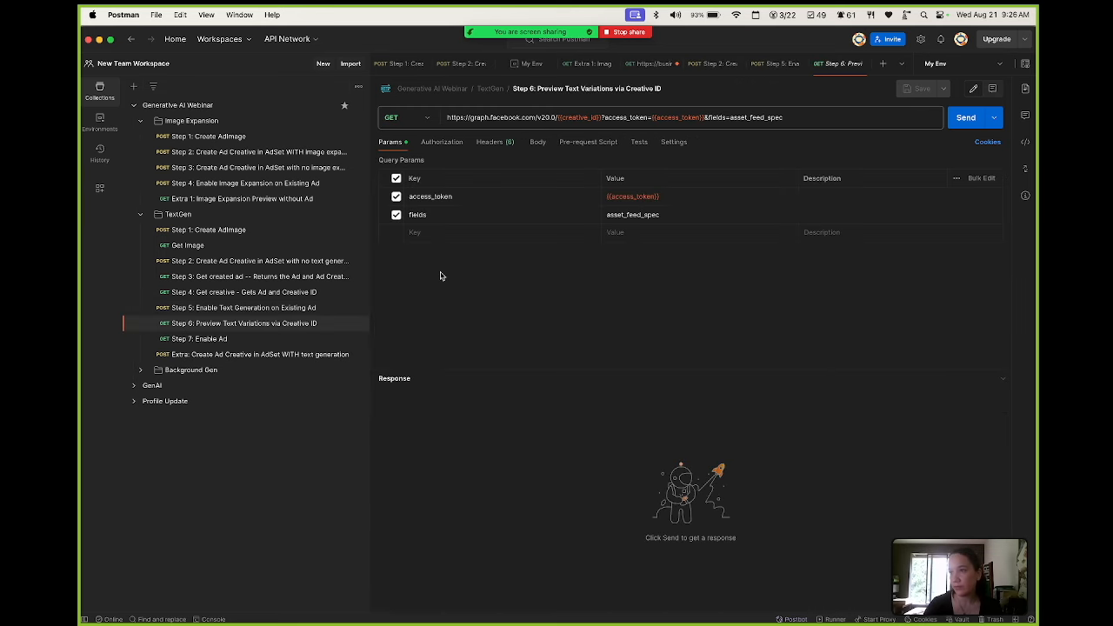
{"action": "mouse_move", "coordinate": [558, 131]}
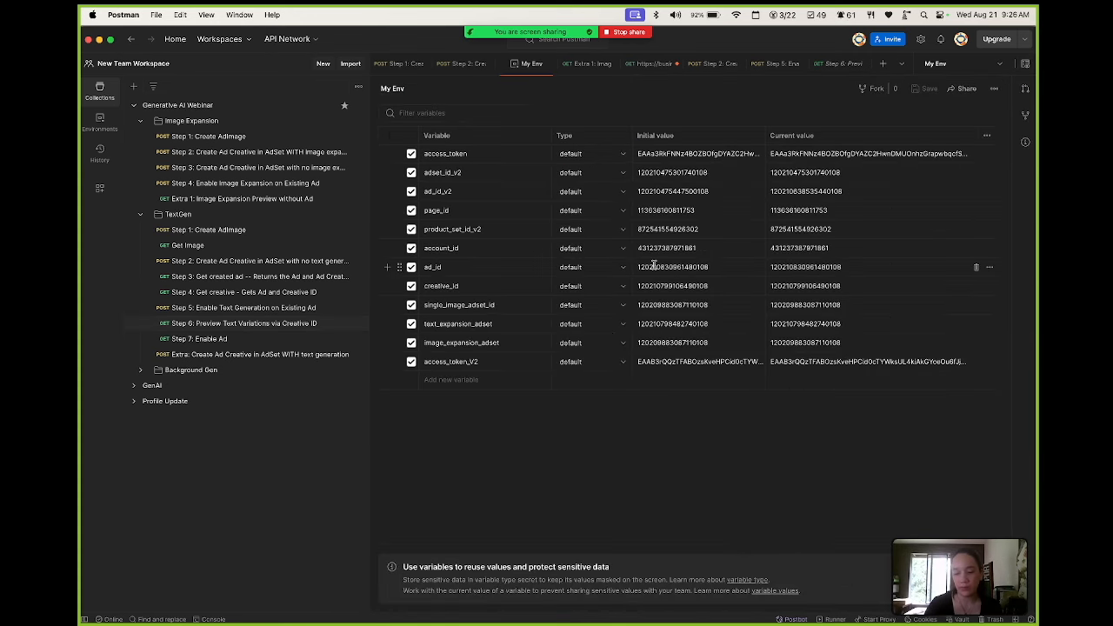
{"action": "mouse_move", "coordinate": [657, 286]}
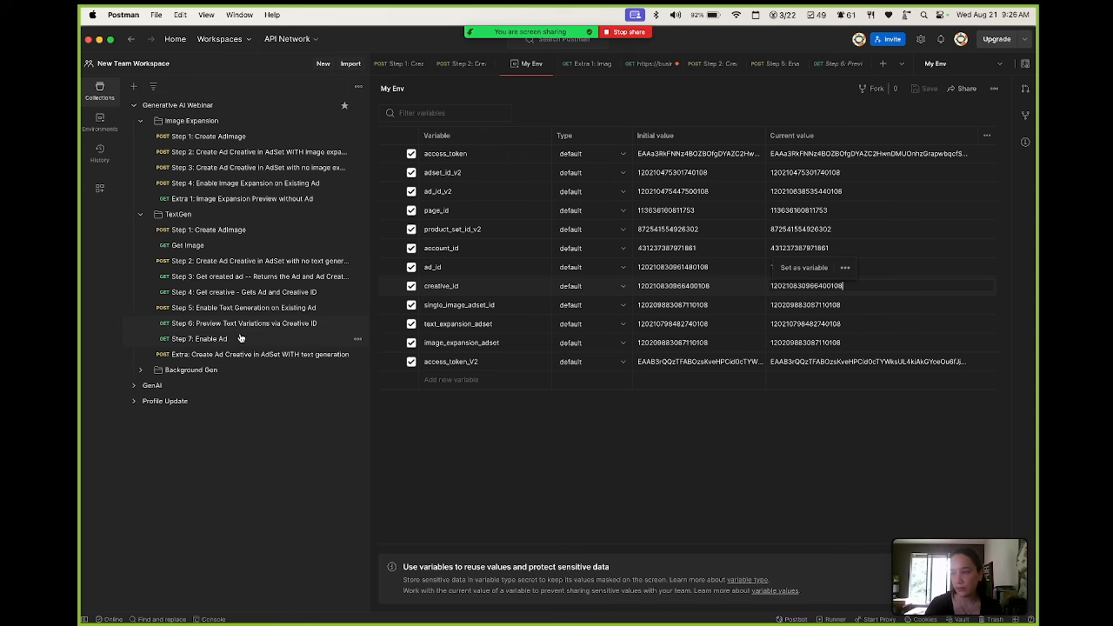
{"action": "left_click", "coordinate": [245, 323]}
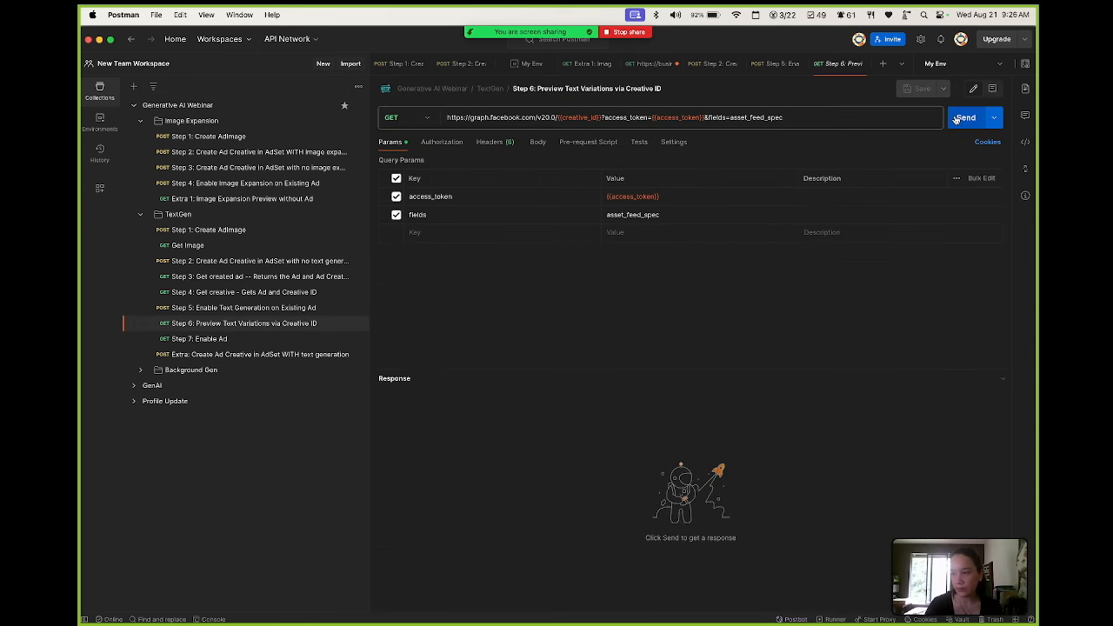
{"action": "left_click", "coordinate": [965, 117]}
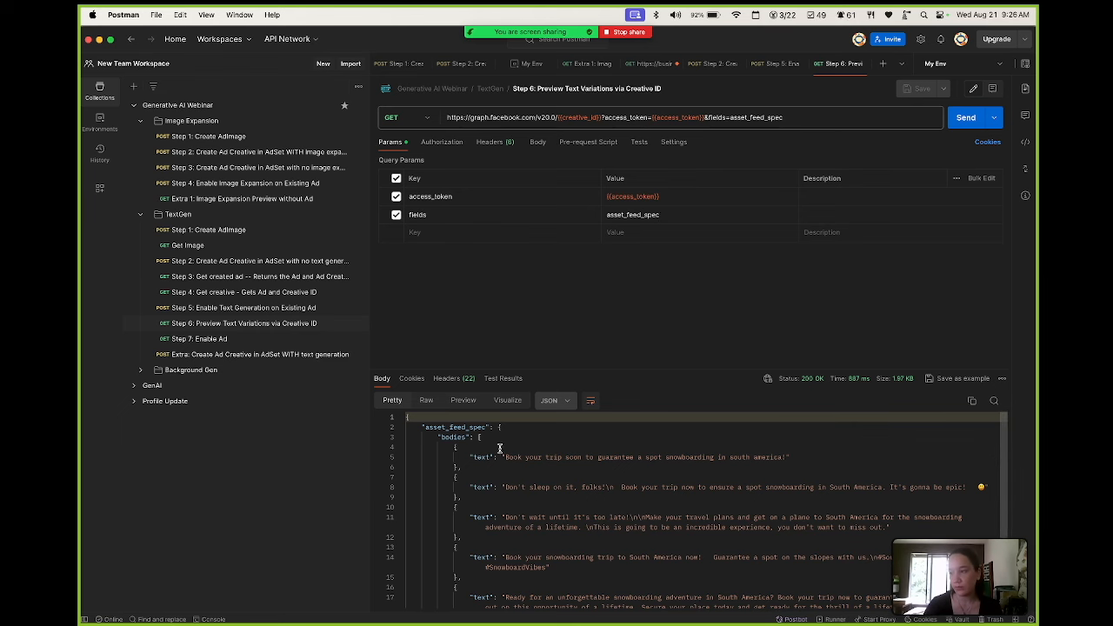
{"action": "scroll", "scroll_direction": "down", "scroll_amount": 3}
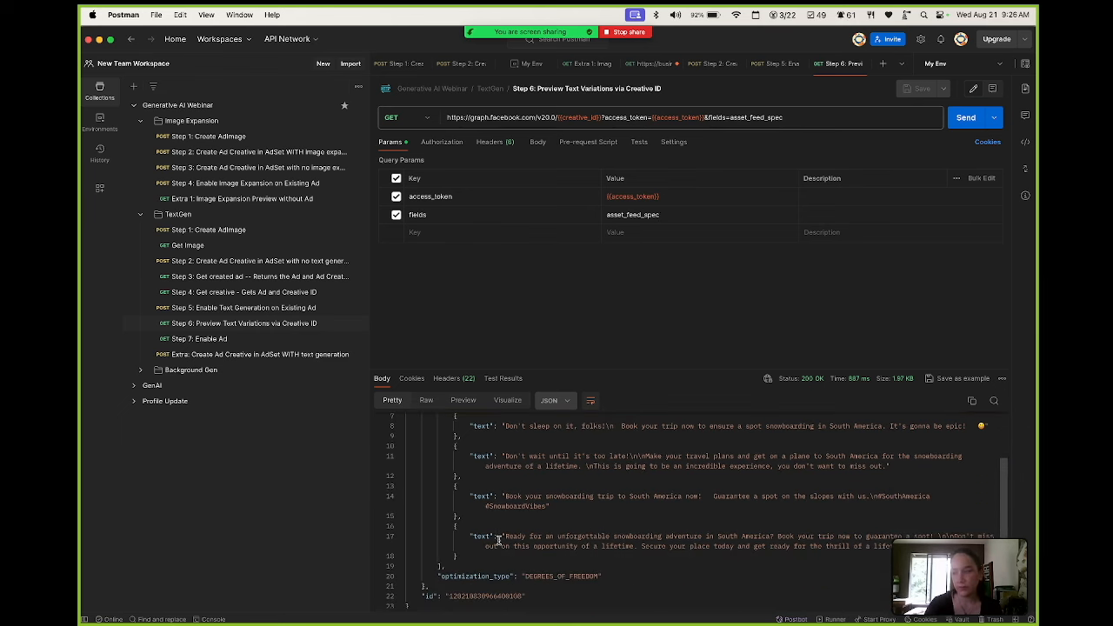
{"action": "scroll", "scroll_direction": "up", "scroll_amount": 3}
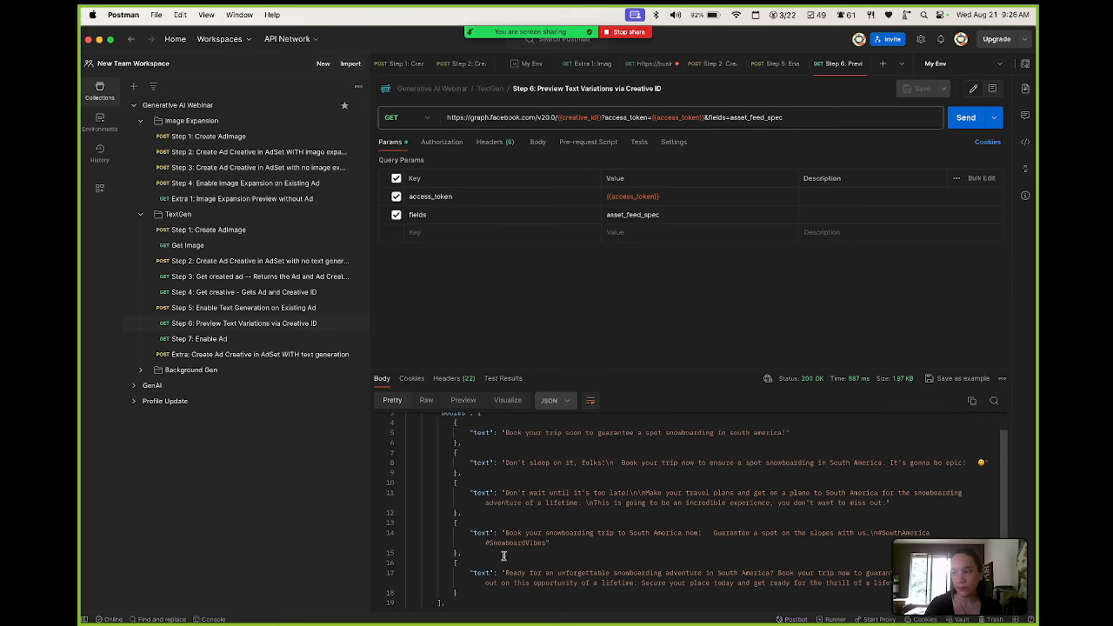
{"action": "left_click", "coordinate": [191, 600]}
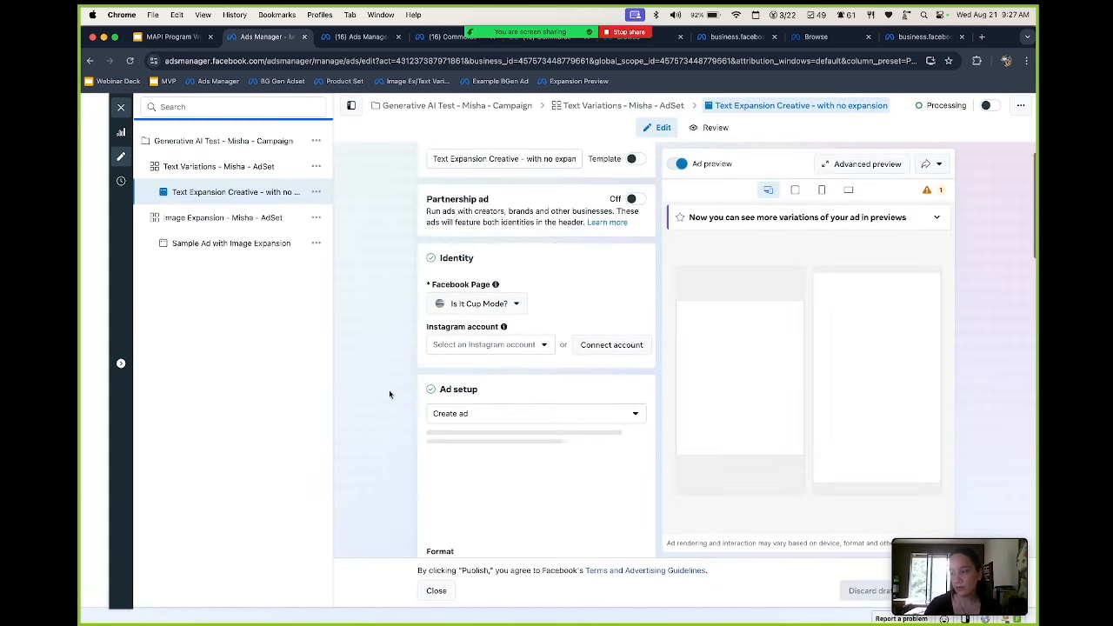
Step: Scroll through the five generated snowboarding text variations in Ads Manager's Text generation panel
{"action": "scroll", "scroll_direction": "down", "scroll_amount": 3}
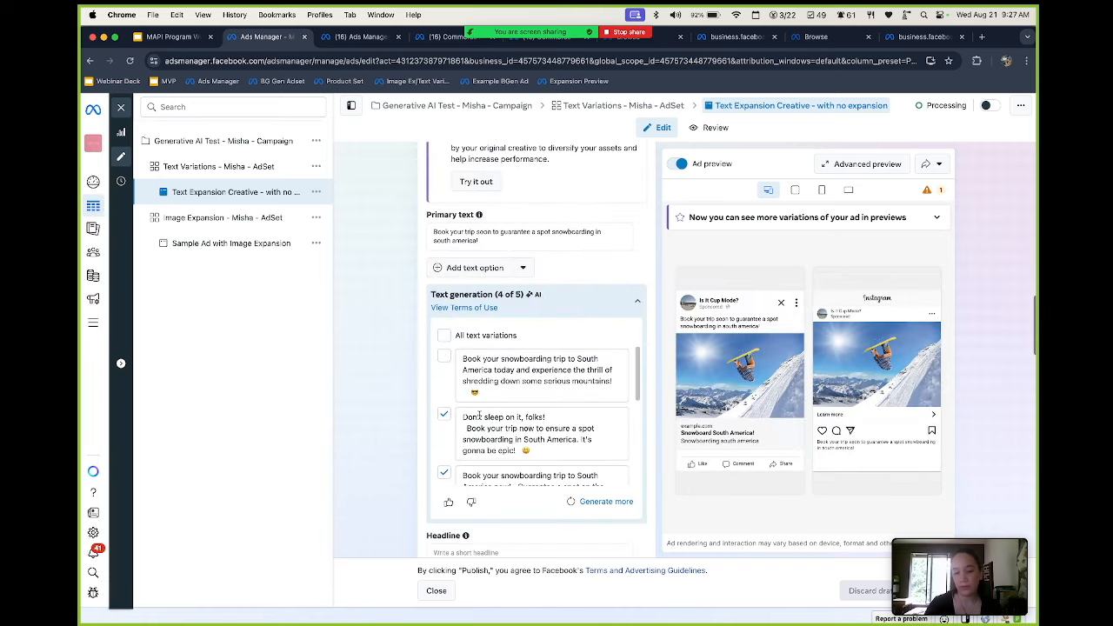
{"action": "scroll", "scroll_direction": "down", "scroll_amount": 3}
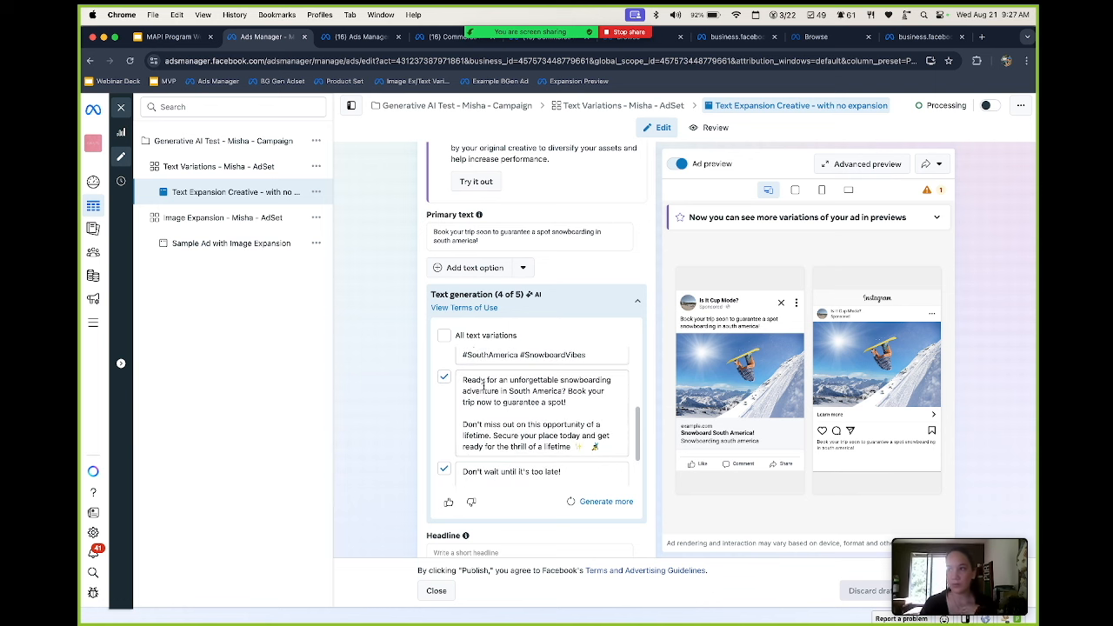
{"action": "scroll", "scroll_direction": "down", "scroll_amount": 3}
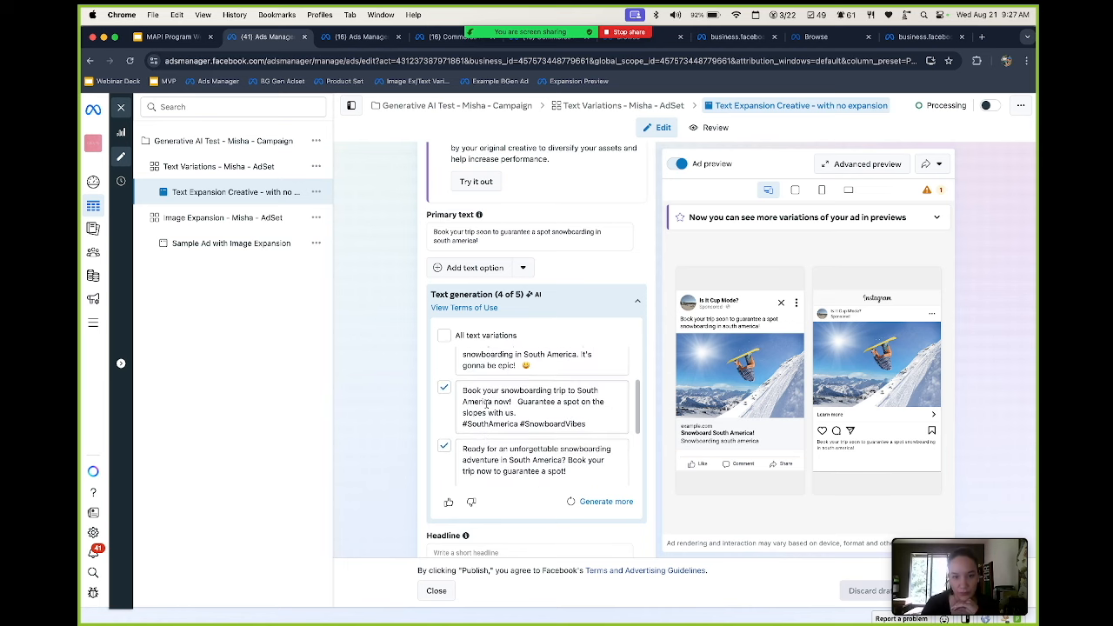
{"action": "scroll", "scroll_direction": "up", "scroll_amount": 3}
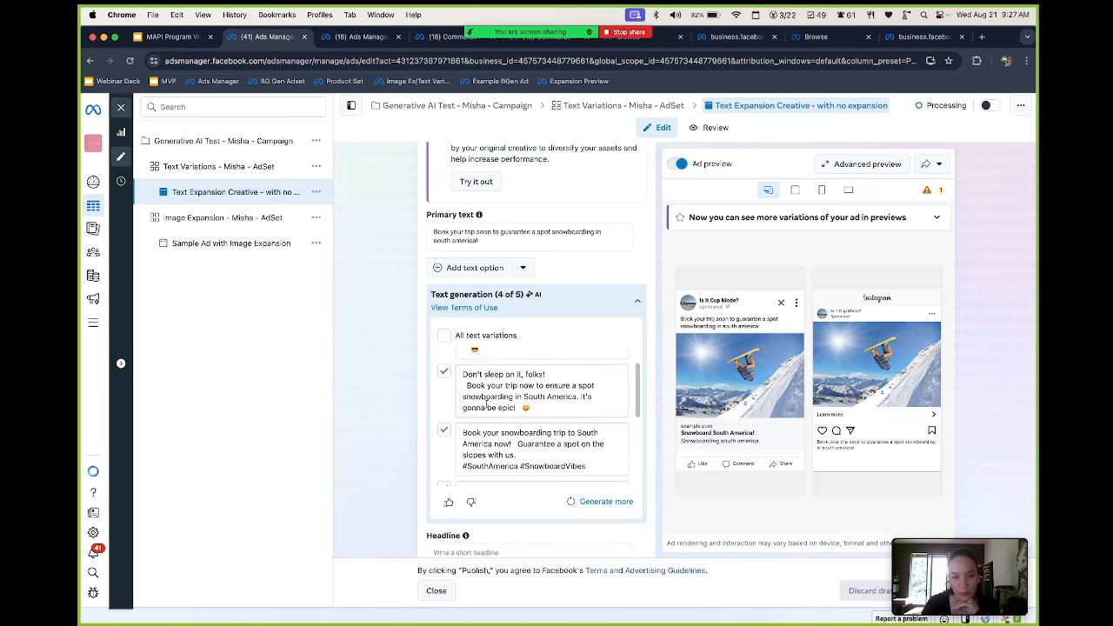
{"action": "scroll", "scroll_direction": "up", "scroll_amount": 3}
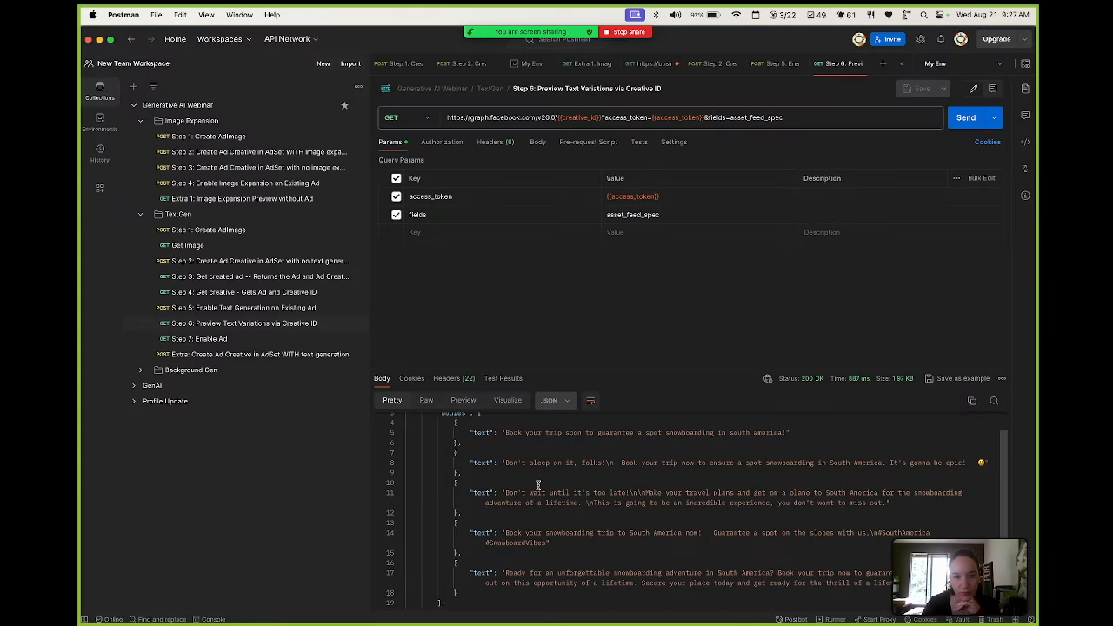
Step: Scroll the Step 6 response back to the top, showing the generated text bodies array
{"action": "scroll", "scroll_direction": "up", "scroll_amount": 3}
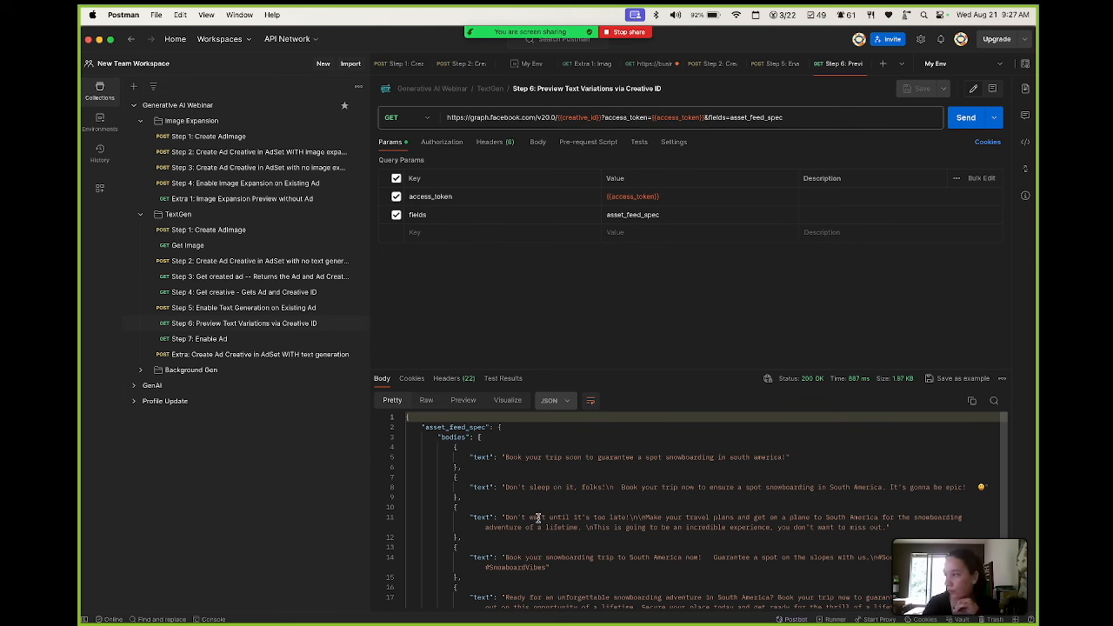
{"action": "mouse_move", "coordinate": [435, 518]}
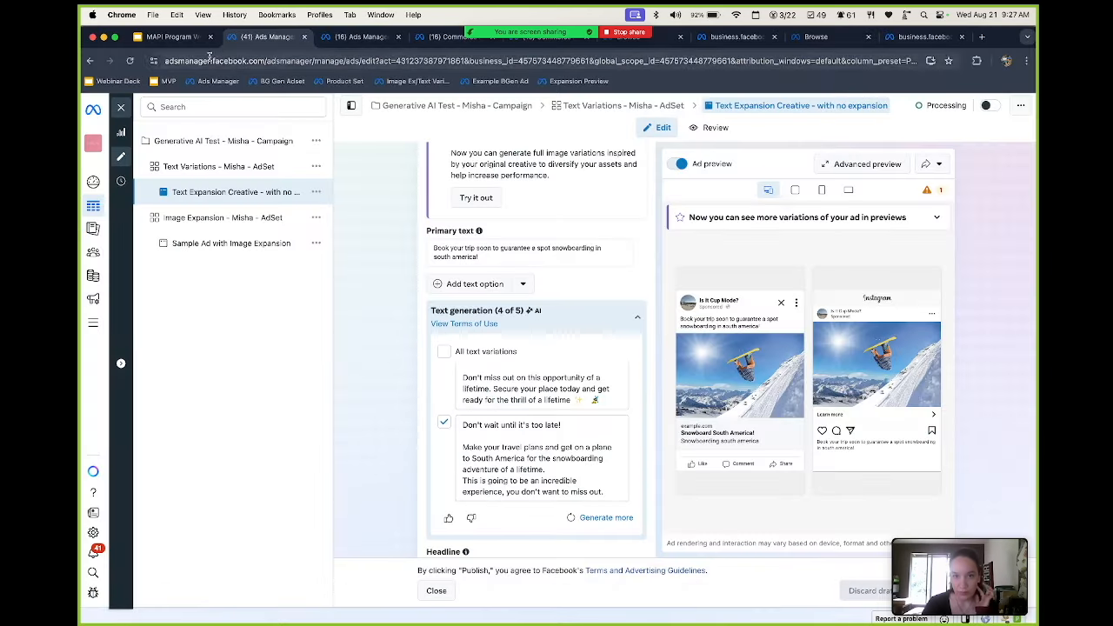
Step: Present the Background Generation slide from the webinar deck, then return to Ads Manager
{"action": "left_click", "coordinate": [170, 36]}
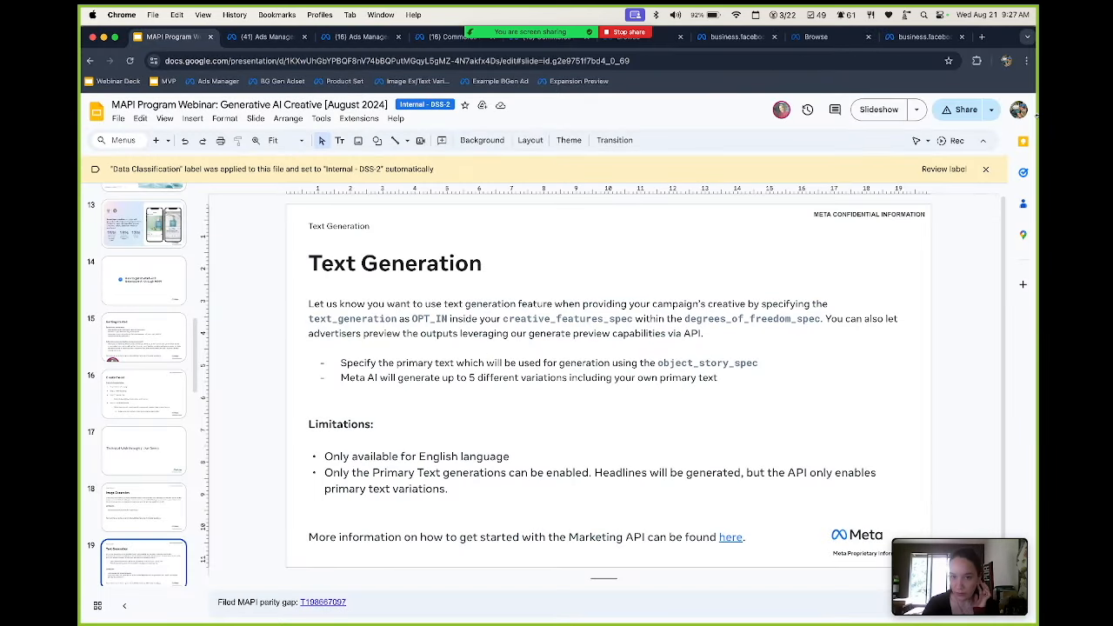
{"action": "left_click", "coordinate": [878, 109]}
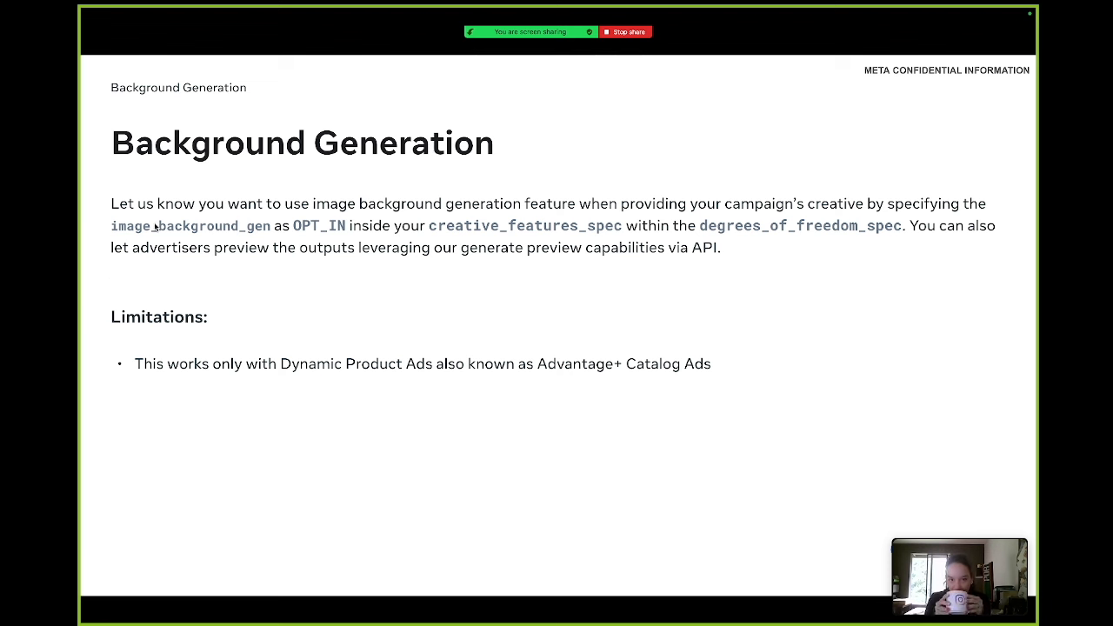
{"action": "mouse_move", "coordinate": [204, 237]}
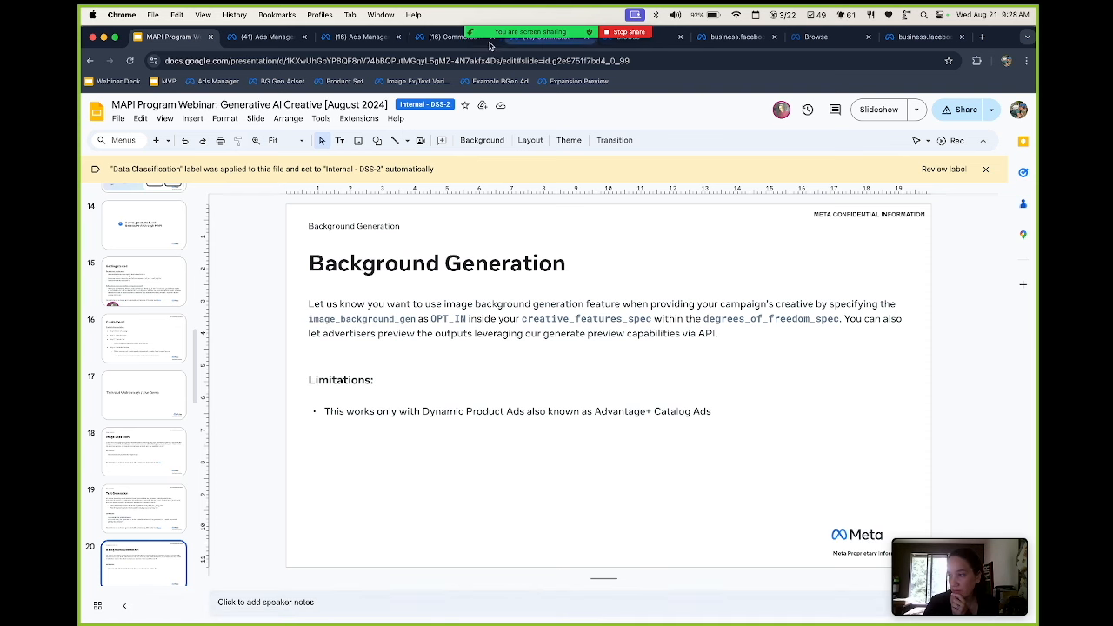
{"action": "left_click", "coordinate": [267, 36]}
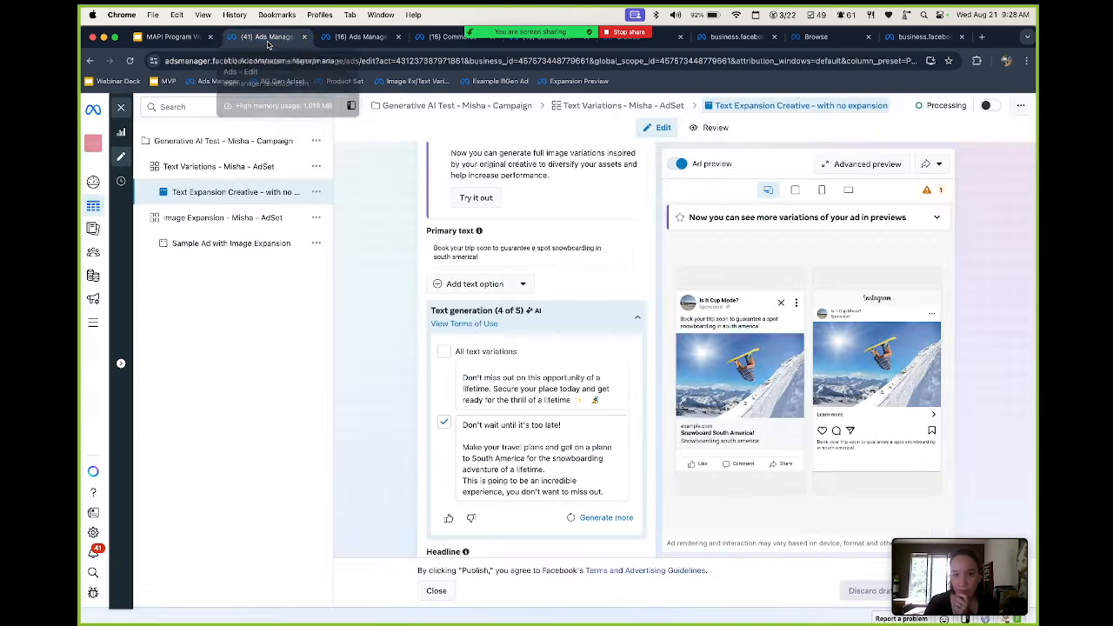
Step: Show the Catalog > Sets > Shirts product set with its two T-shirts
{"action": "left_click", "coordinate": [446, 37]}
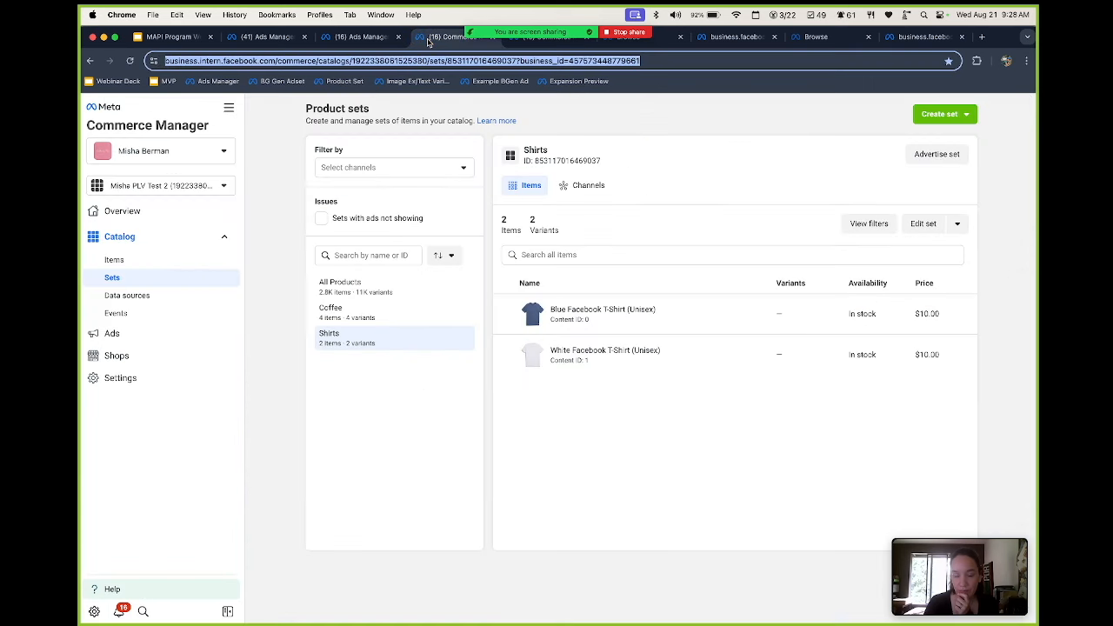
{"action": "mouse_move", "coordinate": [426, 390]}
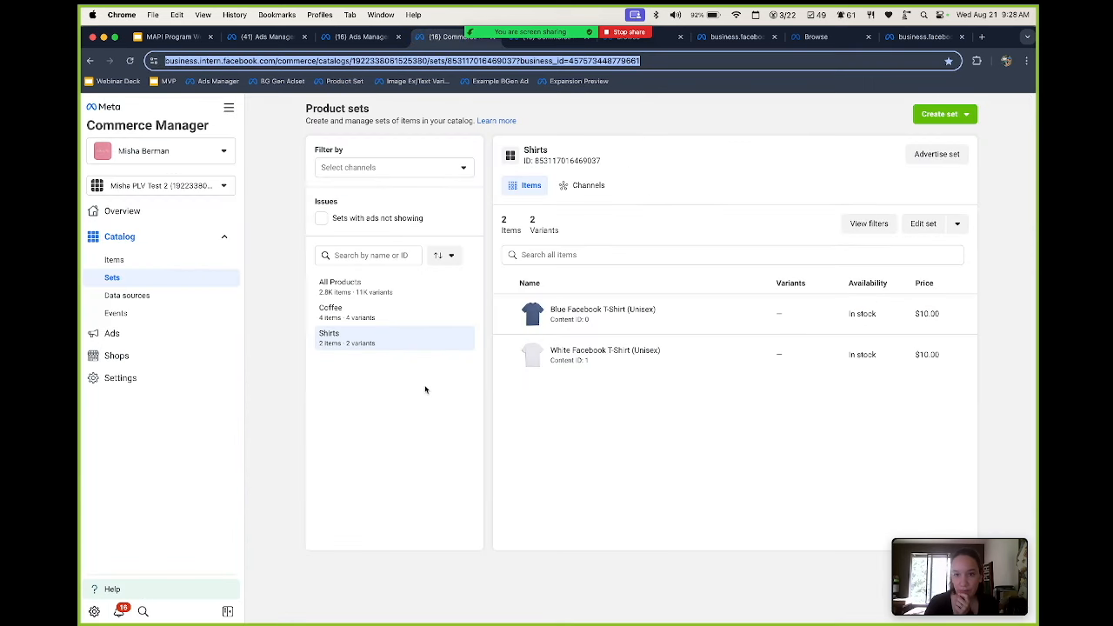
{"action": "mouse_move", "coordinate": [478, 380]}
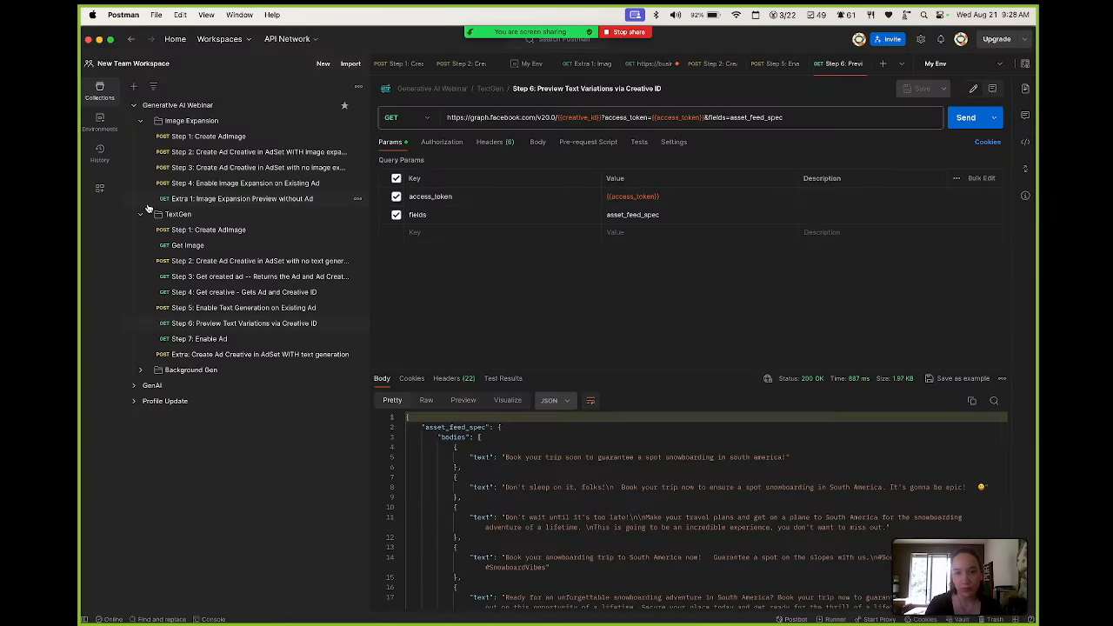
Step: Open the 'Step 1: Create Ad Creative in AdSet WITH background gen' request
{"action": "left_click", "coordinate": [141, 120]}
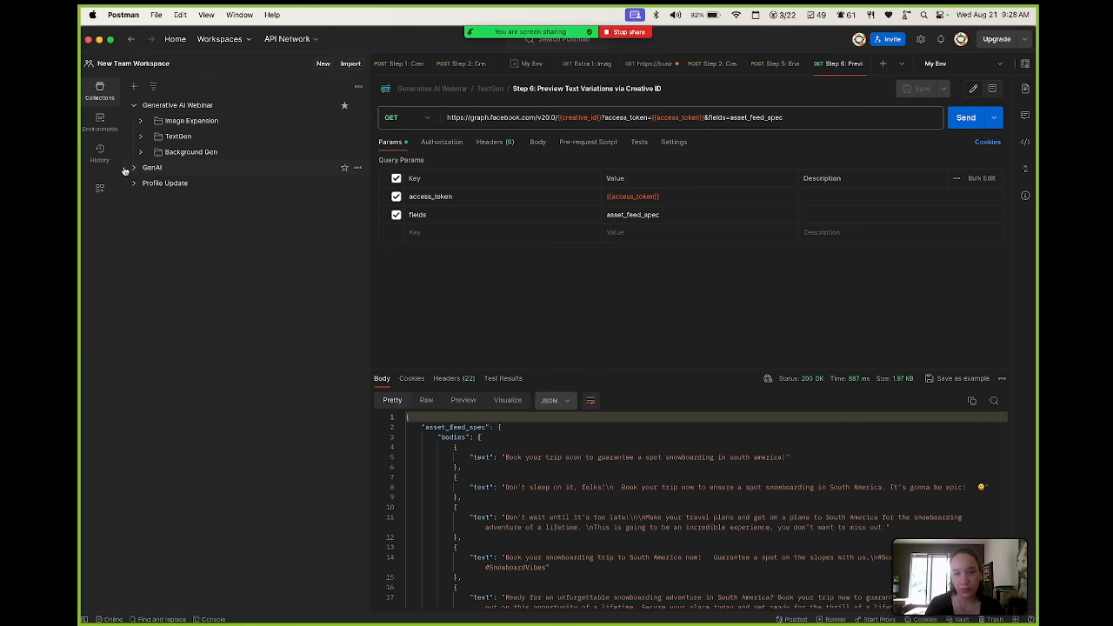
{"action": "left_click", "coordinate": [153, 167]}
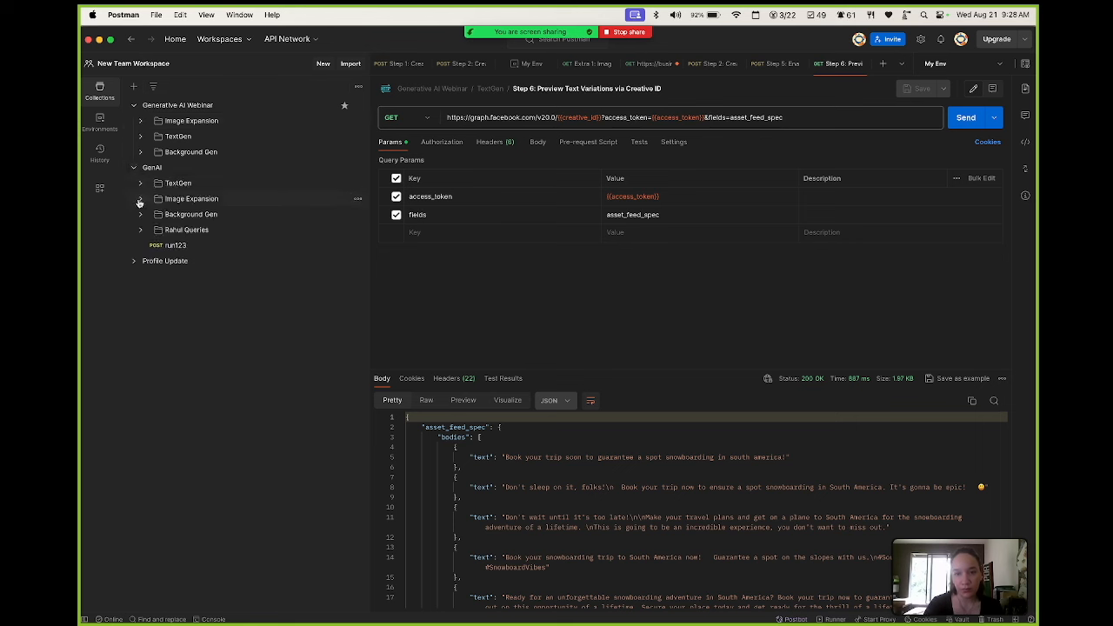
{"action": "left_click", "coordinate": [140, 151]}
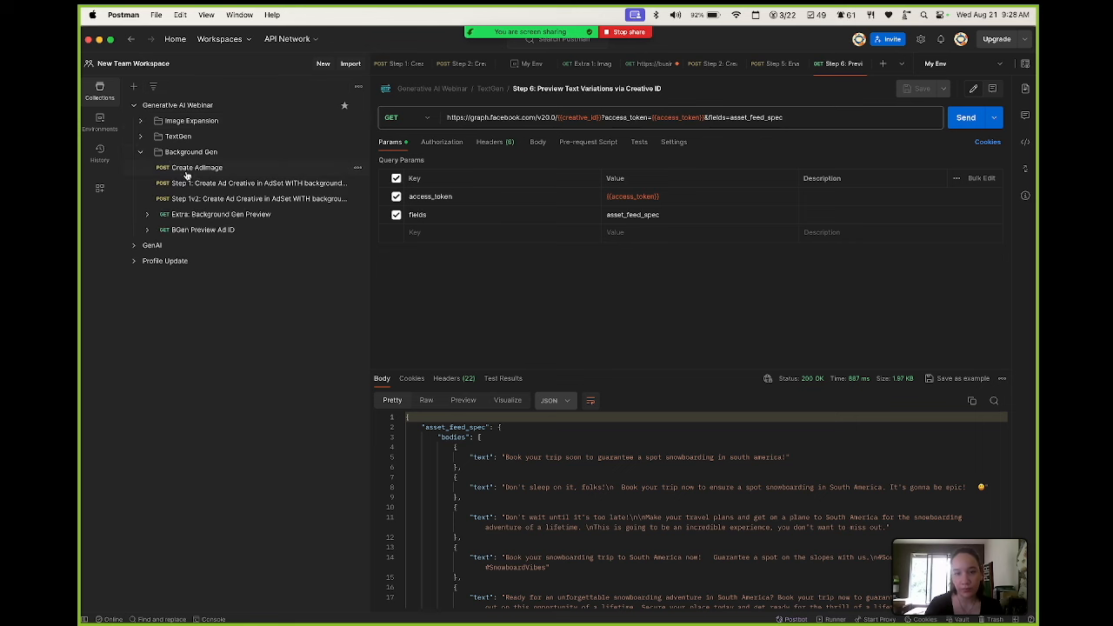
{"action": "left_click", "coordinate": [255, 182]}
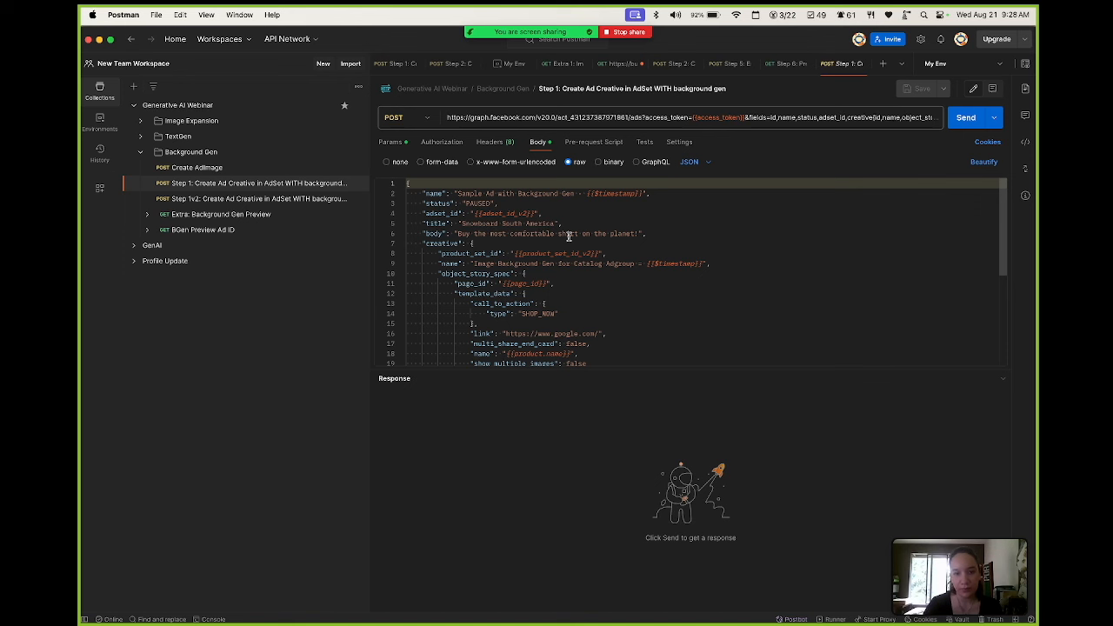
{"action": "mouse_move", "coordinate": [552, 254]}
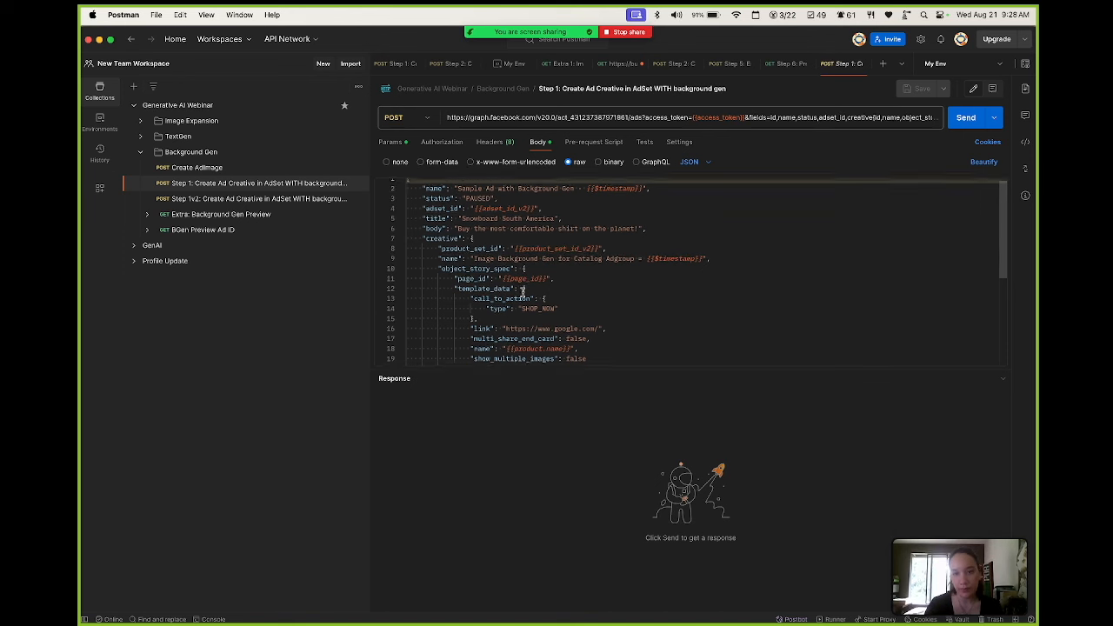
Step: Send the request, retrying after the SSL error, until it returns 200 OK
{"action": "scroll", "scroll_direction": "down", "scroll_amount": 3}
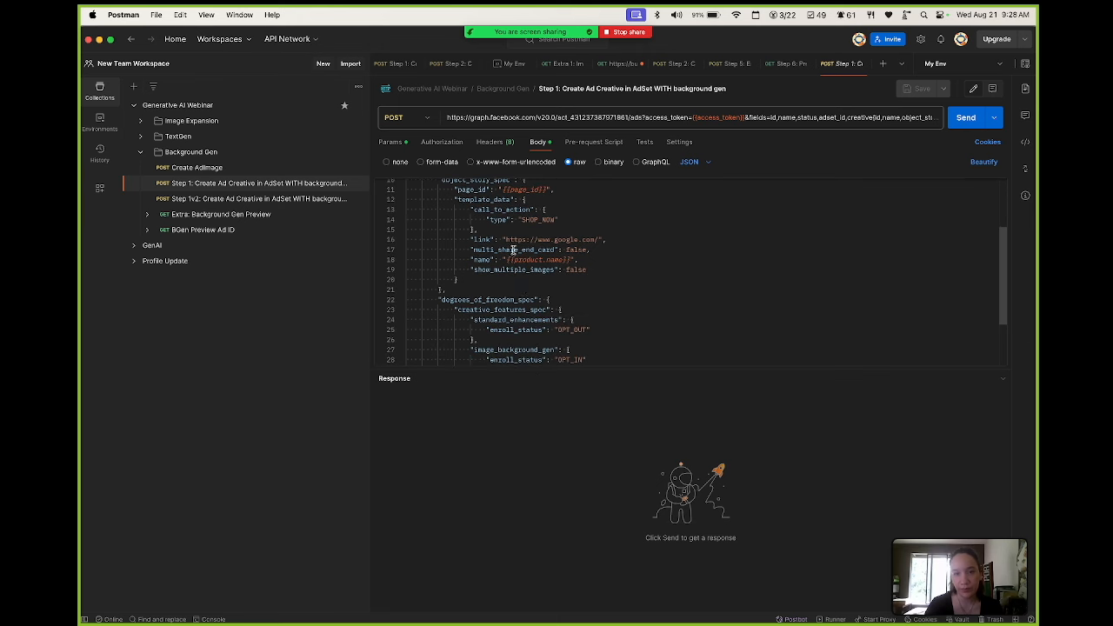
{"action": "mouse_move", "coordinate": [490, 230]}
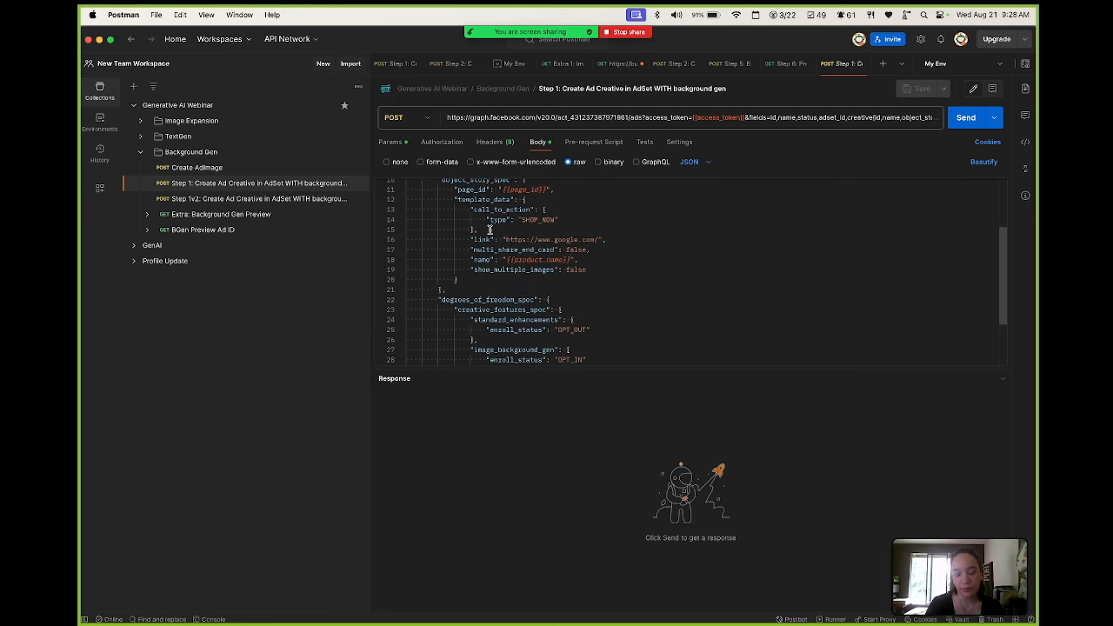
{"action": "mouse_move", "coordinate": [557, 244]}
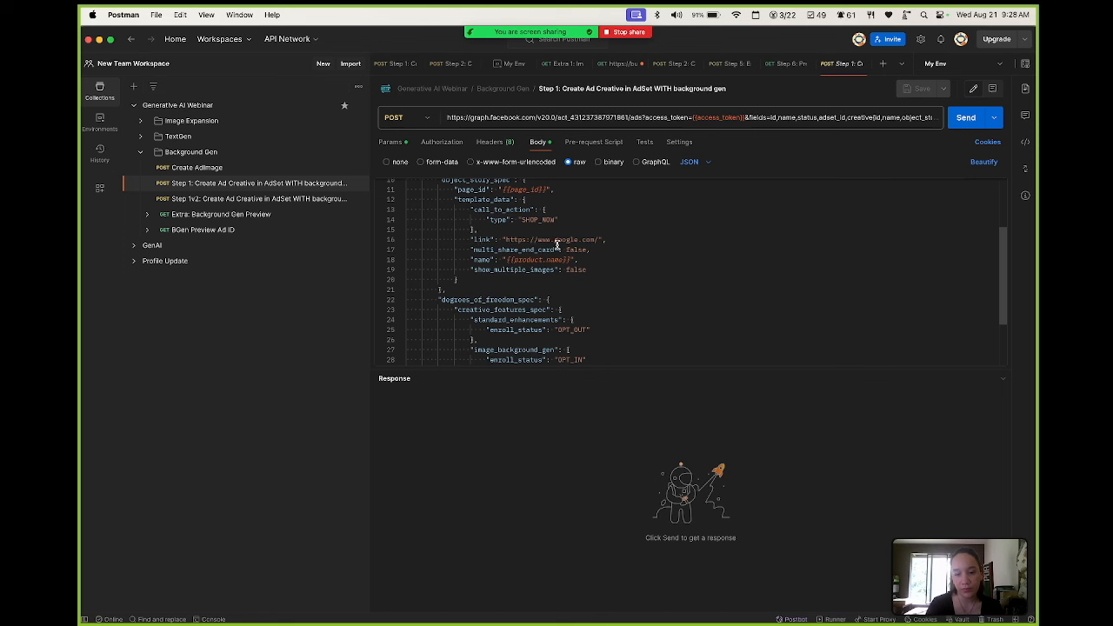
{"action": "mouse_move", "coordinate": [591, 268]}
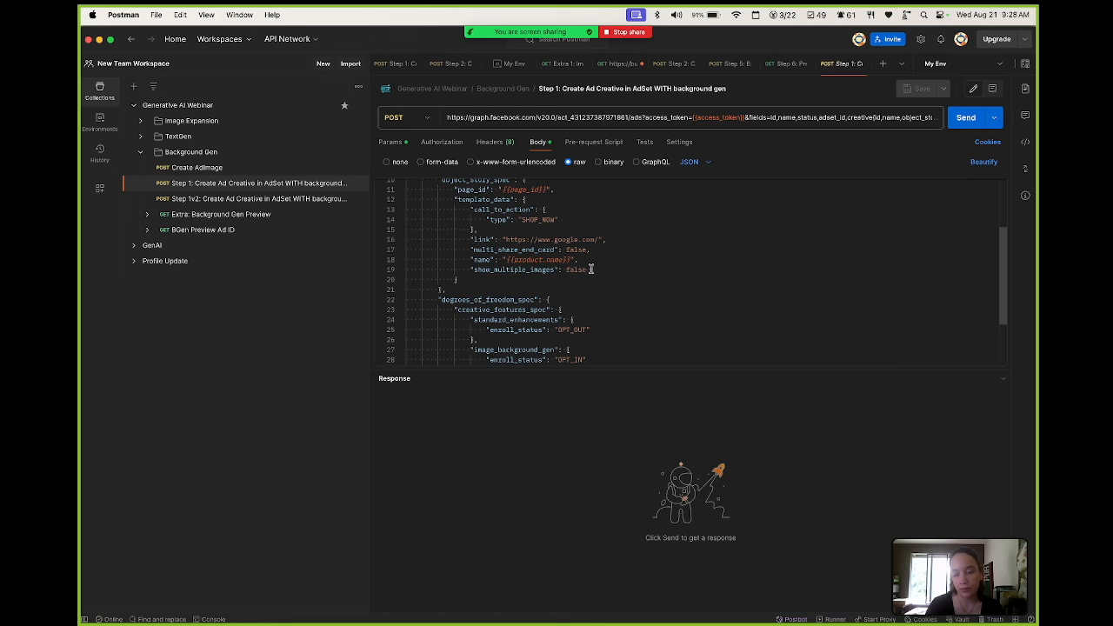
{"action": "scroll", "scroll_direction": "down", "scroll_amount": 3}
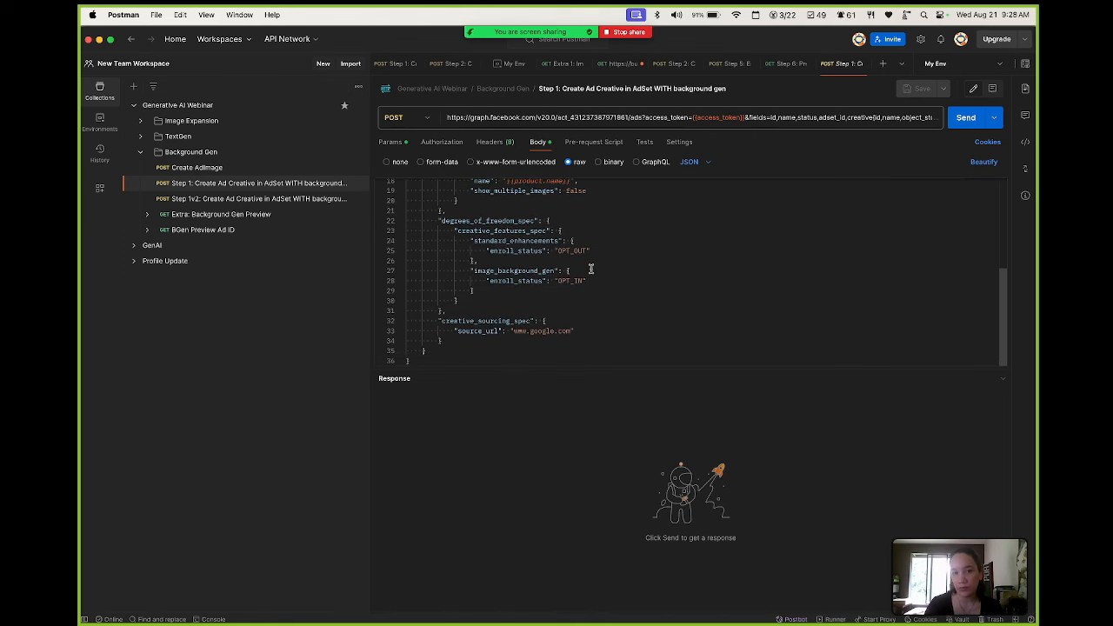
{"action": "mouse_move", "coordinate": [507, 280]}
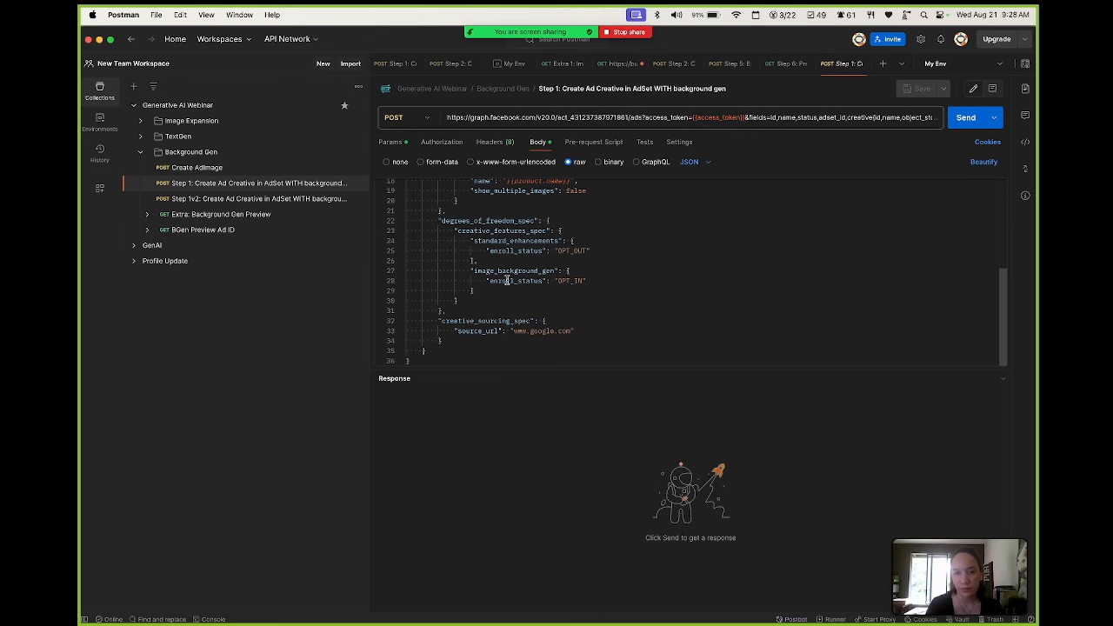
{"action": "mouse_move", "coordinate": [481, 289]}
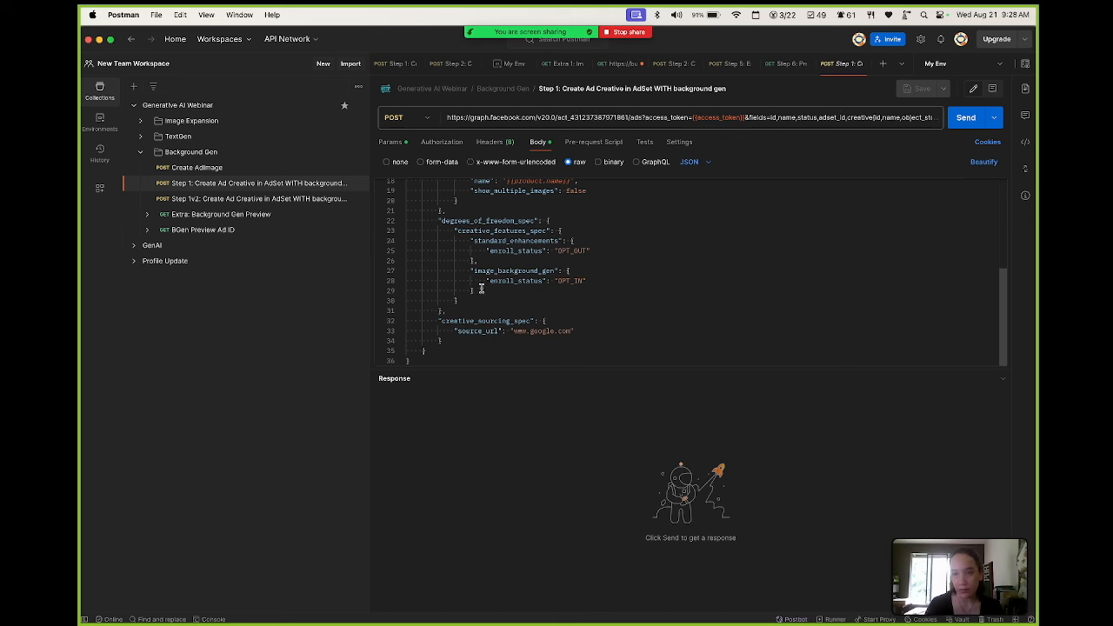
{"action": "left_click", "coordinate": [479, 291]}
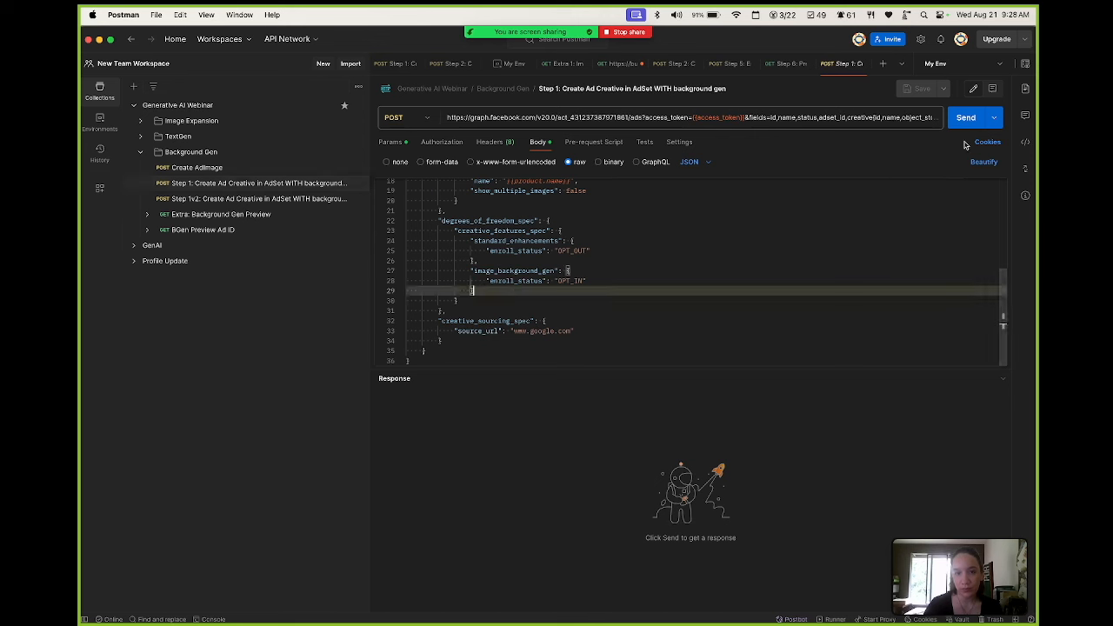
{"action": "left_click", "coordinate": [965, 118]}
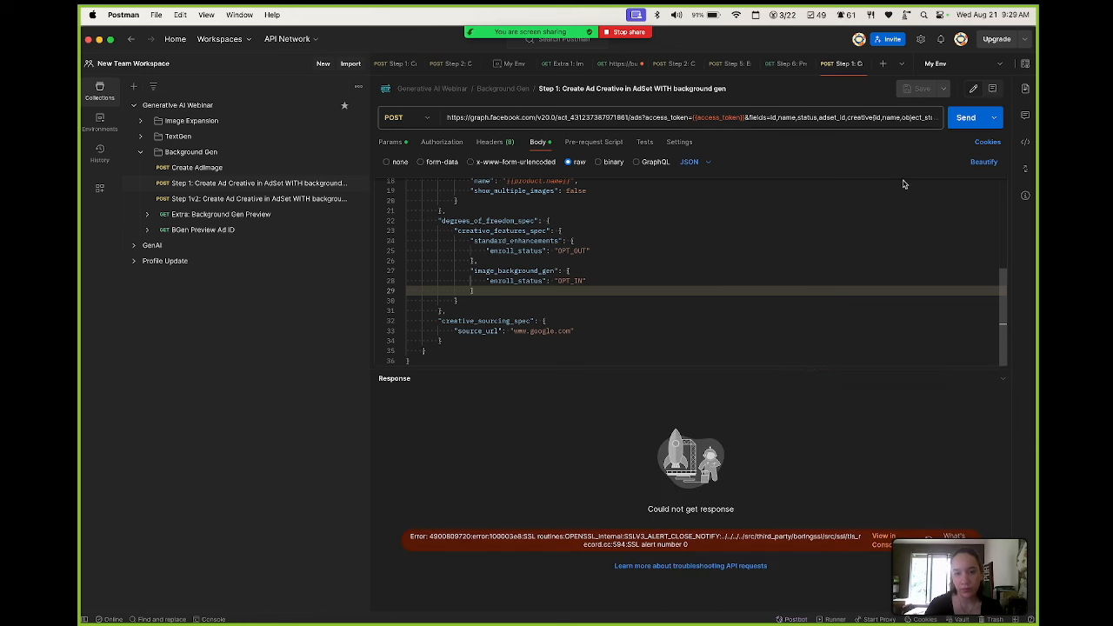
{"action": "left_click", "coordinate": [966, 118]}
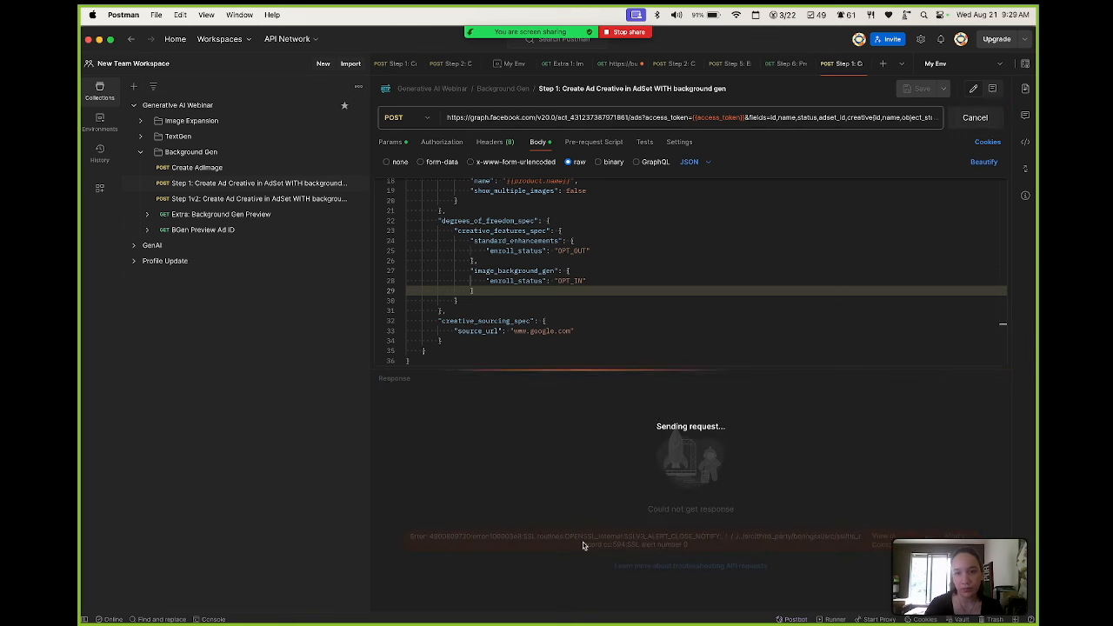
{"action": "mouse_move", "coordinate": [593, 519]}
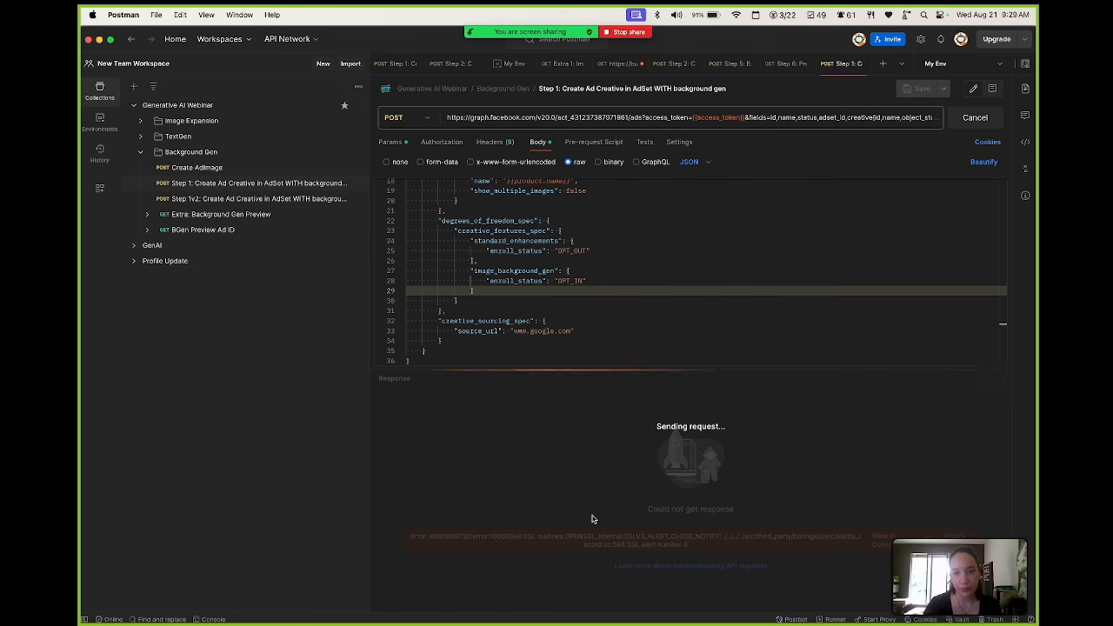
{"action": "left_click", "coordinate": [974, 117]}
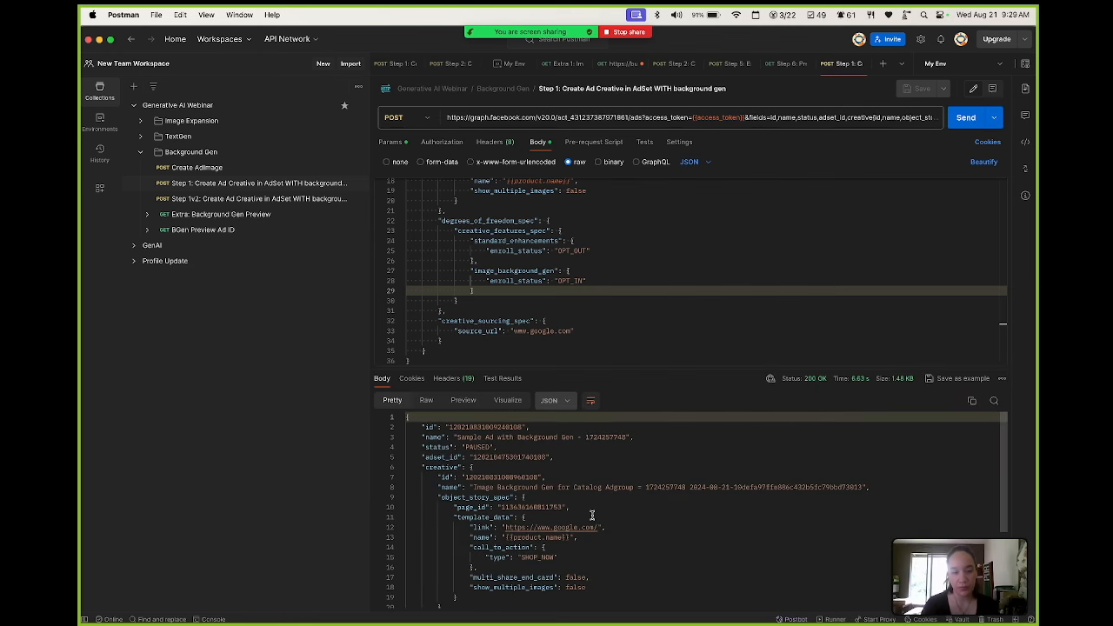
{"action": "scroll", "scroll_direction": "down", "scroll_amount": 3}
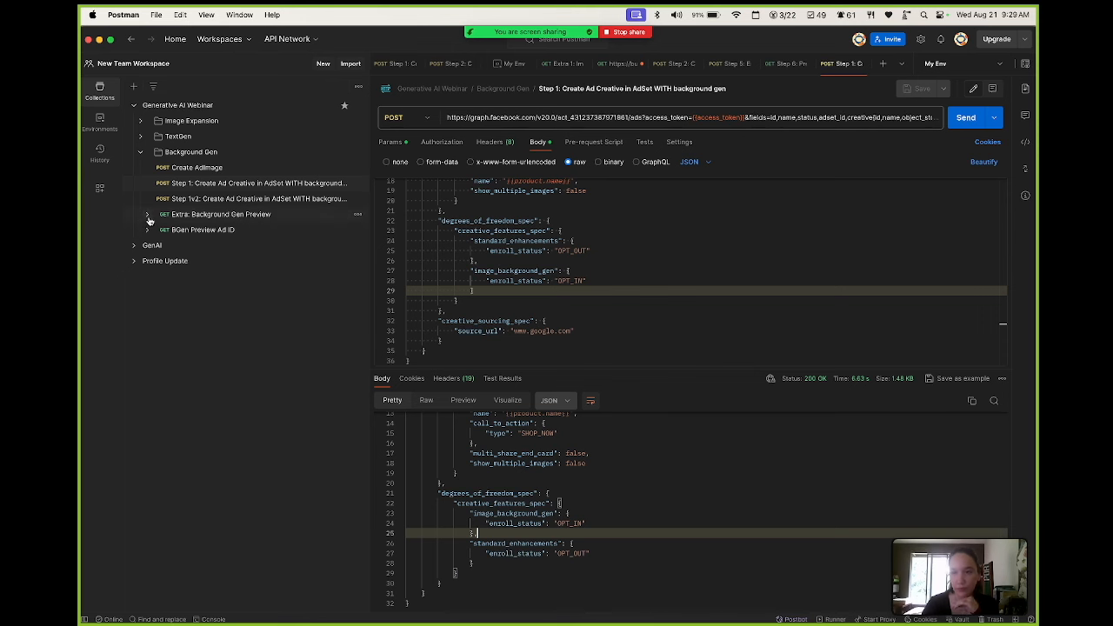
Step: Open the 'Response when pending' example of 'Extra: Background Gen Preview'
{"action": "left_click", "coordinate": [222, 214]}
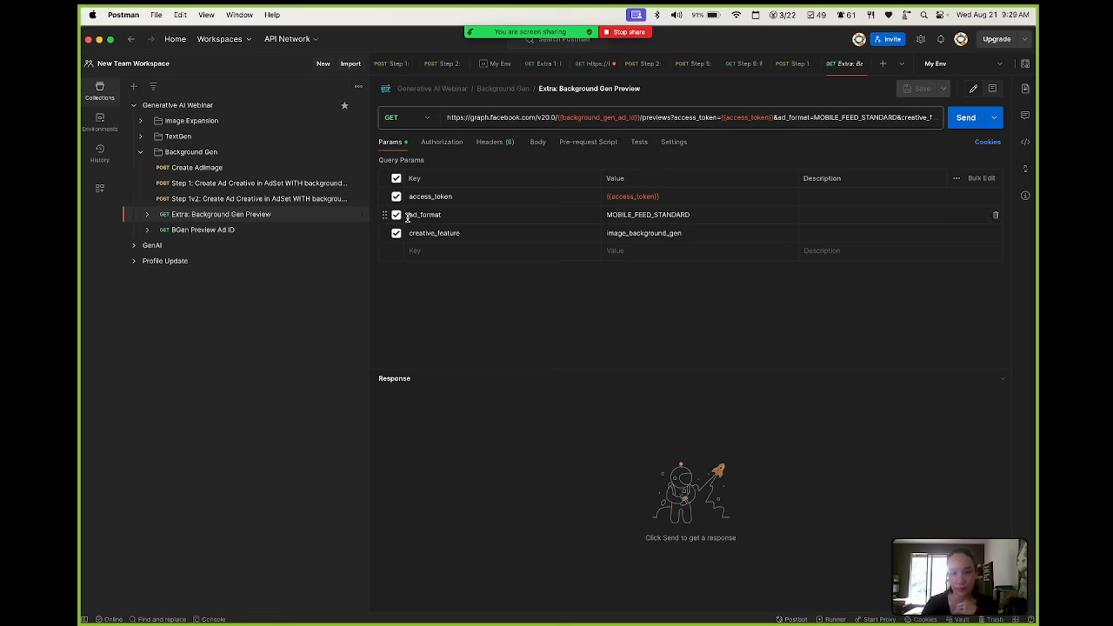
{"action": "mouse_move", "coordinate": [409, 274]}
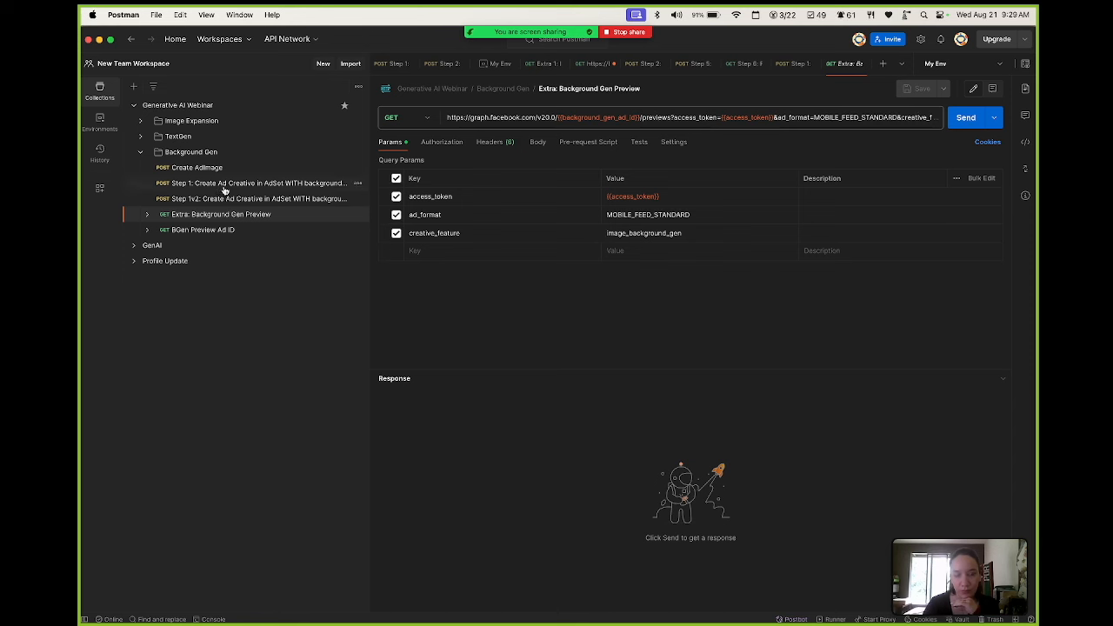
{"action": "left_click", "coordinate": [148, 214]}
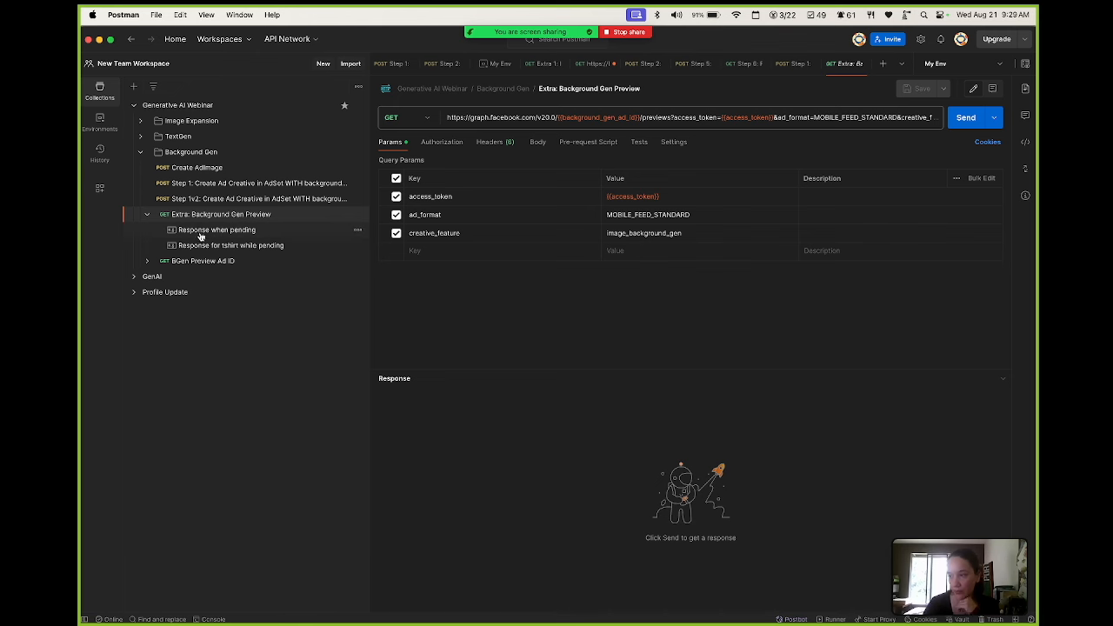
{"action": "left_click", "coordinate": [216, 230]}
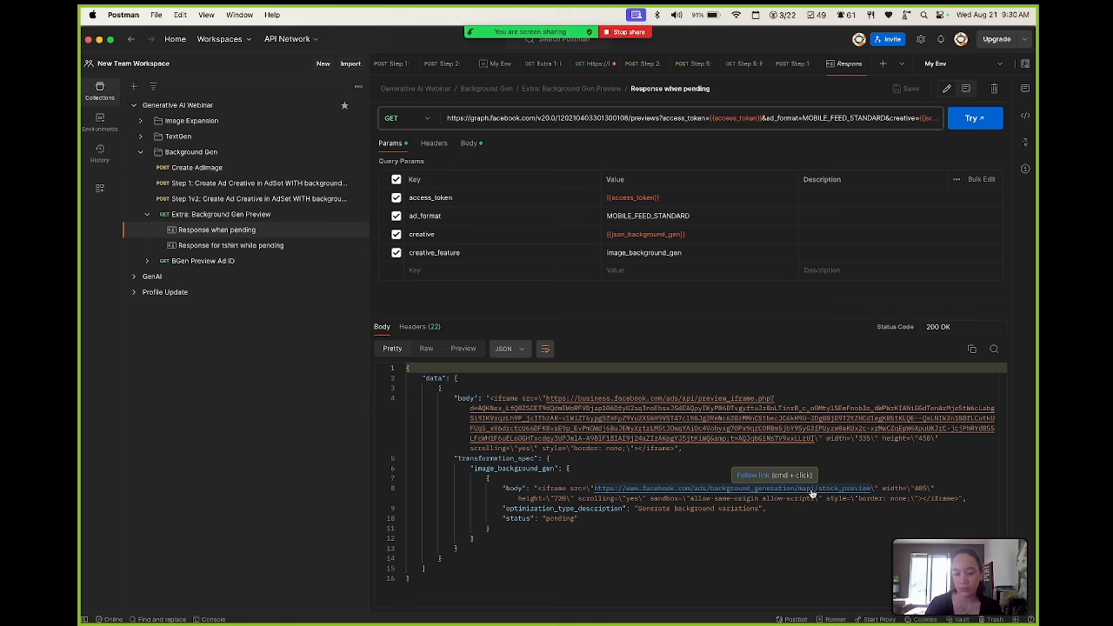
{"action": "mouse_move", "coordinate": [555, 519]}
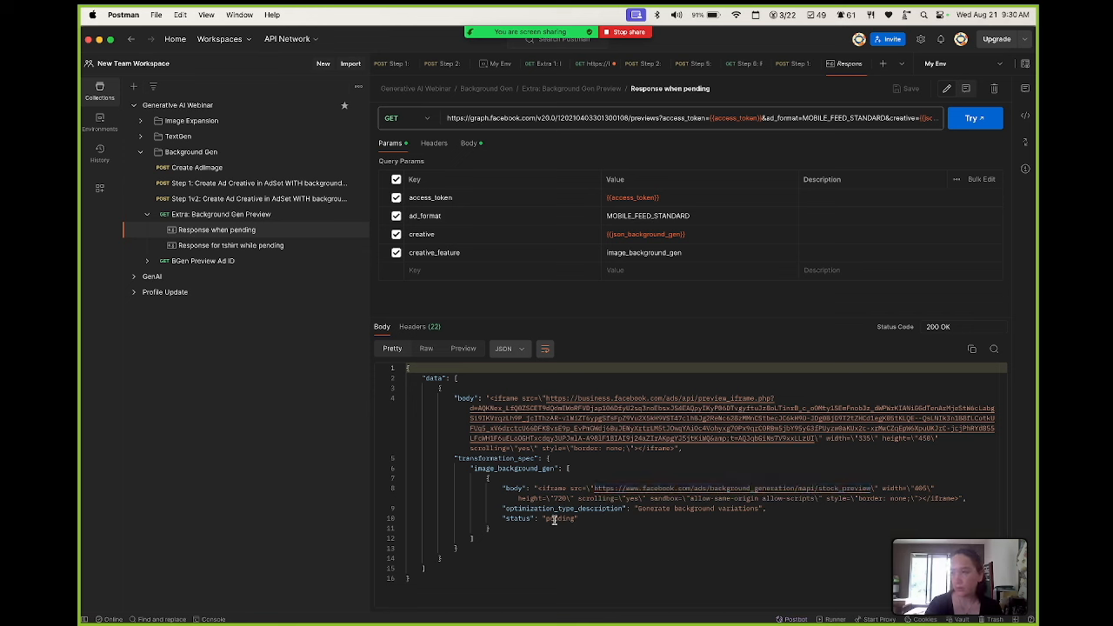
Step: Resend Background Gen Preview for the BGen ad ID and select the eligible preview link
{"action": "double_click", "coordinate": [559, 519]}
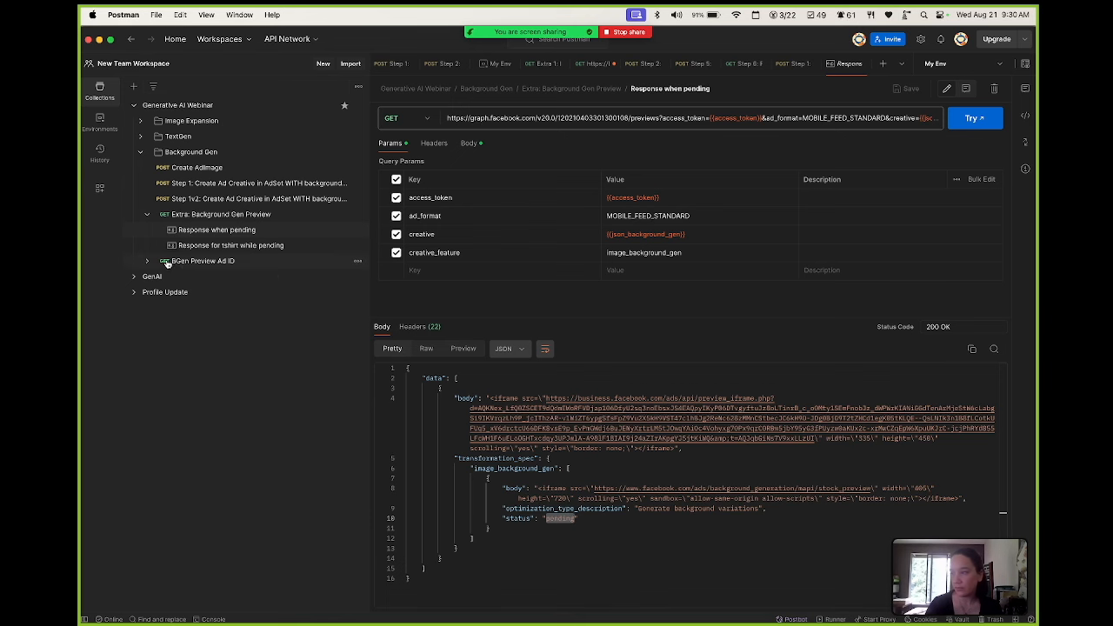
{"action": "left_click", "coordinate": [203, 261]}
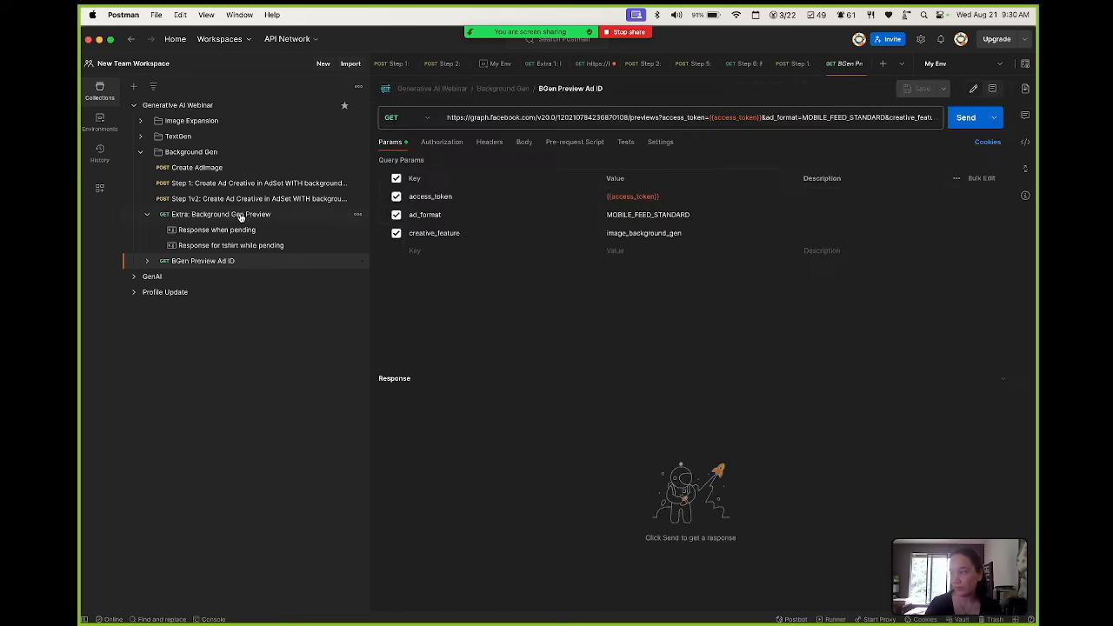
{"action": "left_click", "coordinate": [229, 214]}
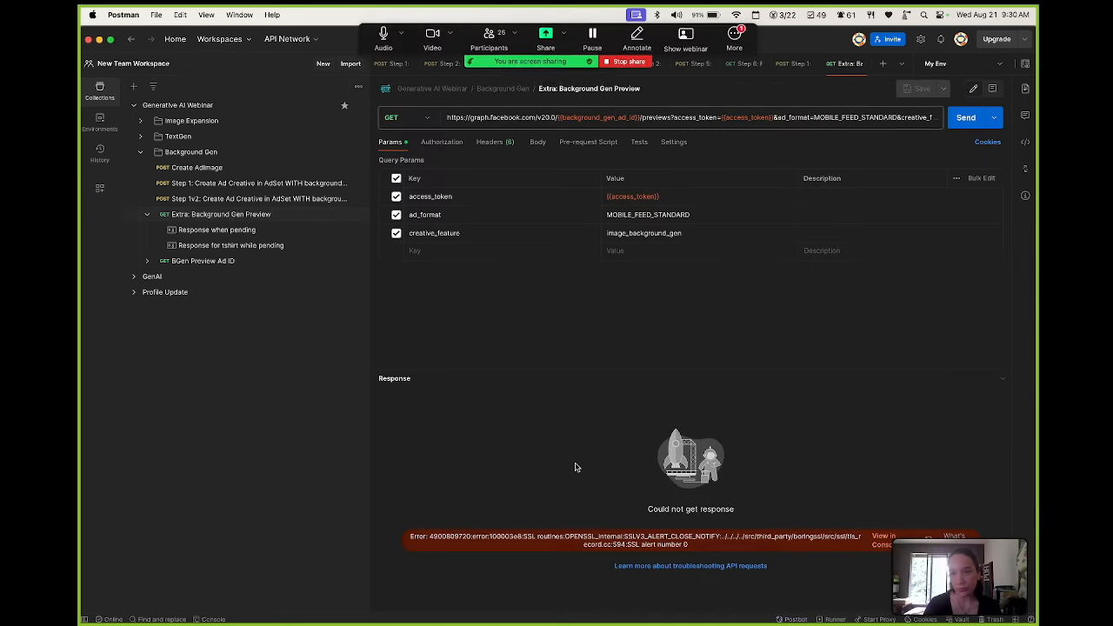
{"action": "left_click", "coordinate": [966, 117]}
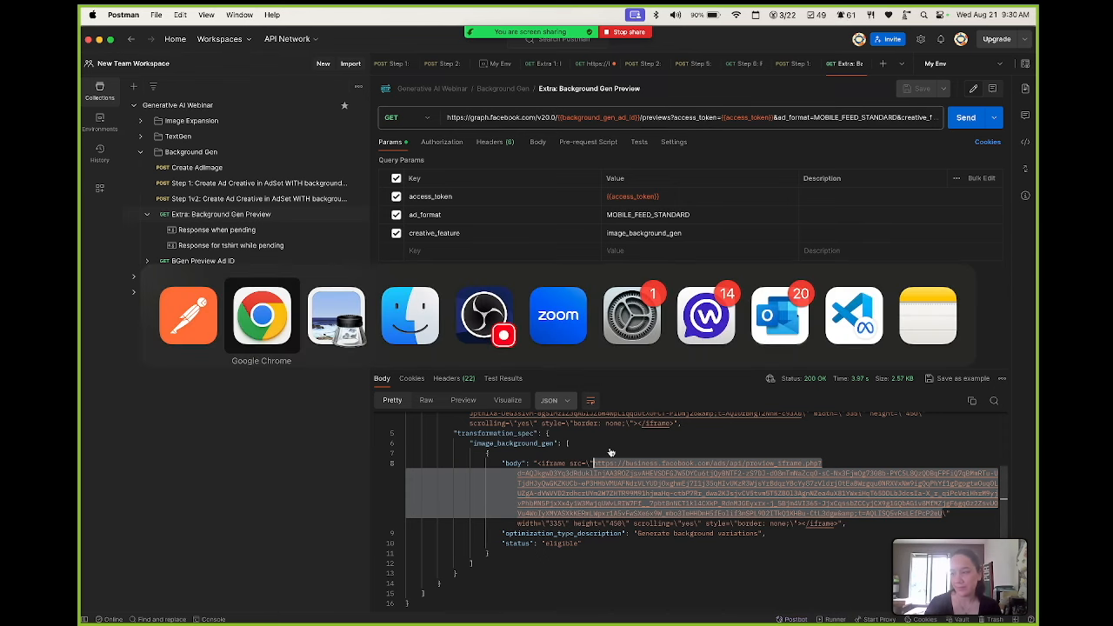
{"action": "left_click", "coordinate": [261, 316]}
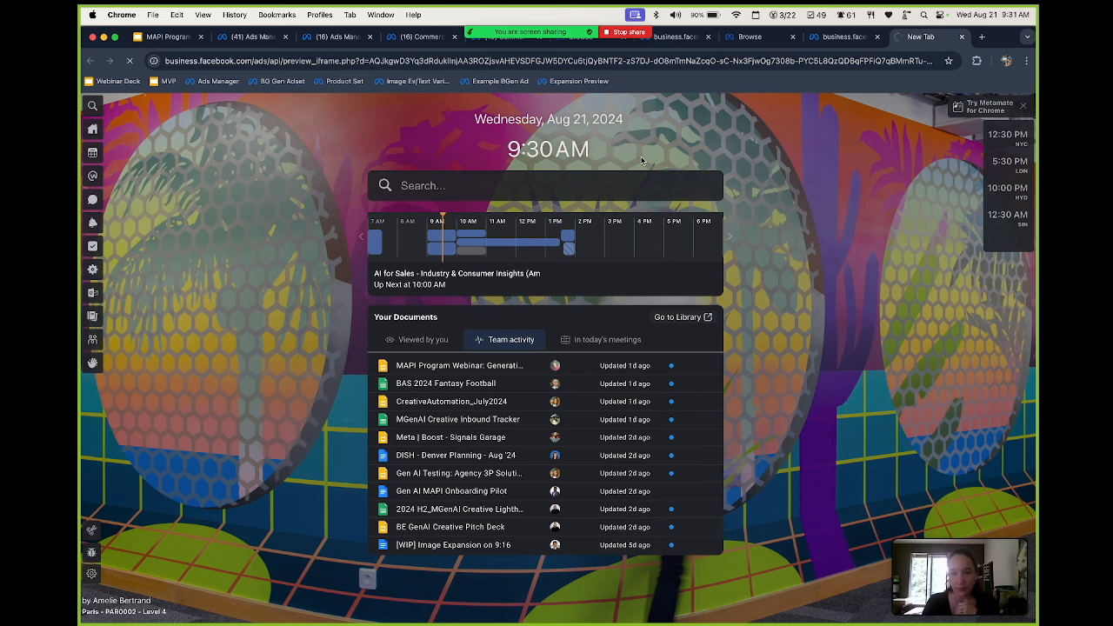
Step: Flip the T-shirt carousel preview forward and back, then go to the Slides deck
{"action": "left_click", "coordinate": [926, 36]}
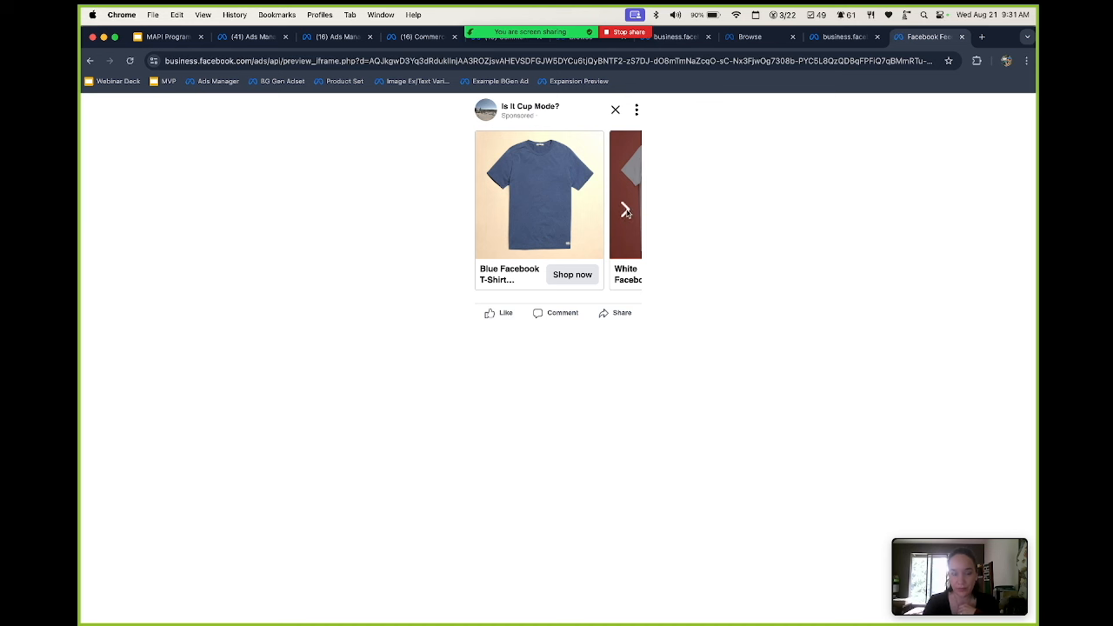
{"action": "left_click", "coordinate": [625, 209]}
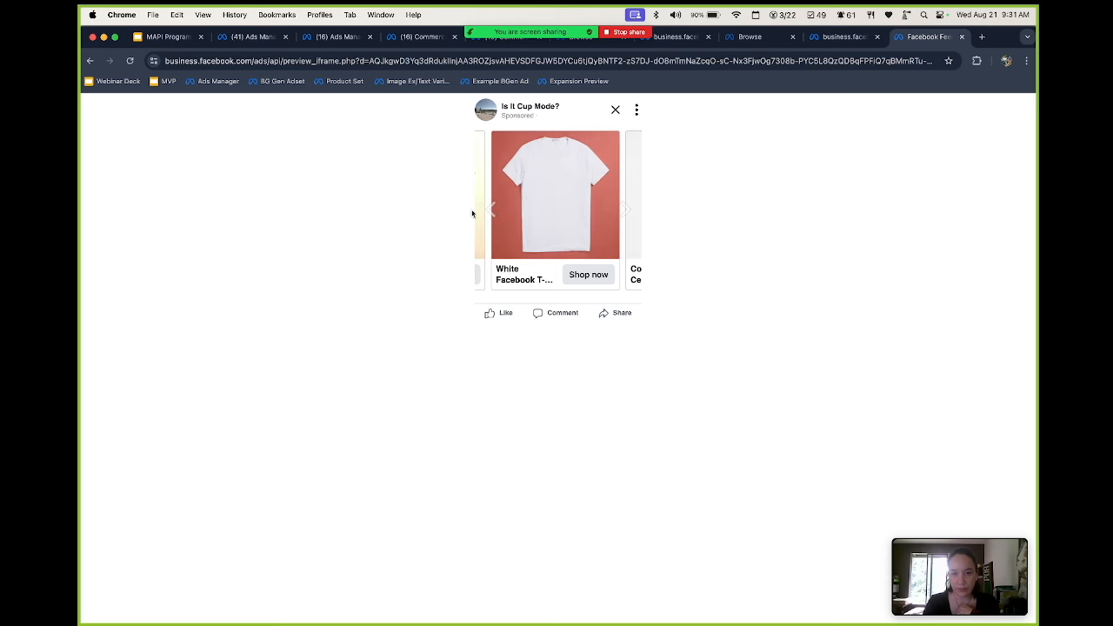
{"action": "left_click", "coordinate": [626, 209]}
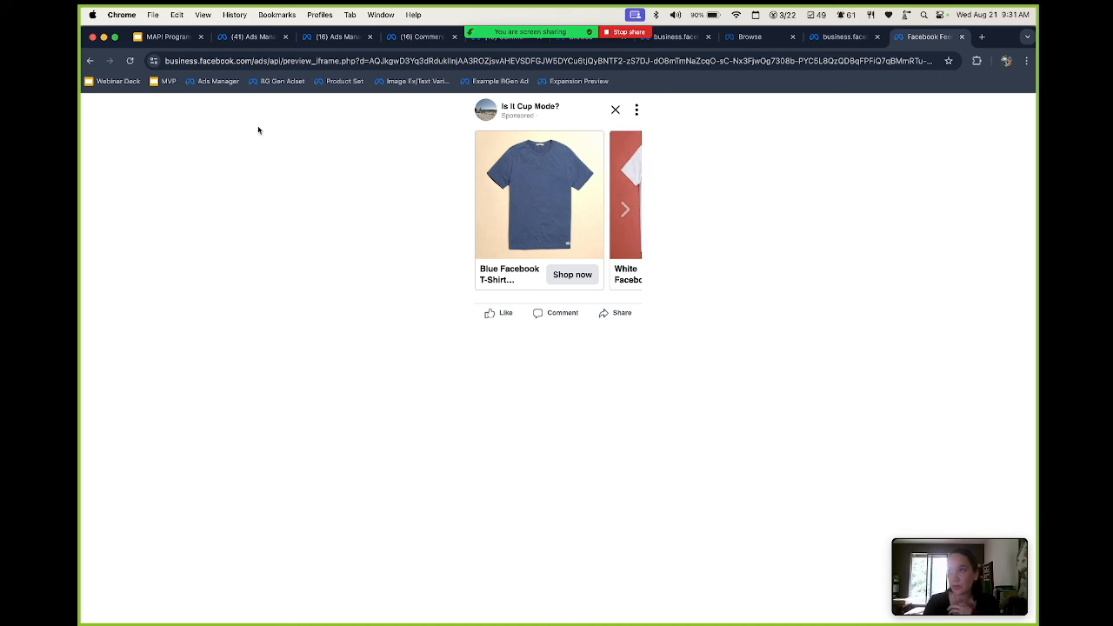
{"action": "mouse_move", "coordinate": [557, 601]}
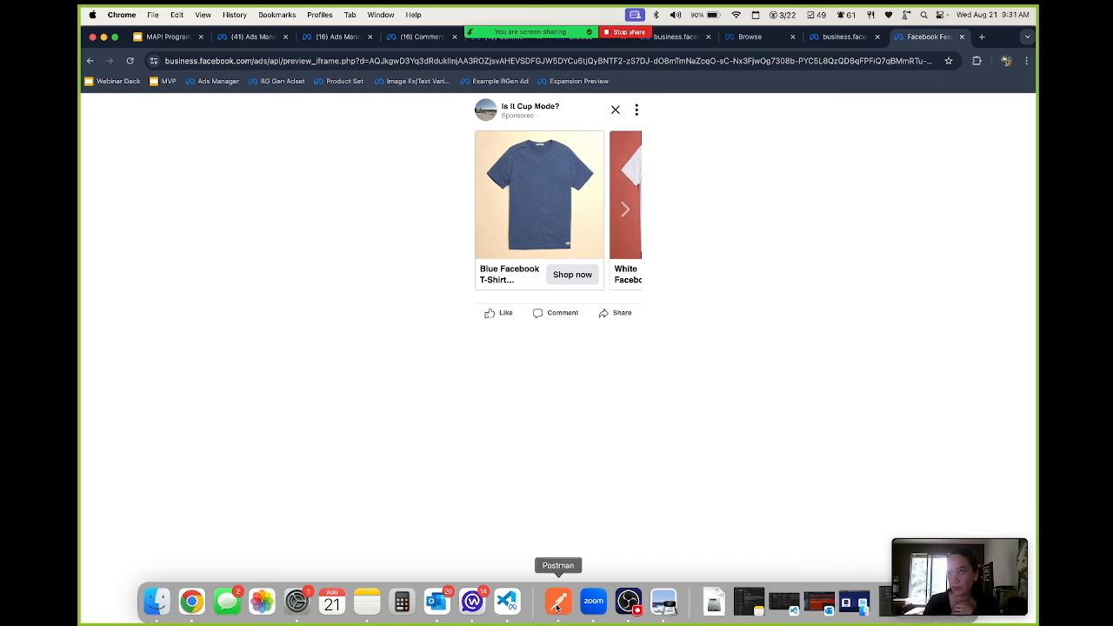
{"action": "left_click", "coordinate": [169, 36]}
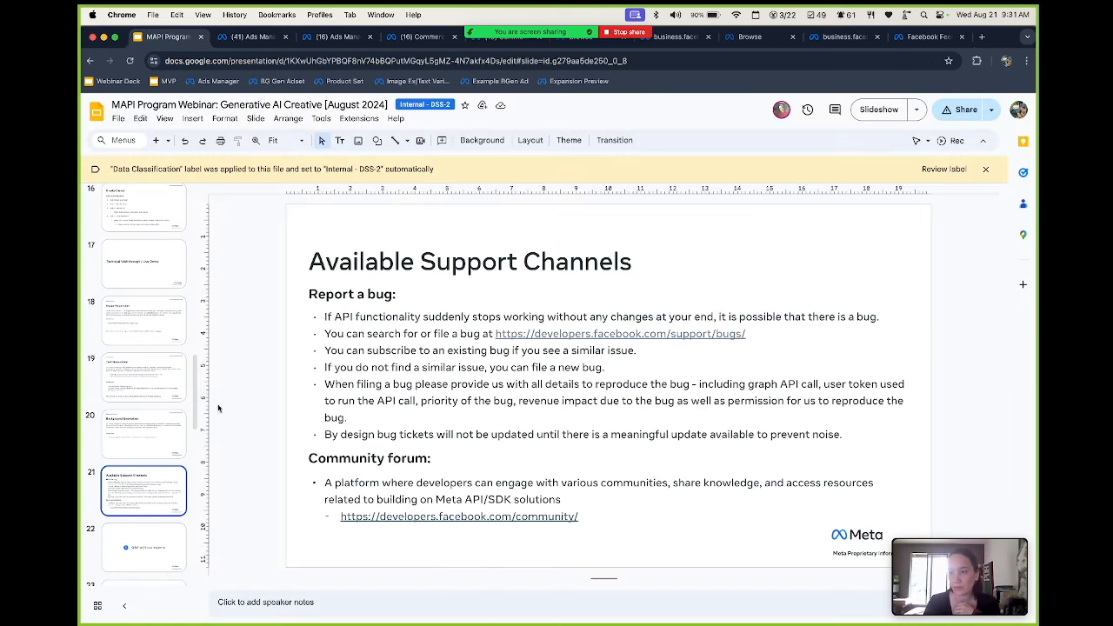
Step: Present the deck from slide 21 through to the 'Q&A with our experts' slide
{"action": "left_click", "coordinate": [878, 109]}
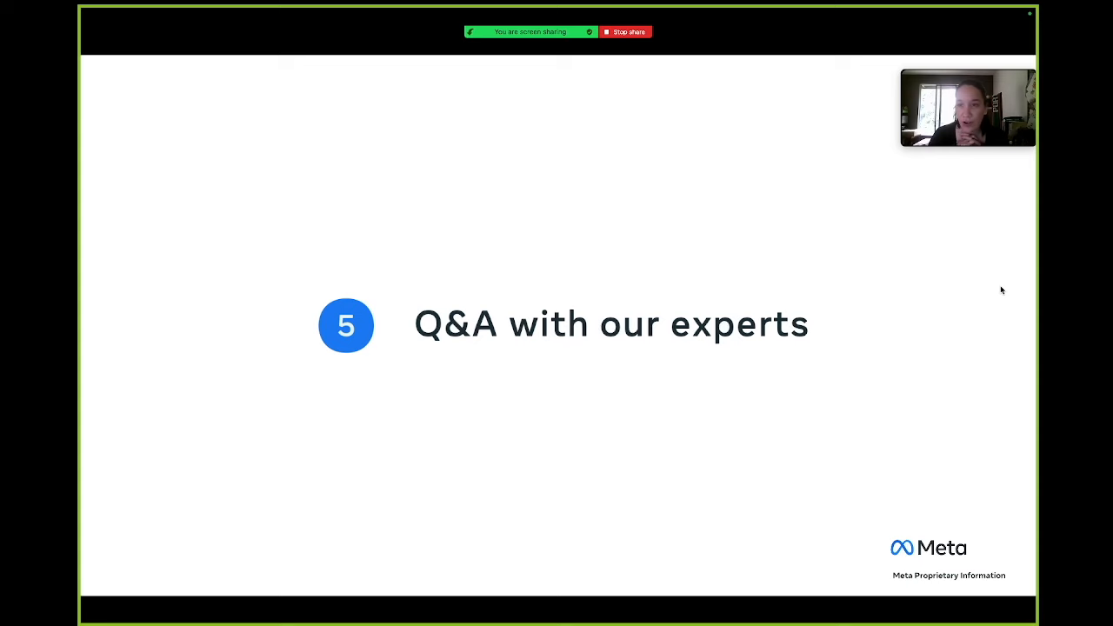
{"action": "mouse_move", "coordinate": [1009, 80]}
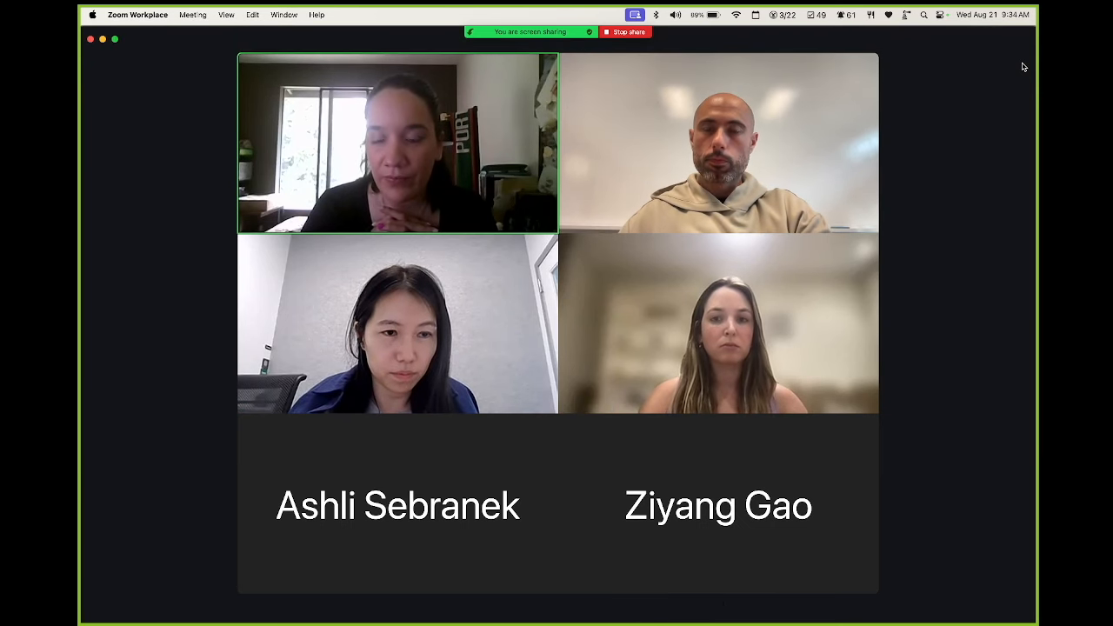
{"action": "mouse_move", "coordinate": [950, 214]}
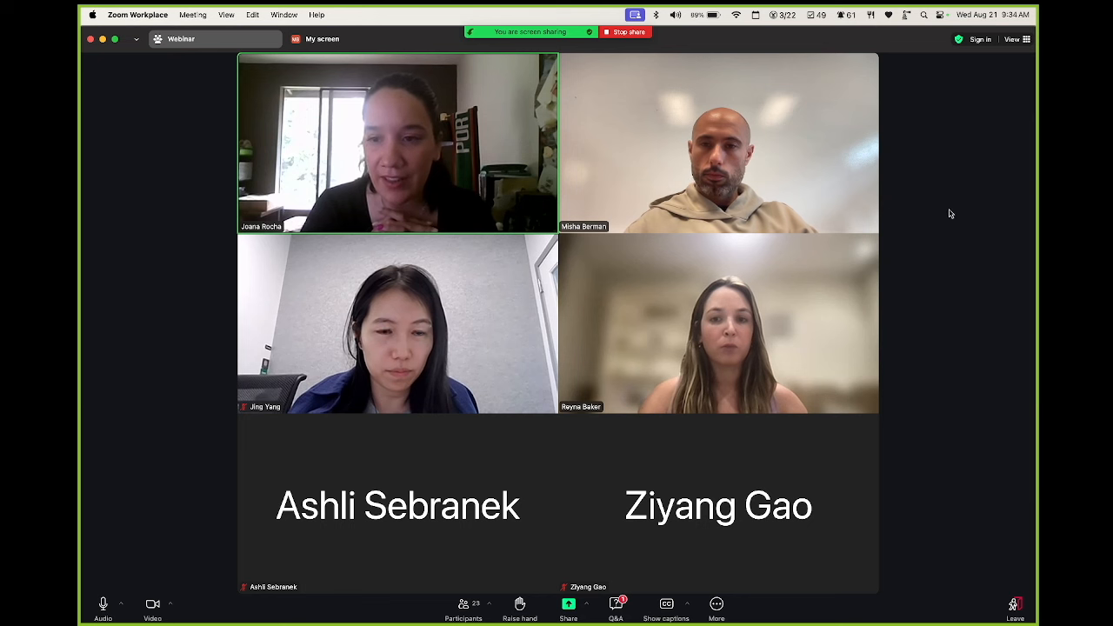